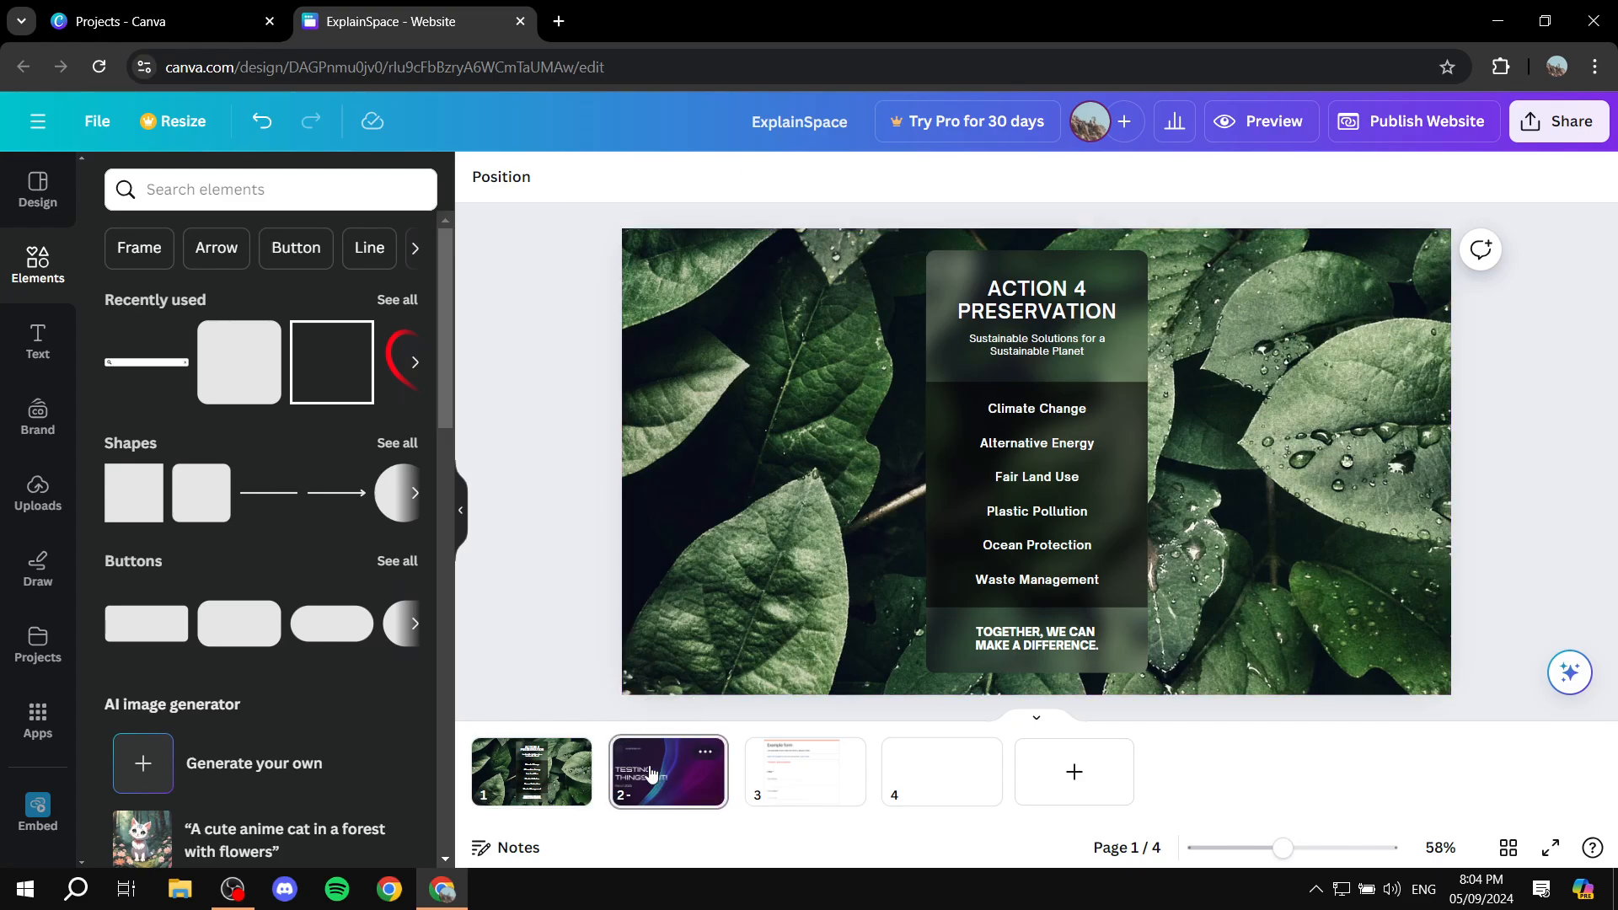
Step: Delete the text-heavy third page and return to page 1, leaving three pages
left_click(806, 772)
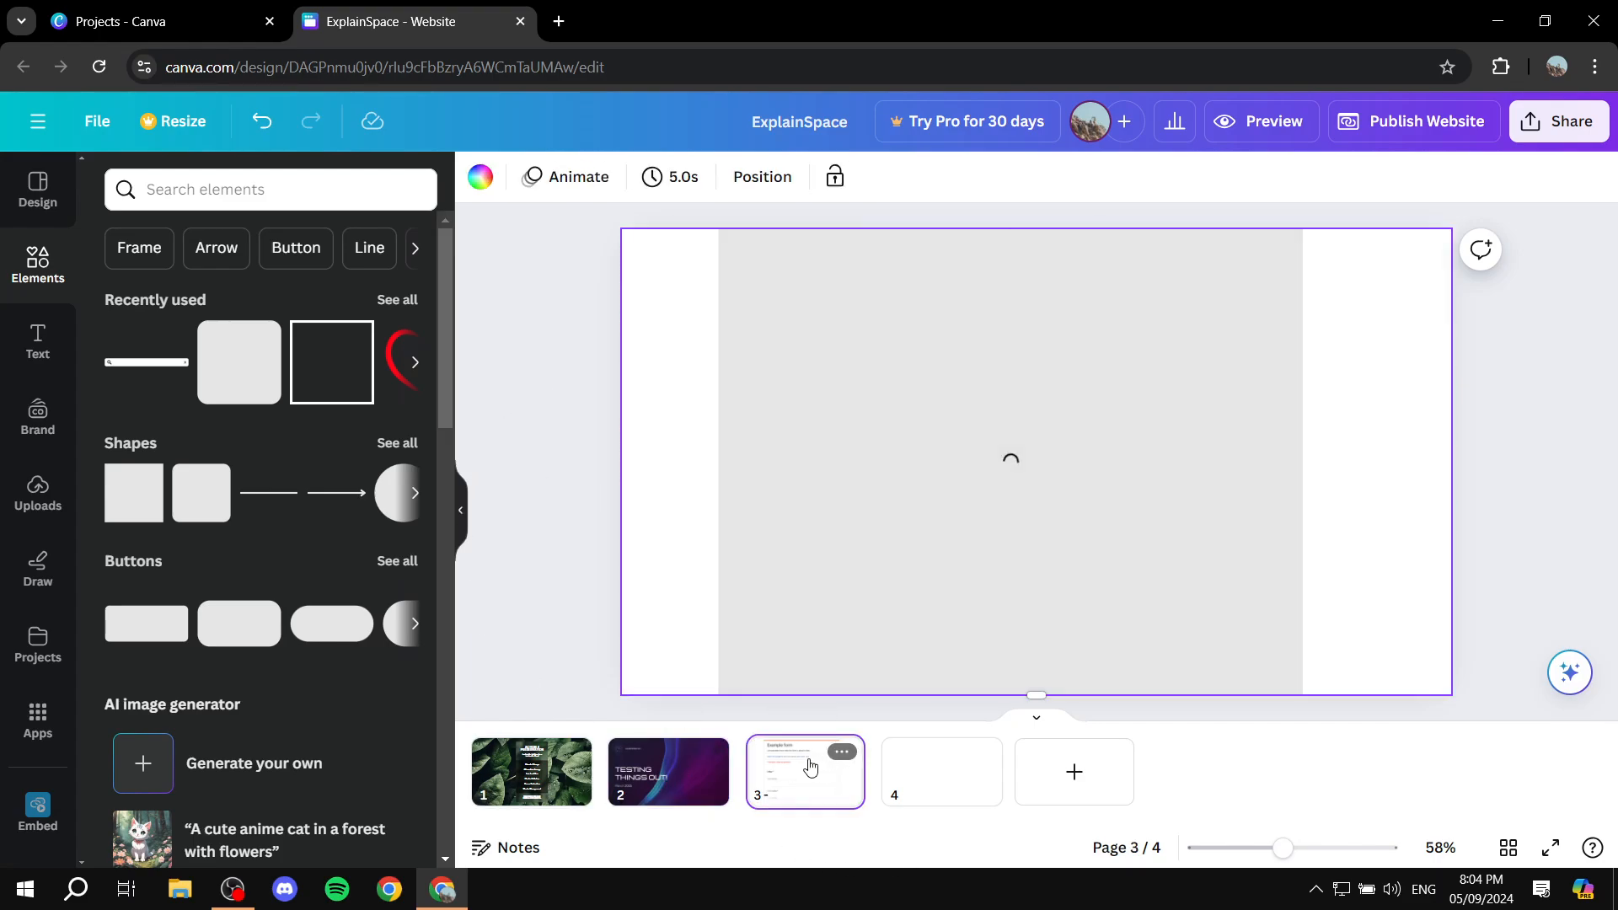
left_click(843, 752)
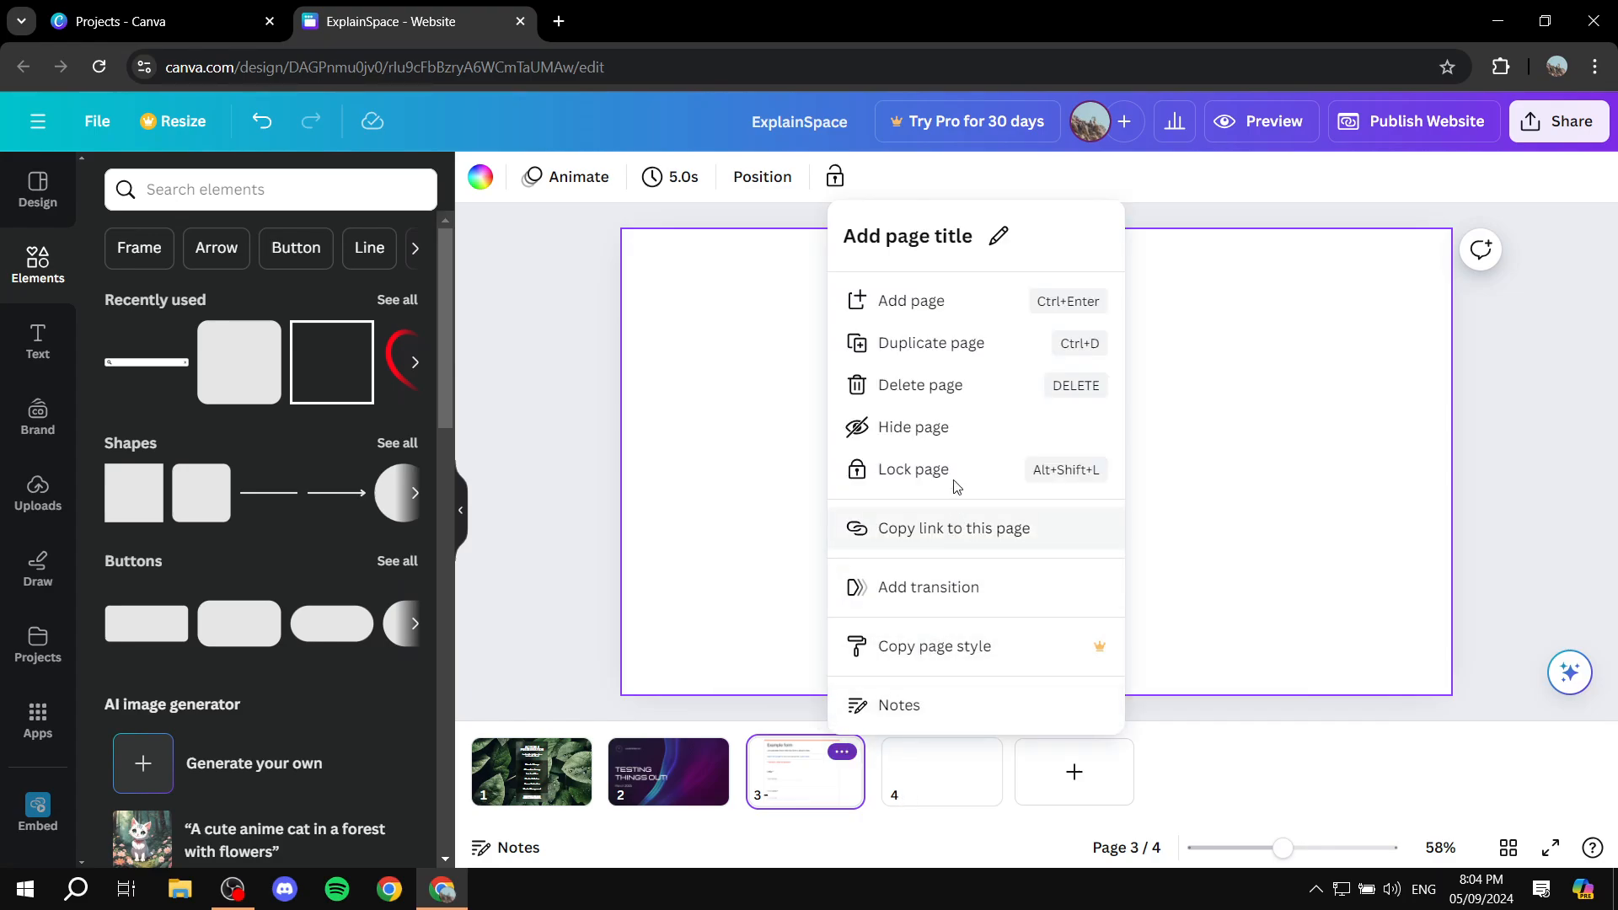
left_click(918, 384)
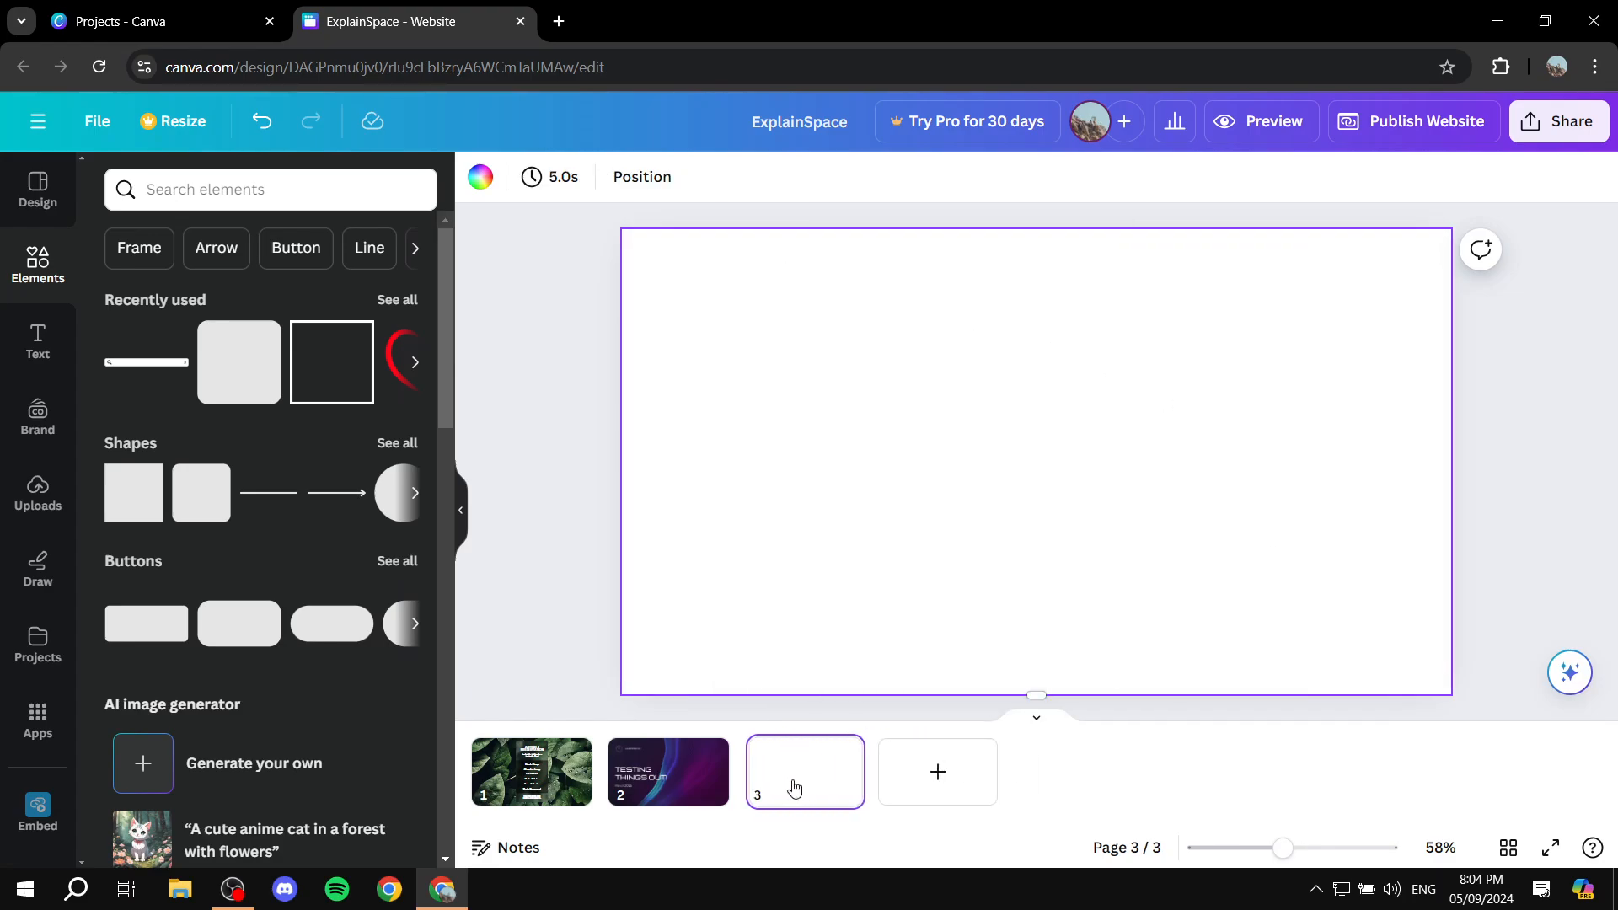
left_click(531, 772)
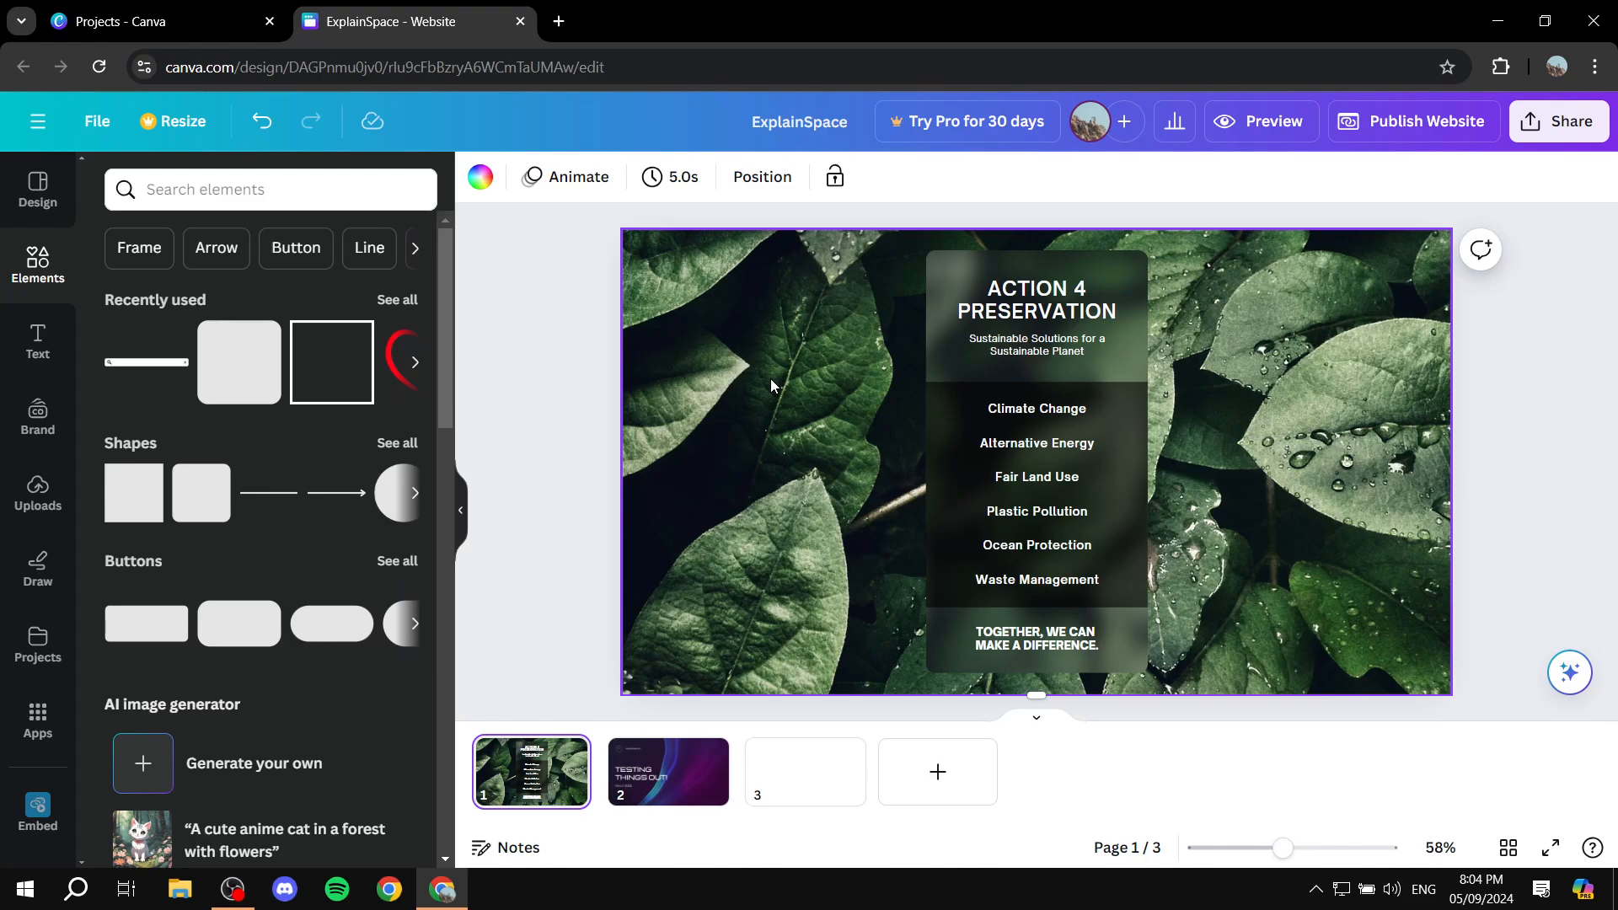
Step: Republish the ExplainSpace website so the live site reflects the three-page version
left_click(1425, 121)
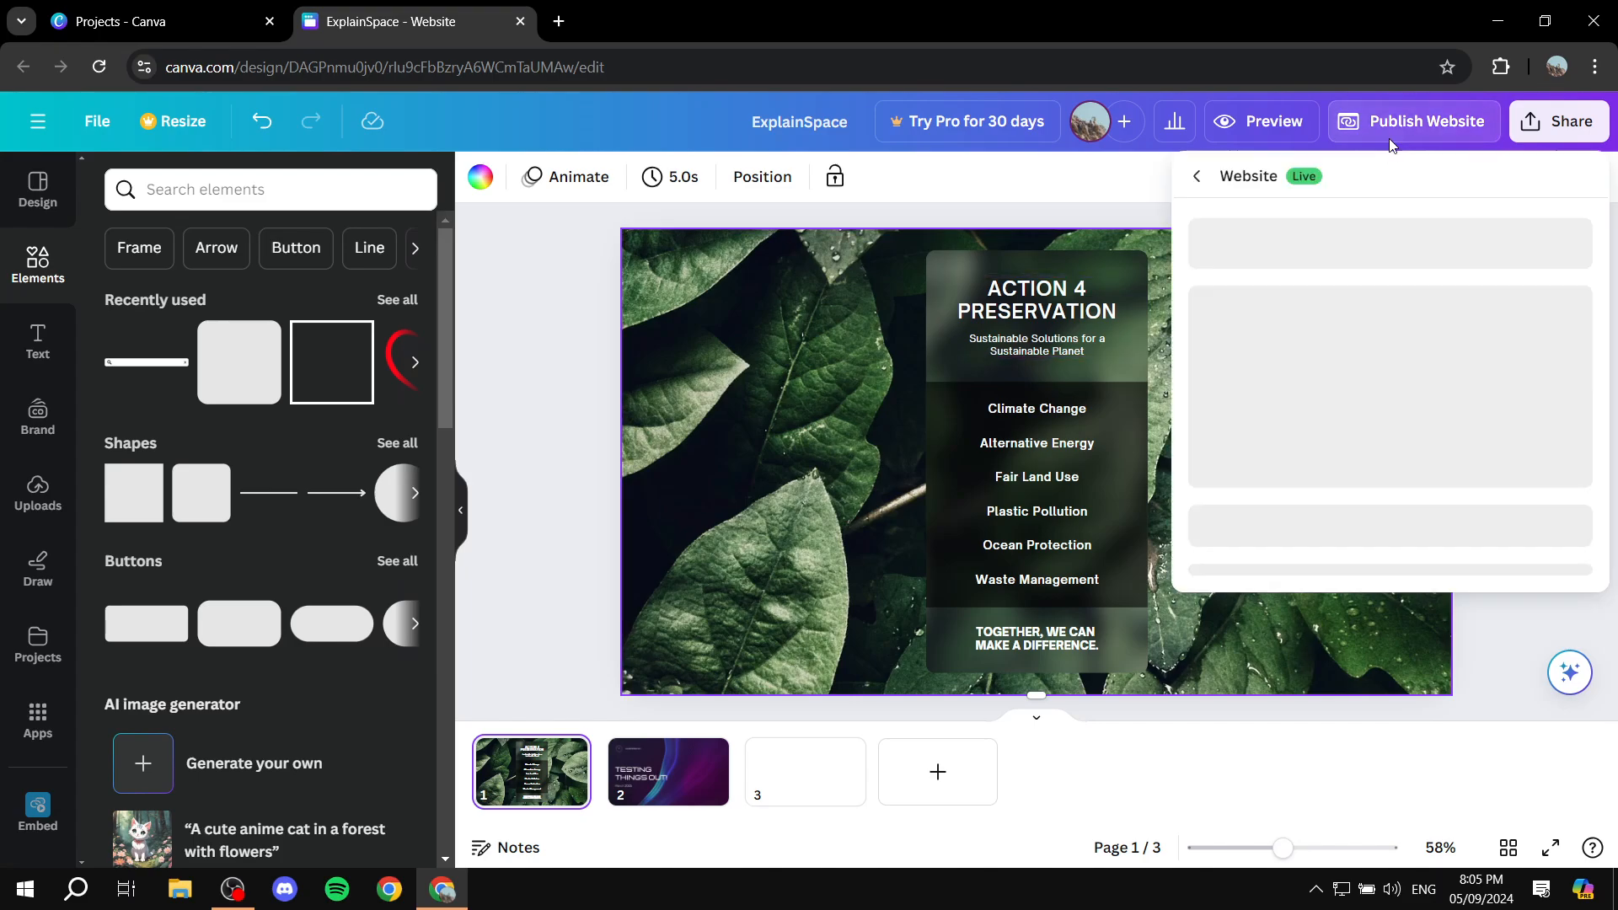
left_click(1414, 121)
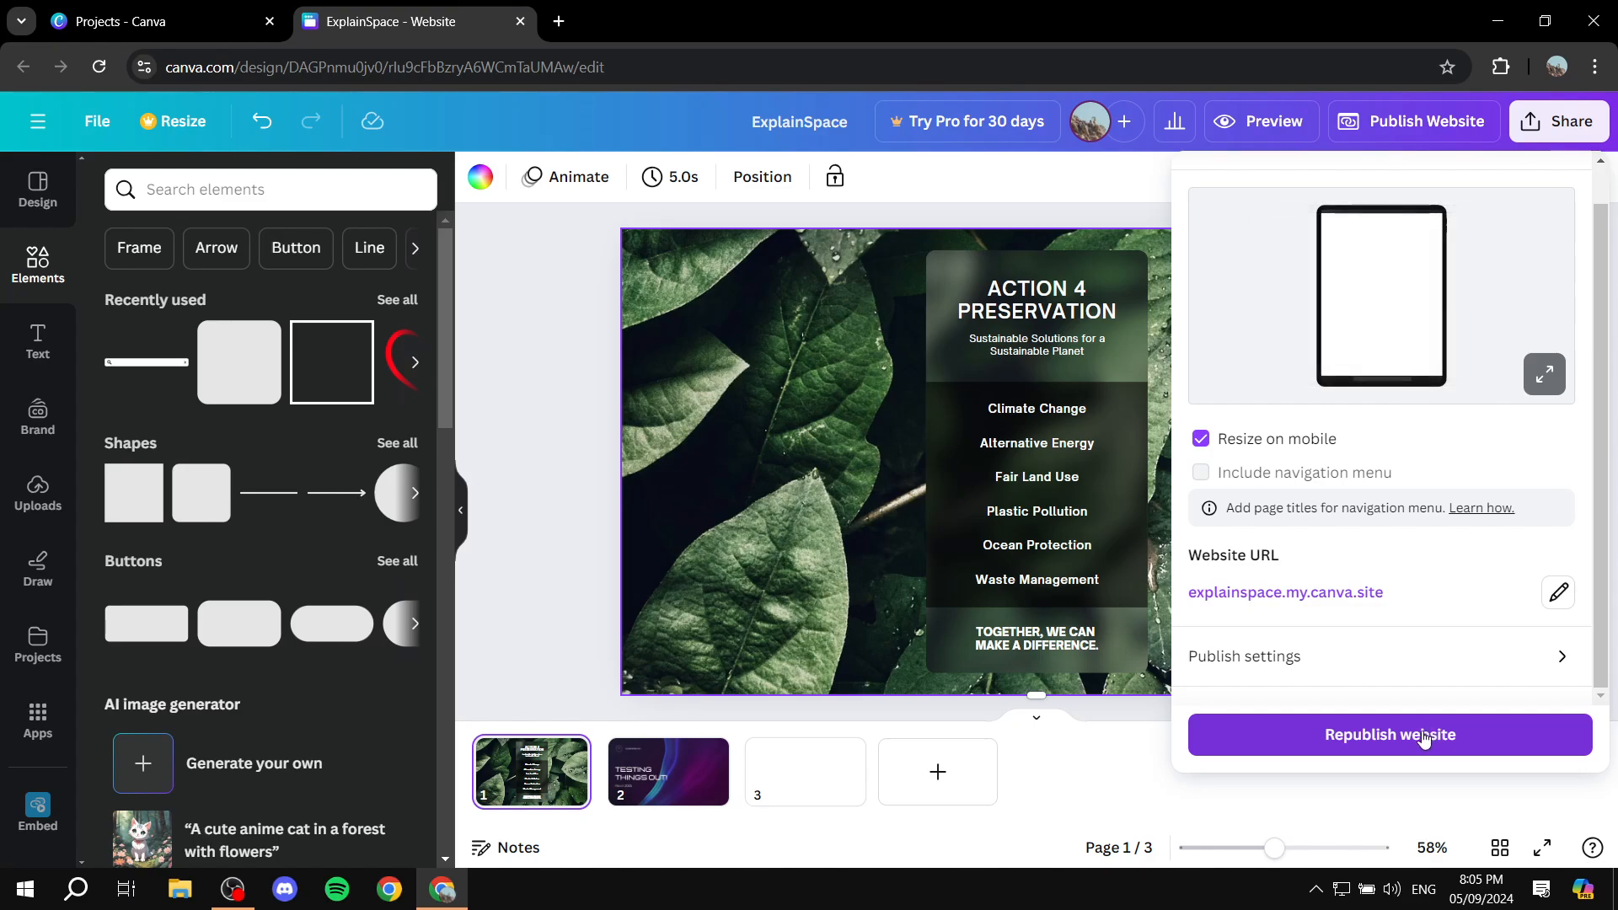
left_click(1389, 735)
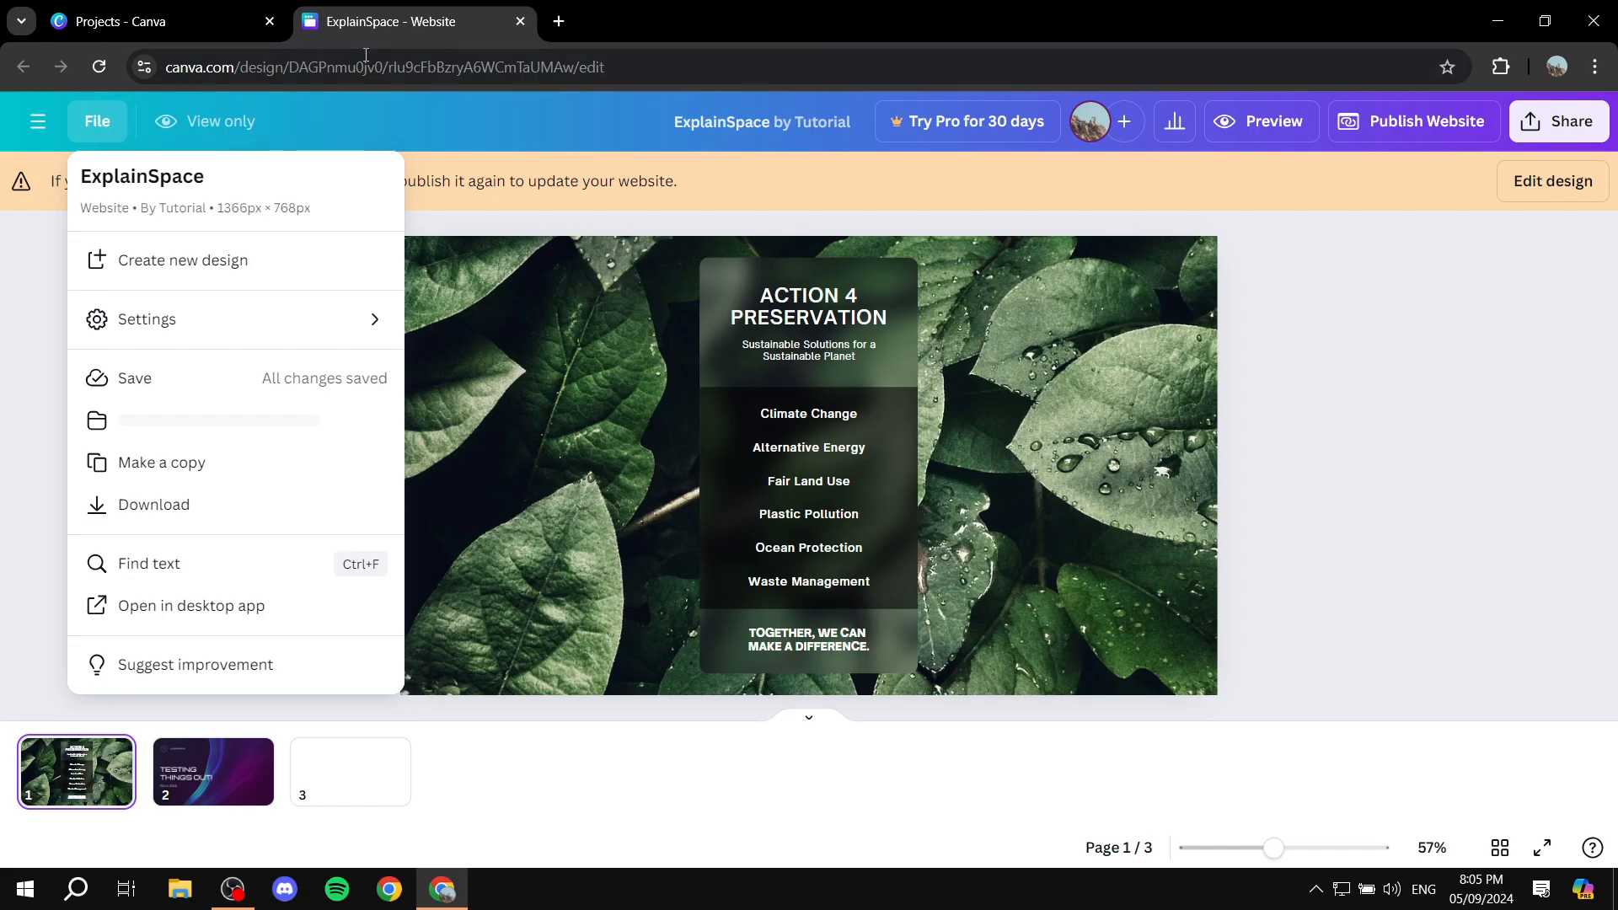
Step: Close the ExplainSpace editor tab, reload Projects and go to the Canva home page
left_click(126, 22)
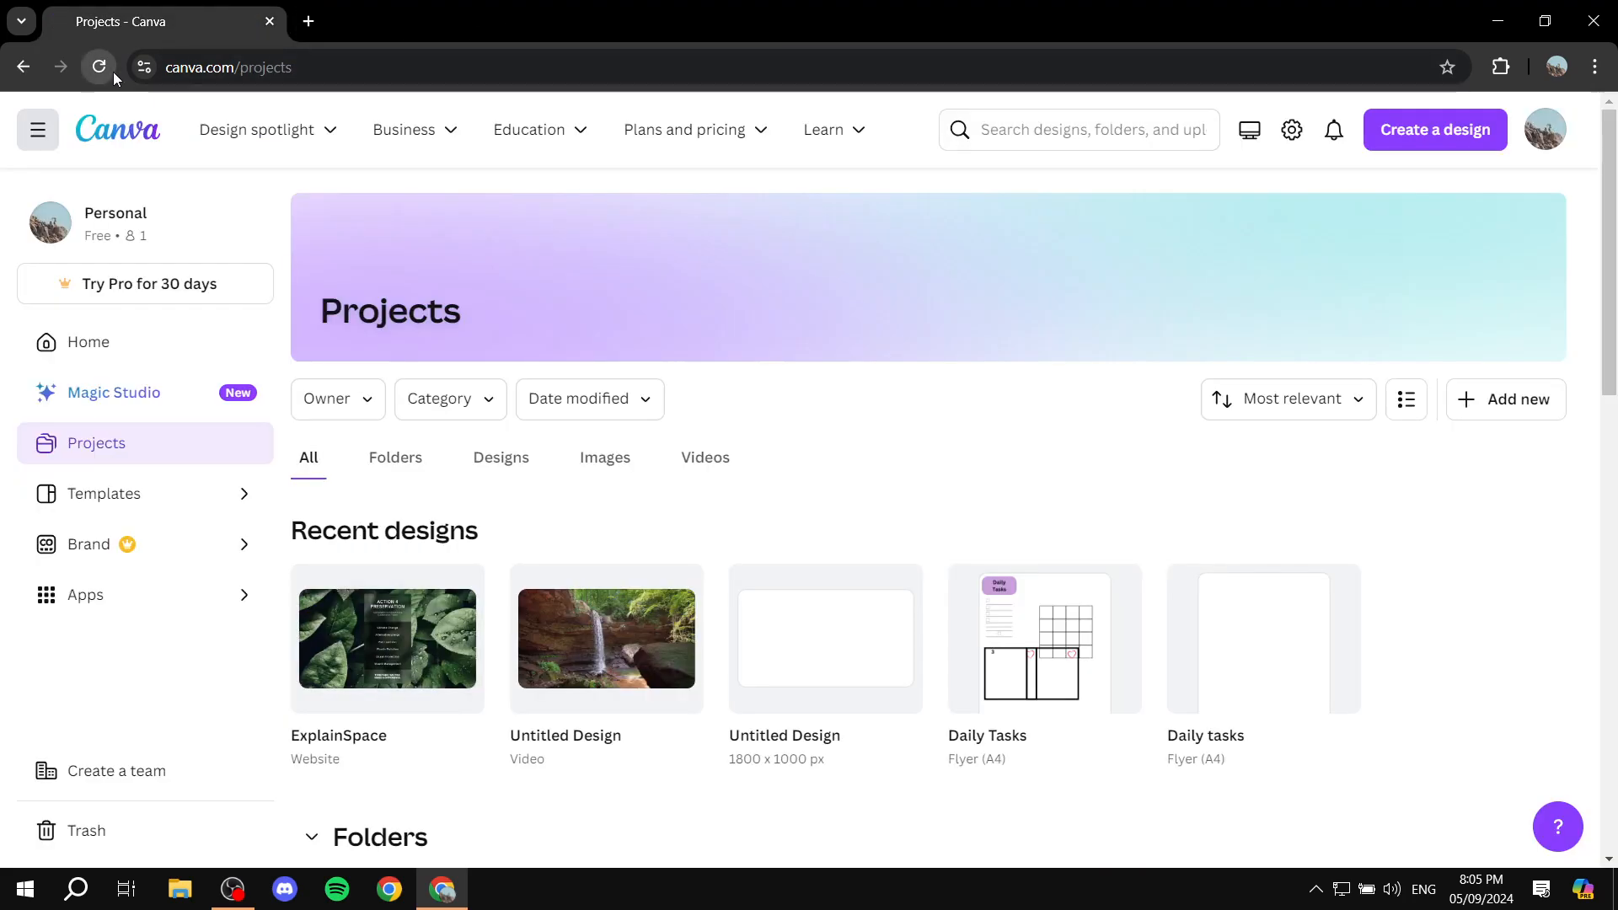
left_click(98, 68)
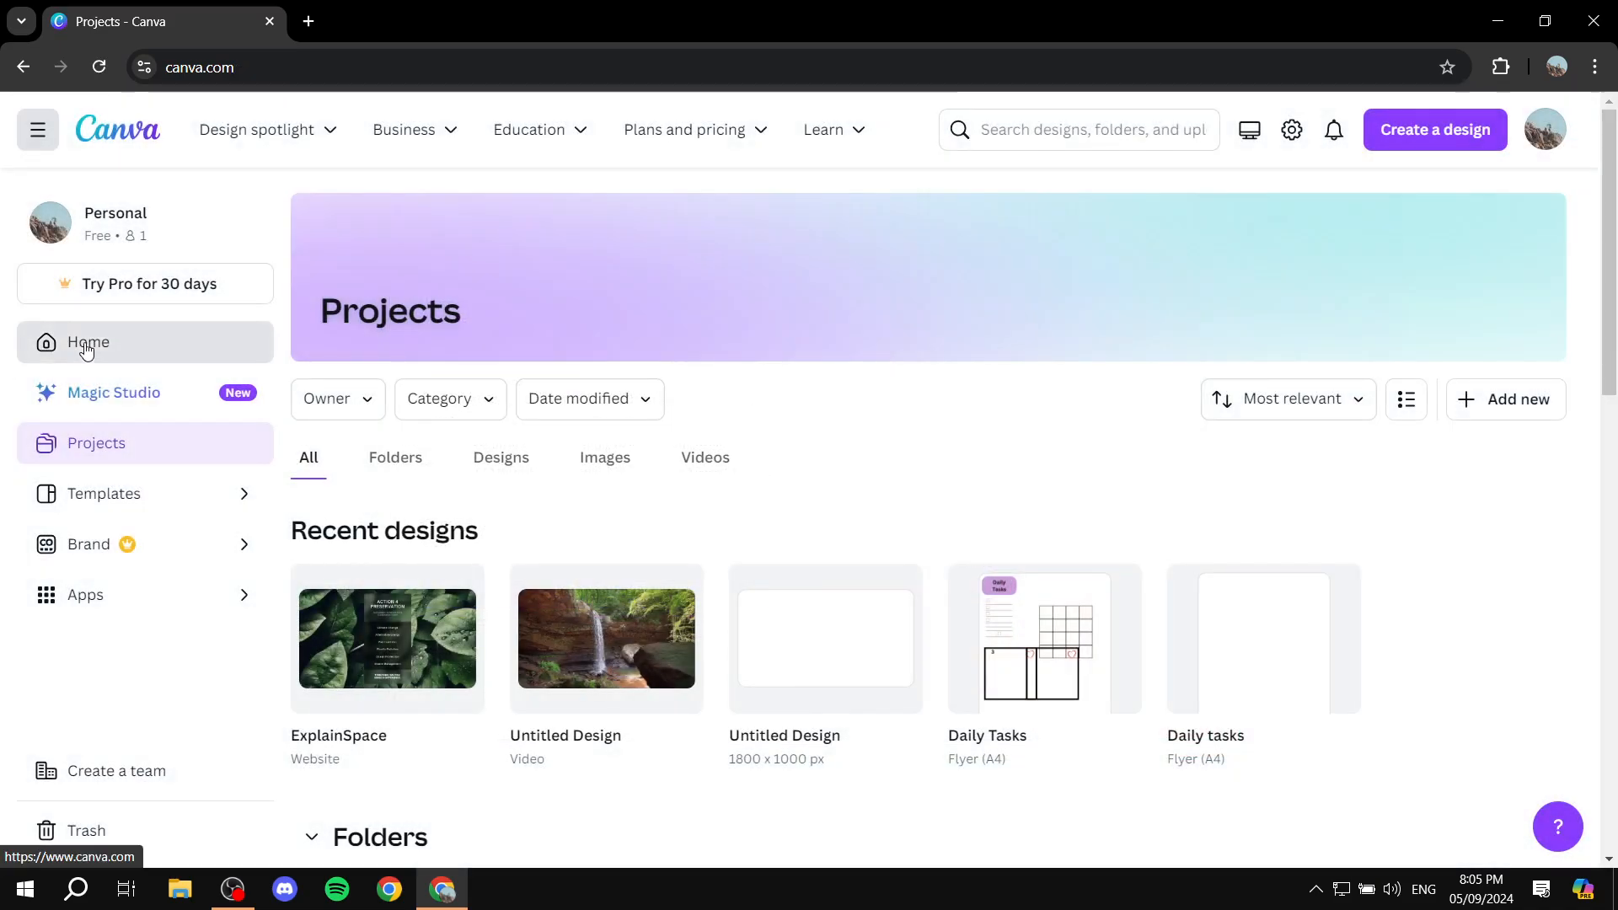
left_click(88, 343)
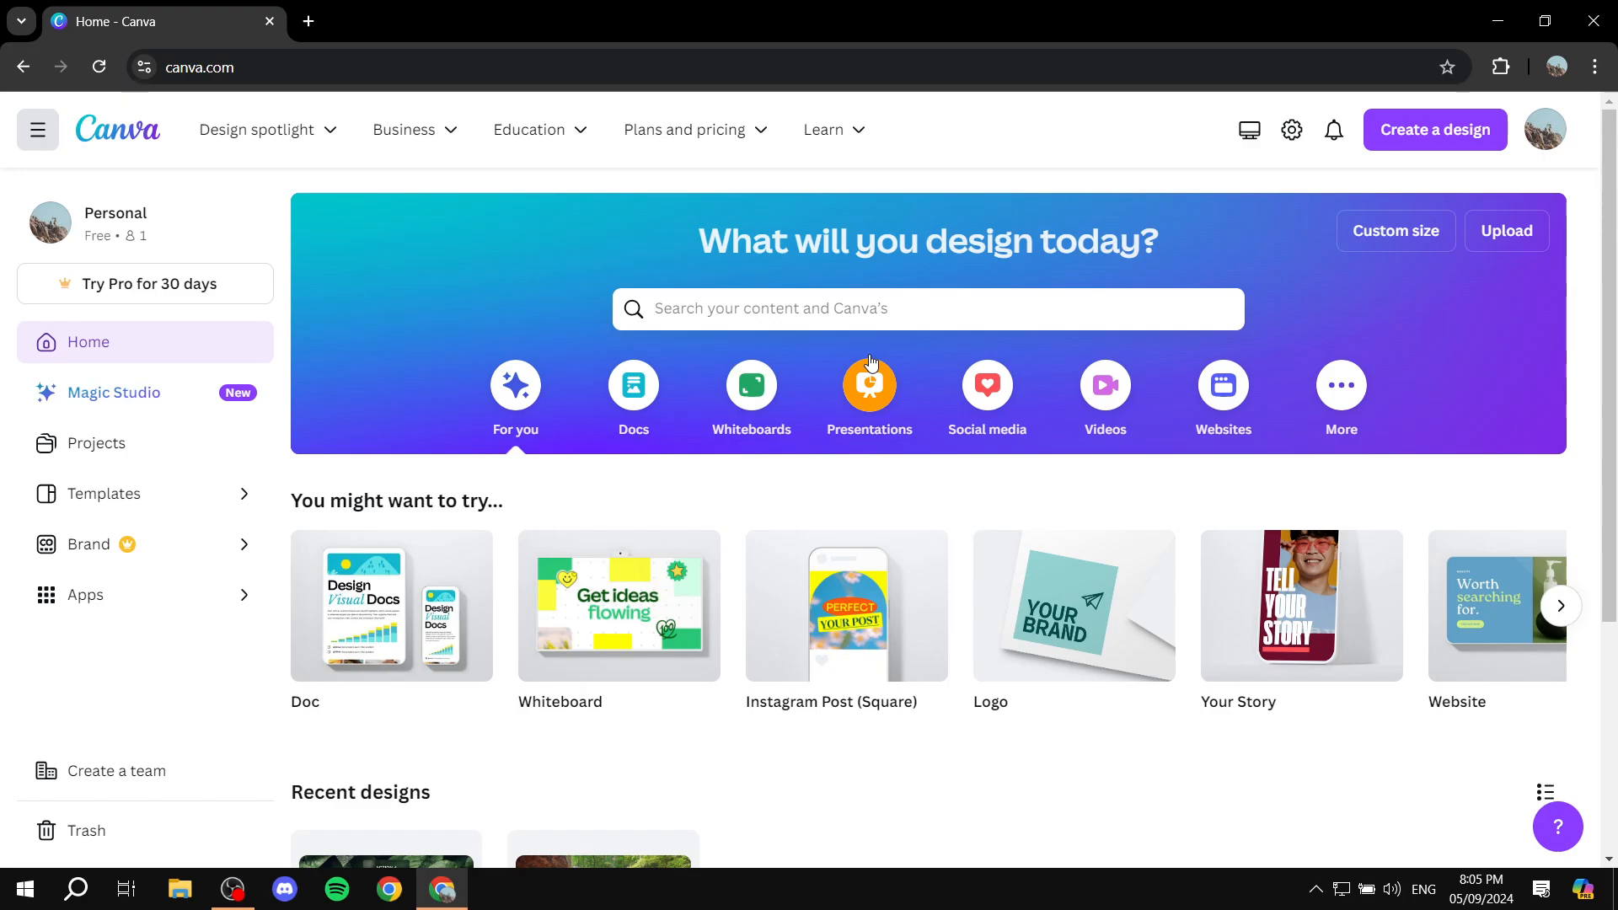
mouse_move(185, 141)
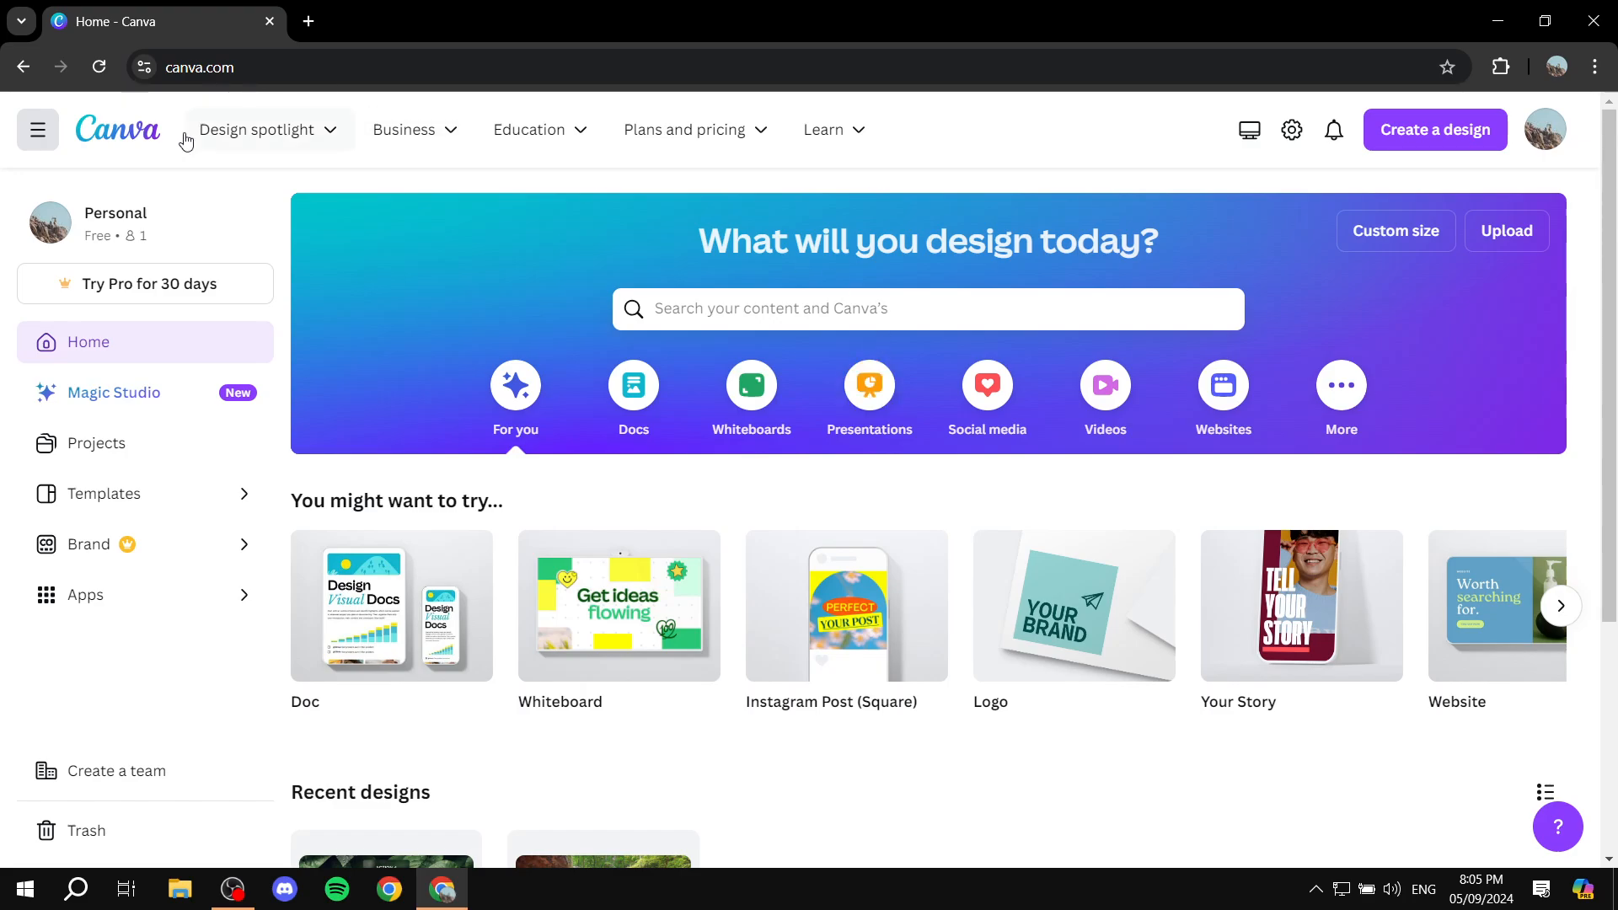
mouse_move(1544, 128)
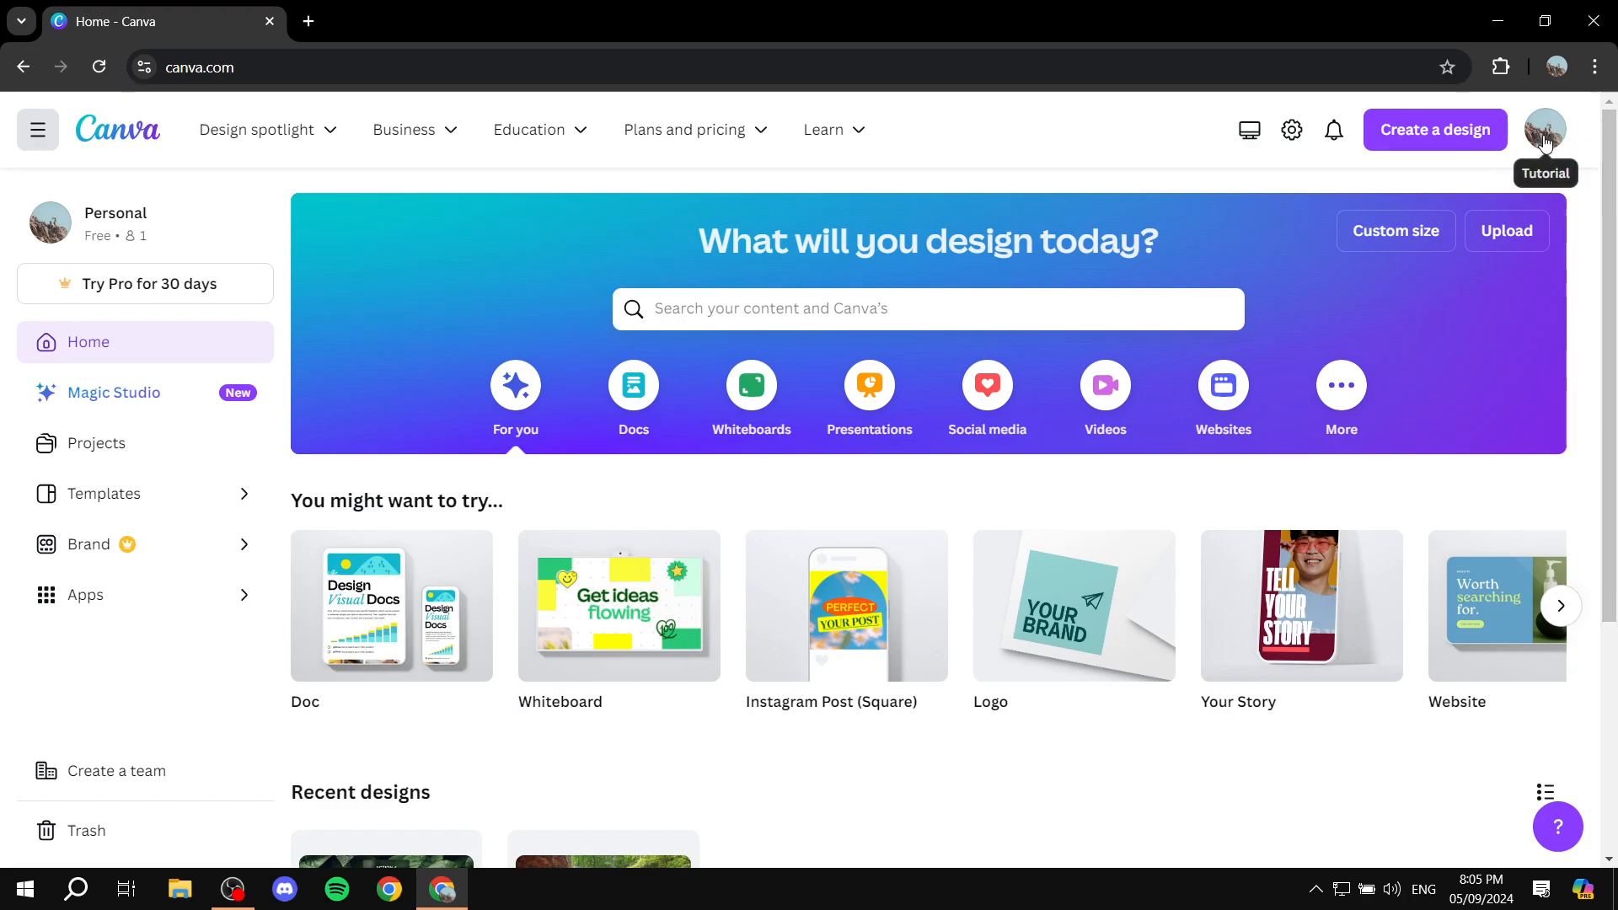
mouse_move(853, 200)
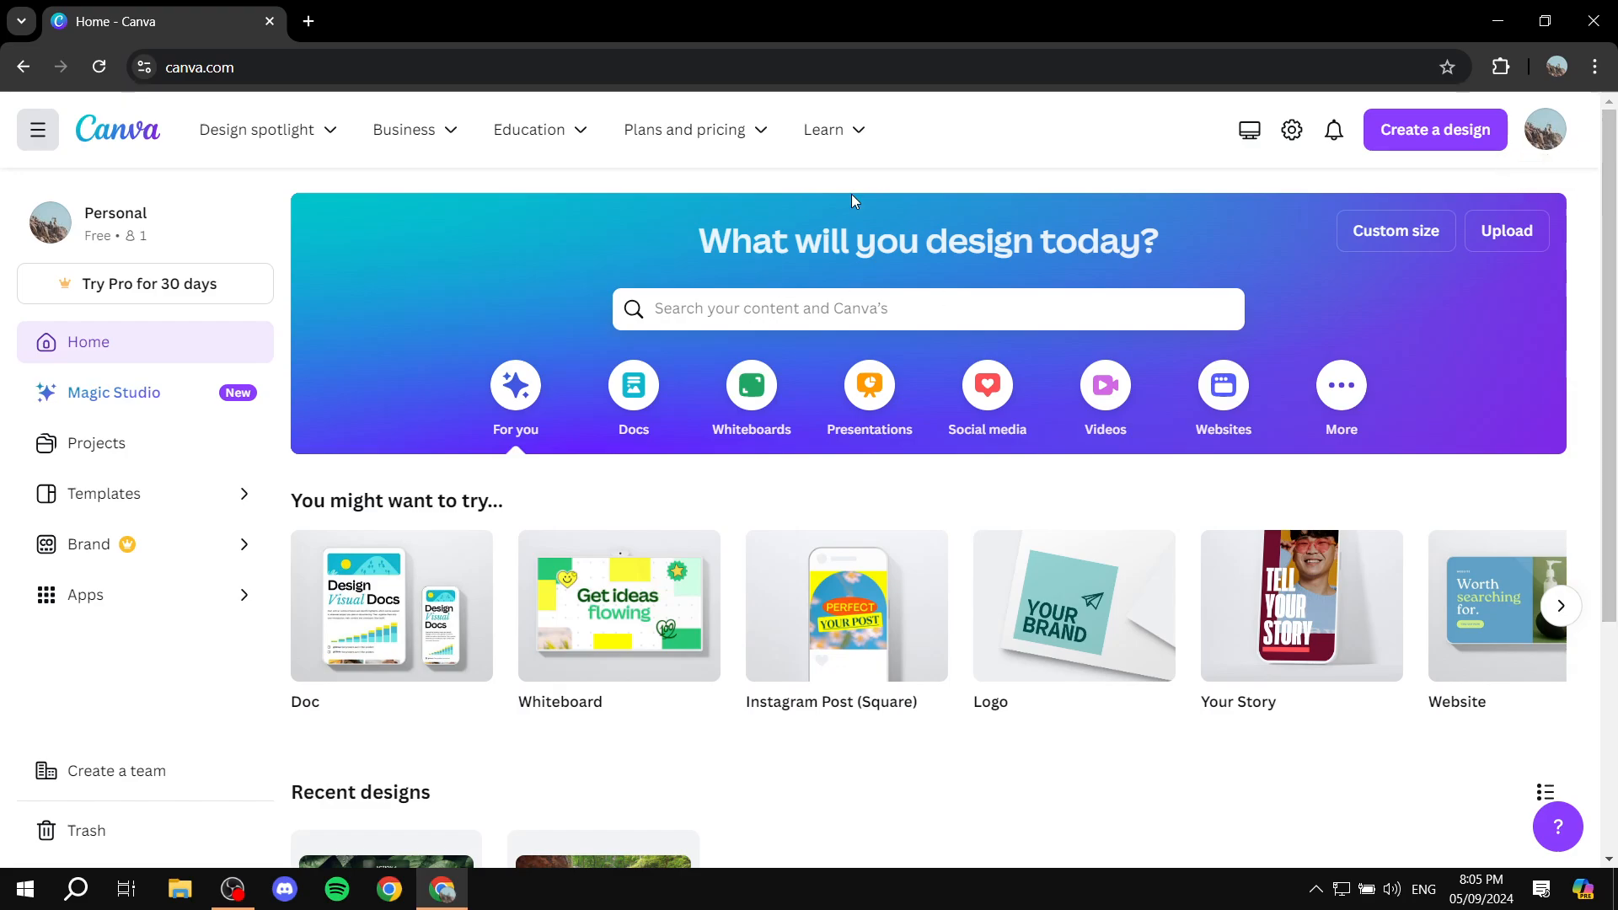
mouse_move(182, 460)
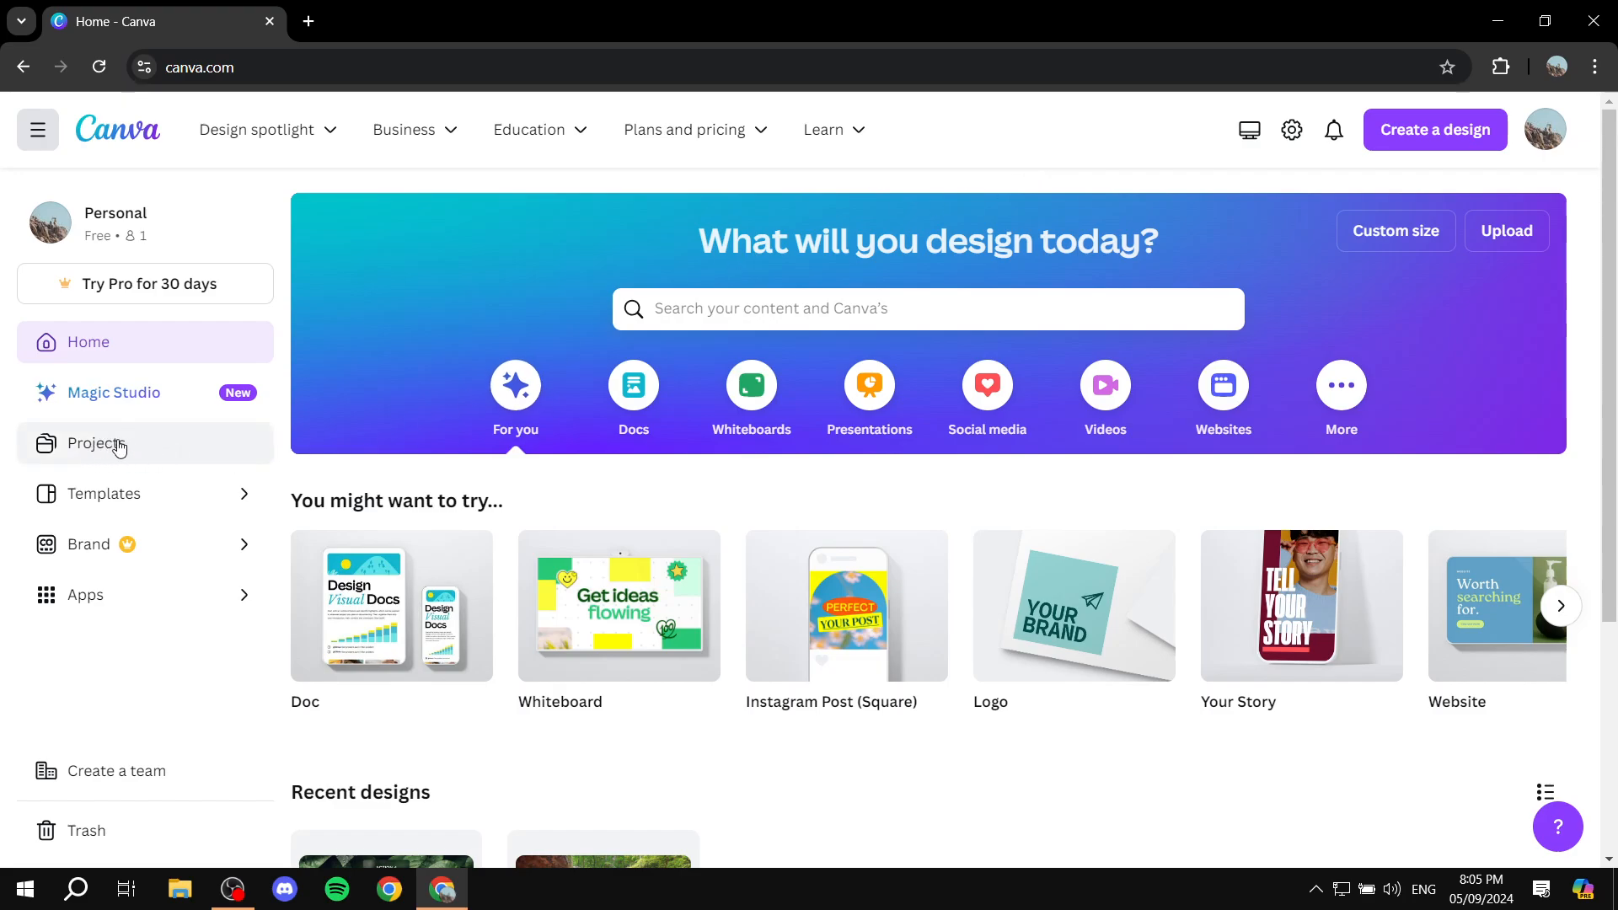
Step: Reopen the ExplainSpace website design from the Projects list
left_click(96, 443)
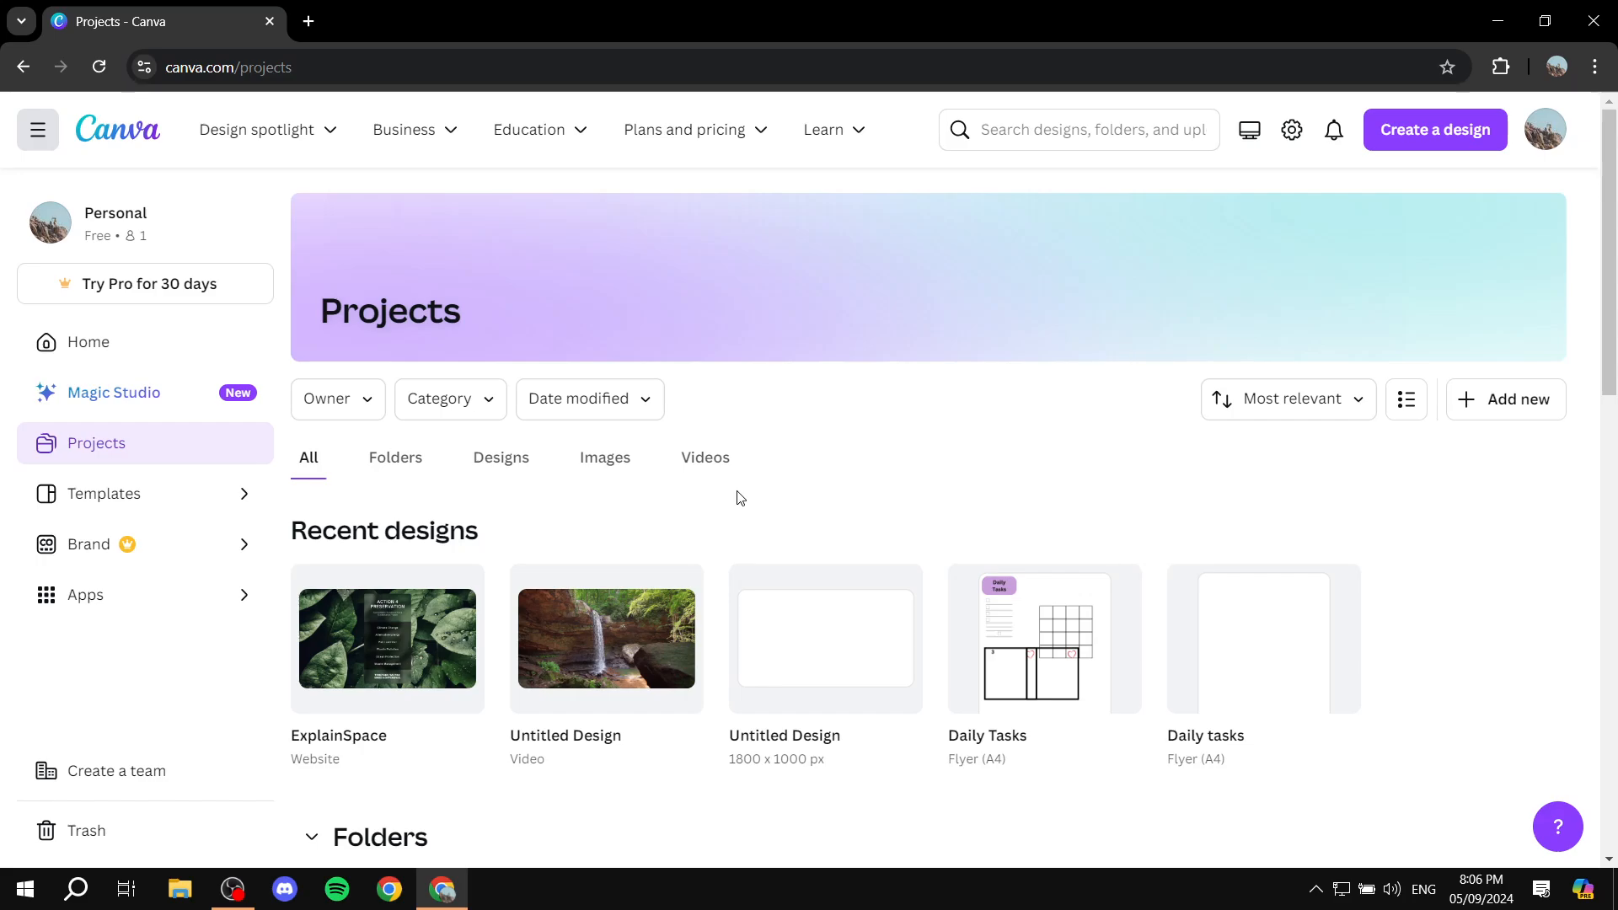
mouse_move(406, 651)
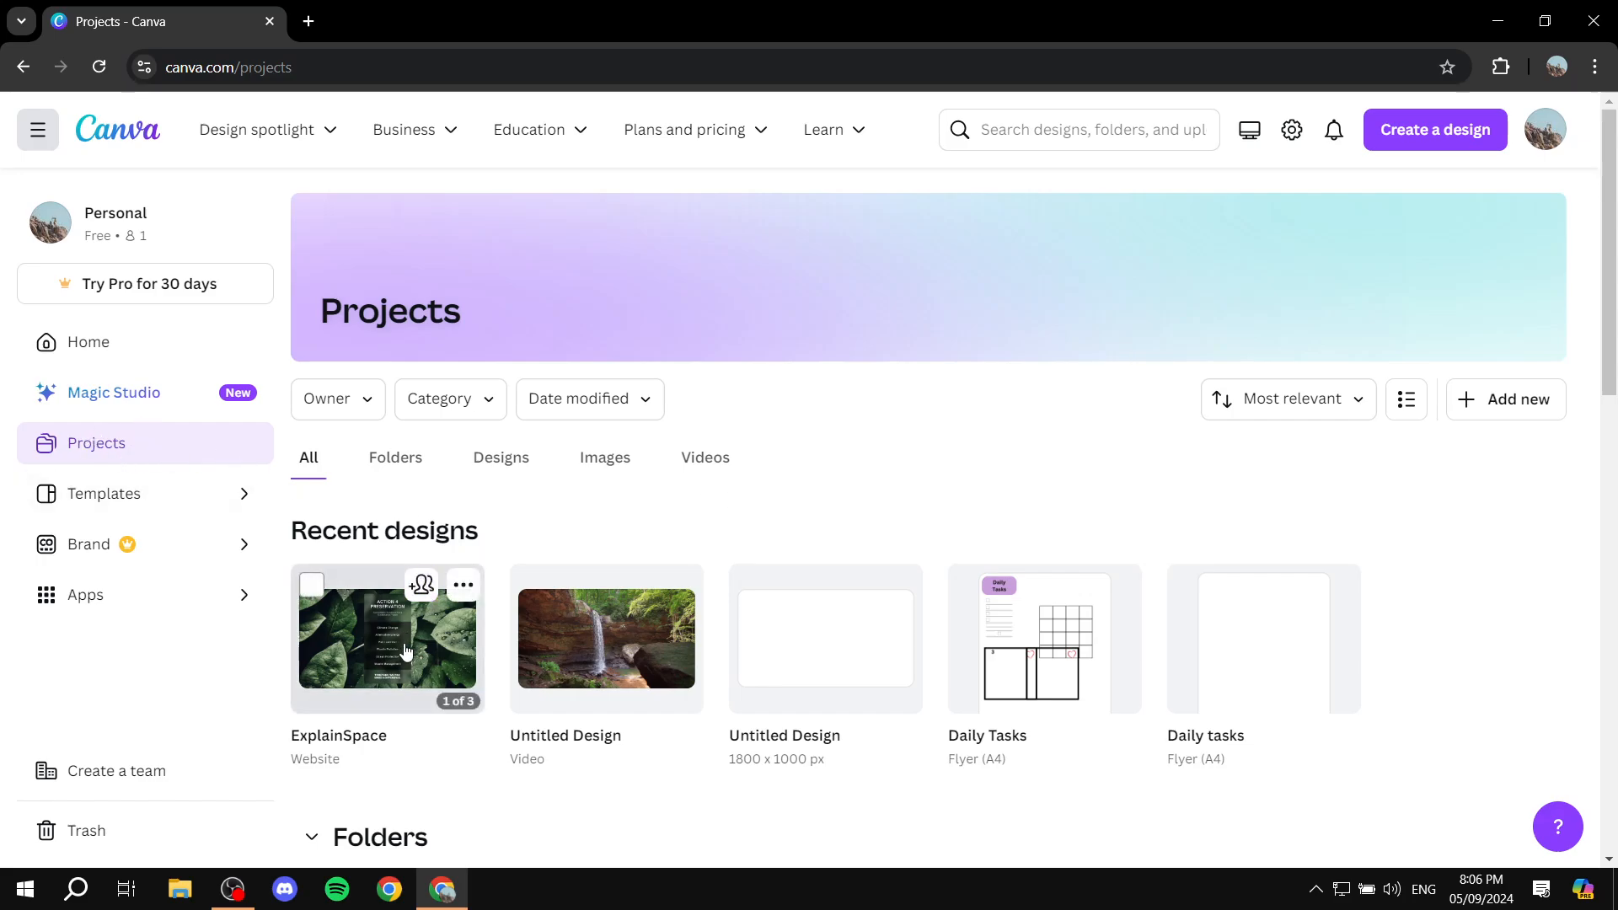
scroll("down", 3)
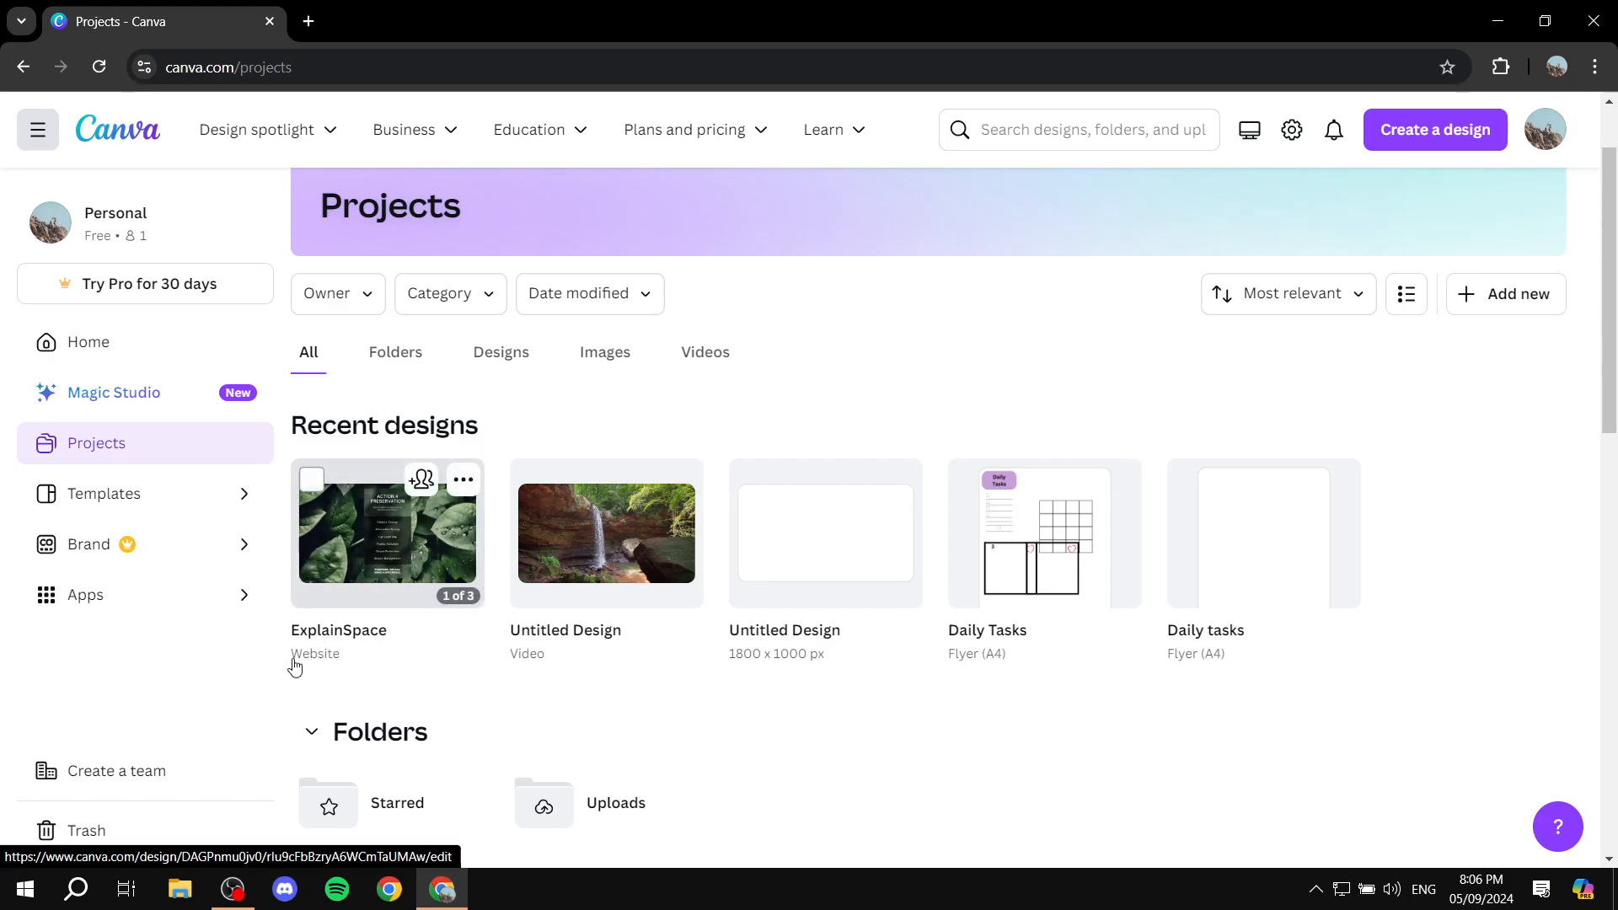
mouse_move(313, 664)
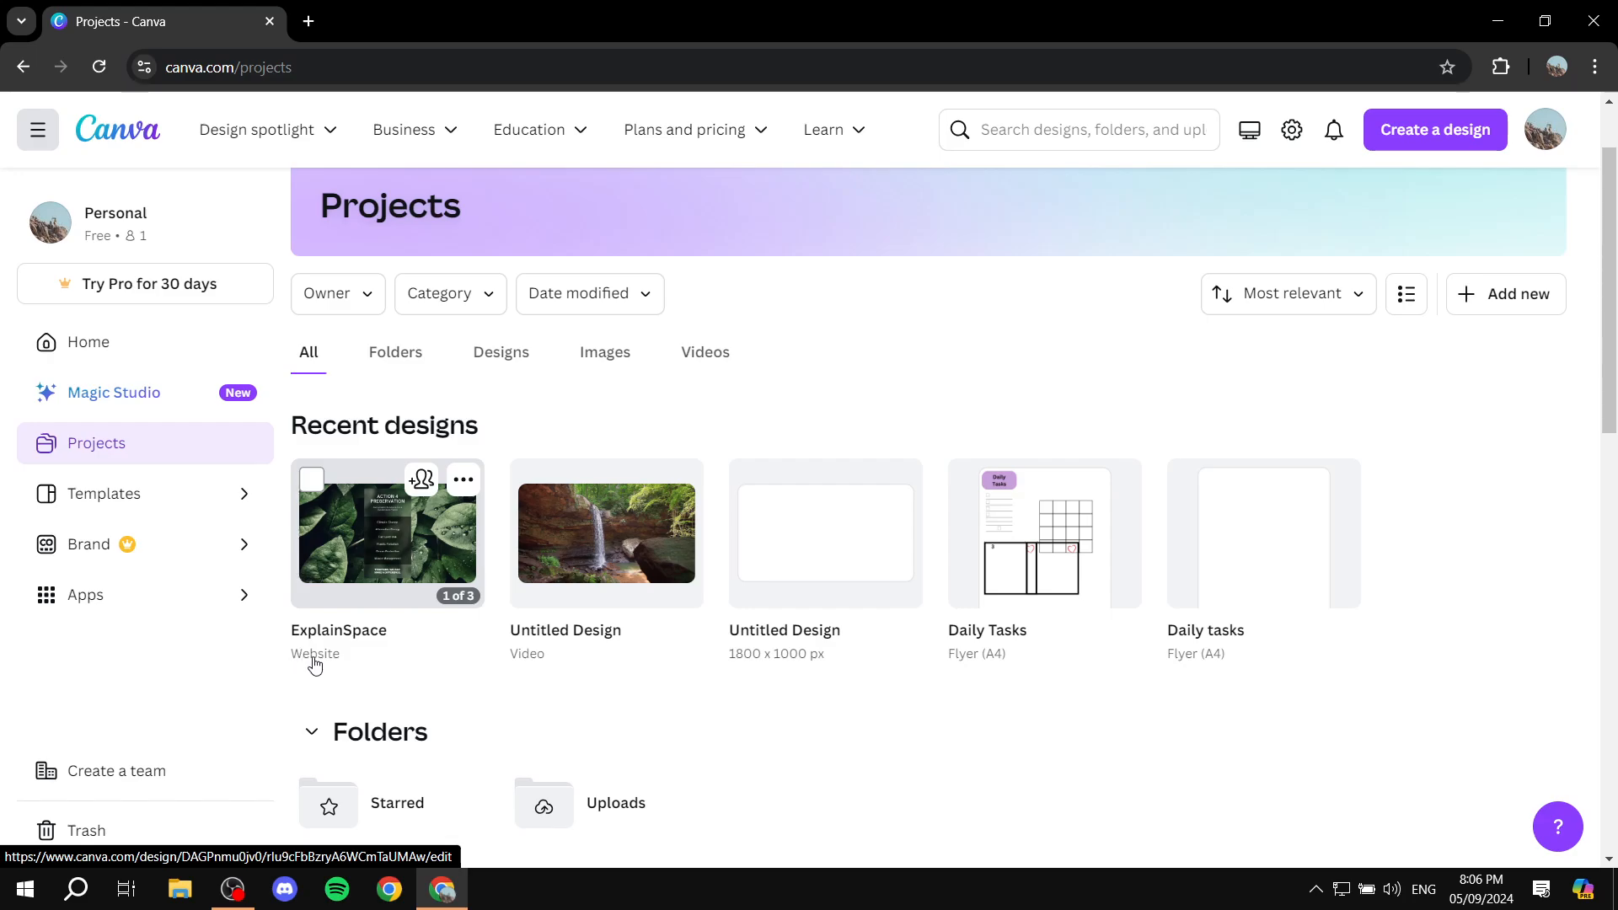
mouse_move(548, 615)
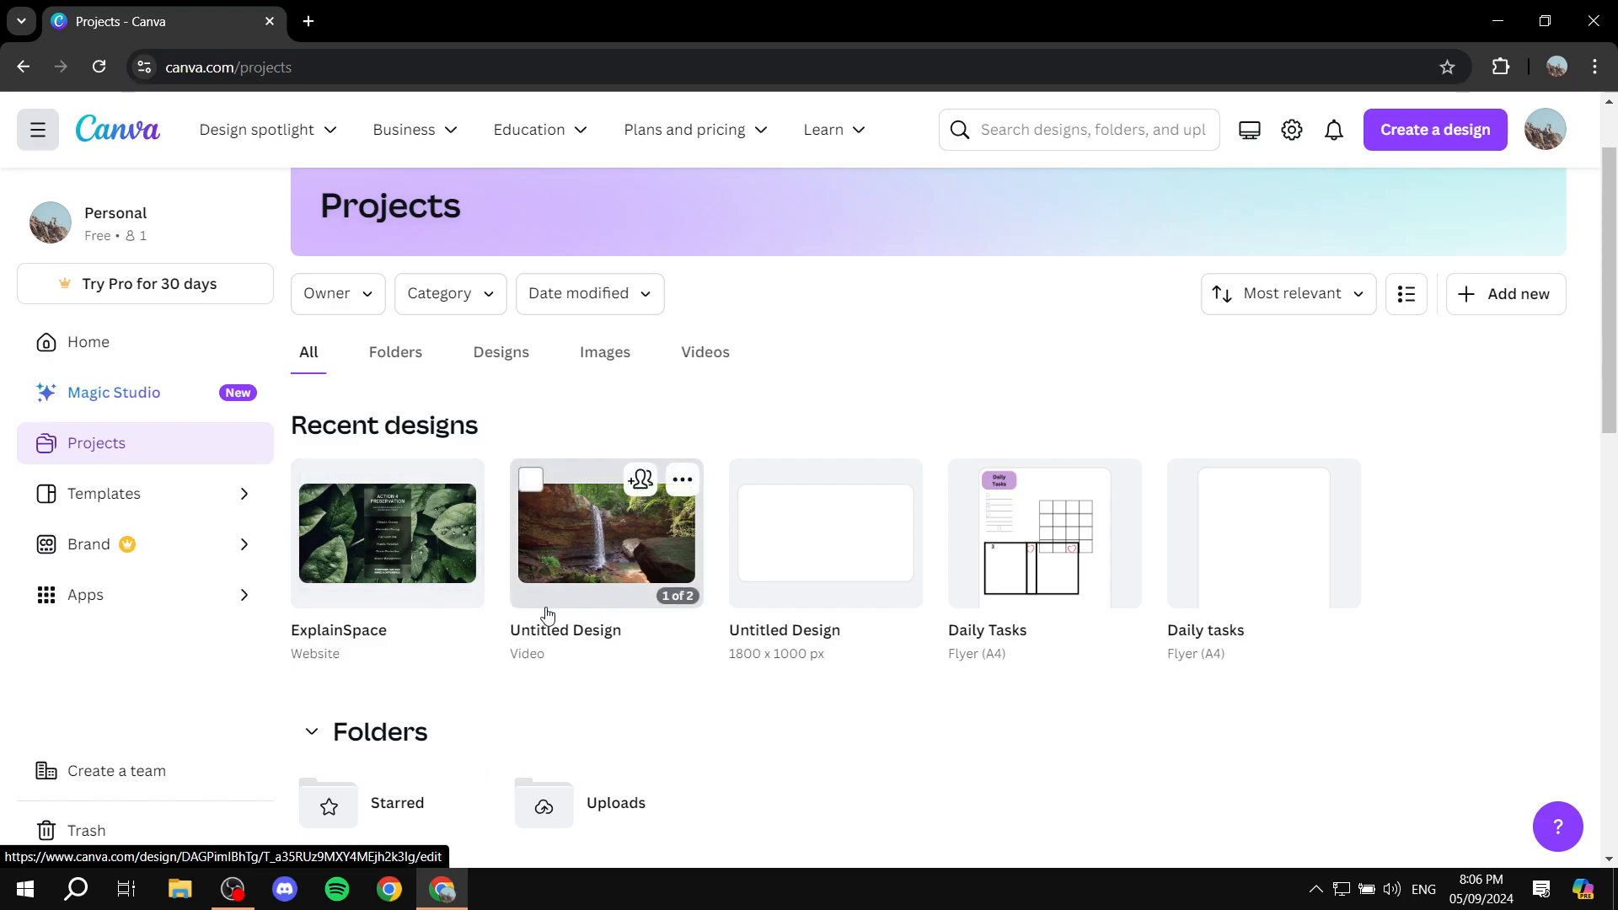
mouse_move(677, 470)
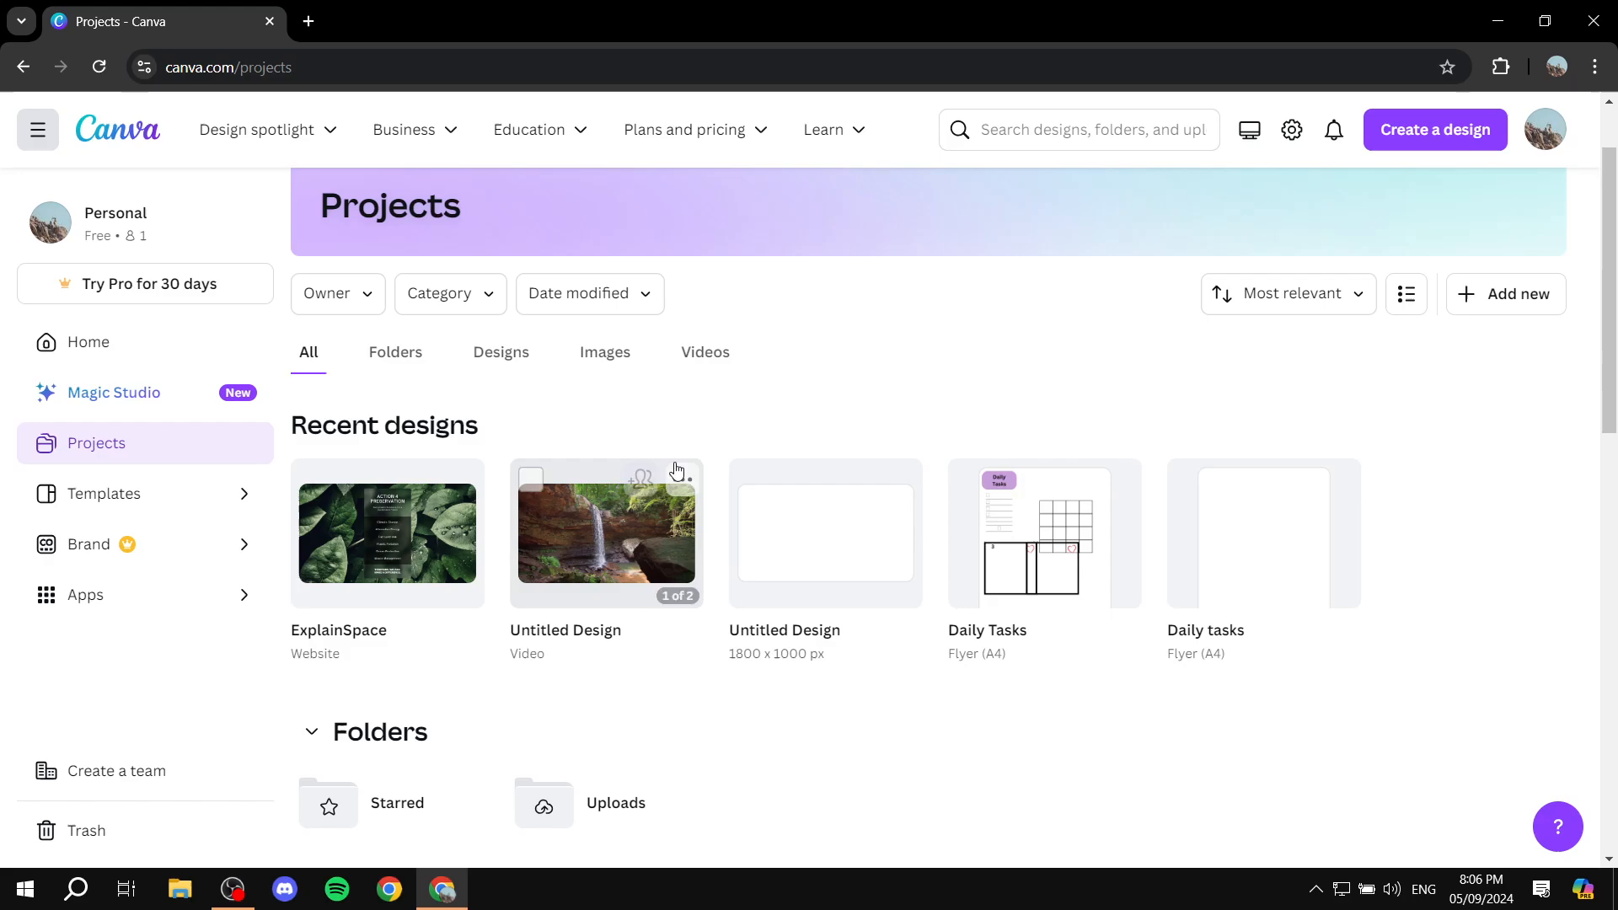
mouse_move(381, 720)
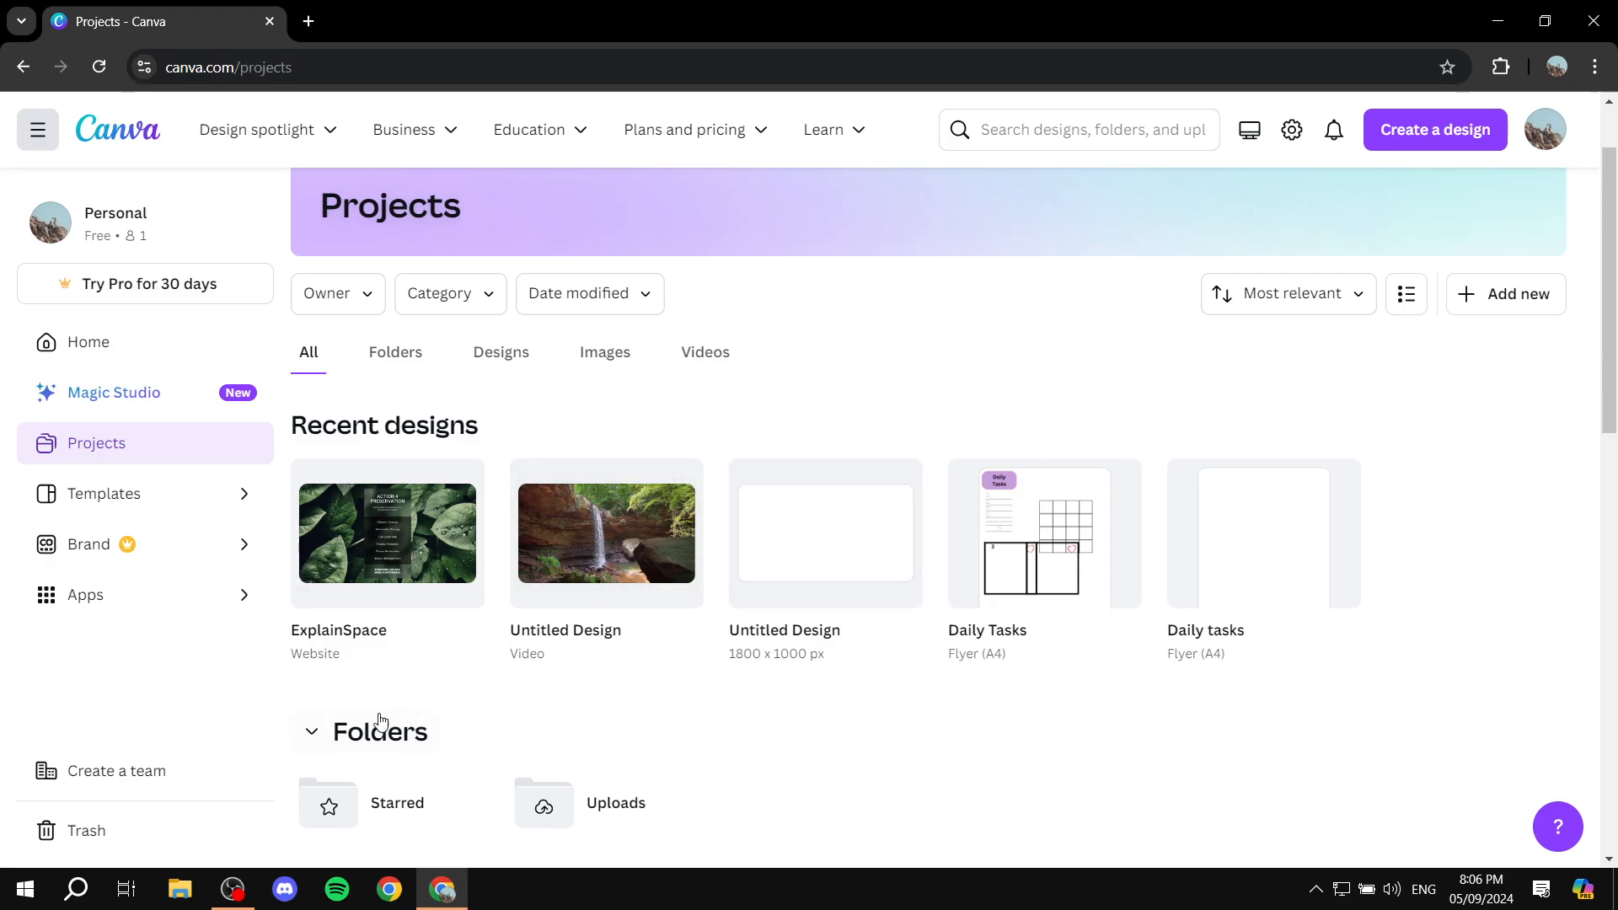
mouse_move(467, 655)
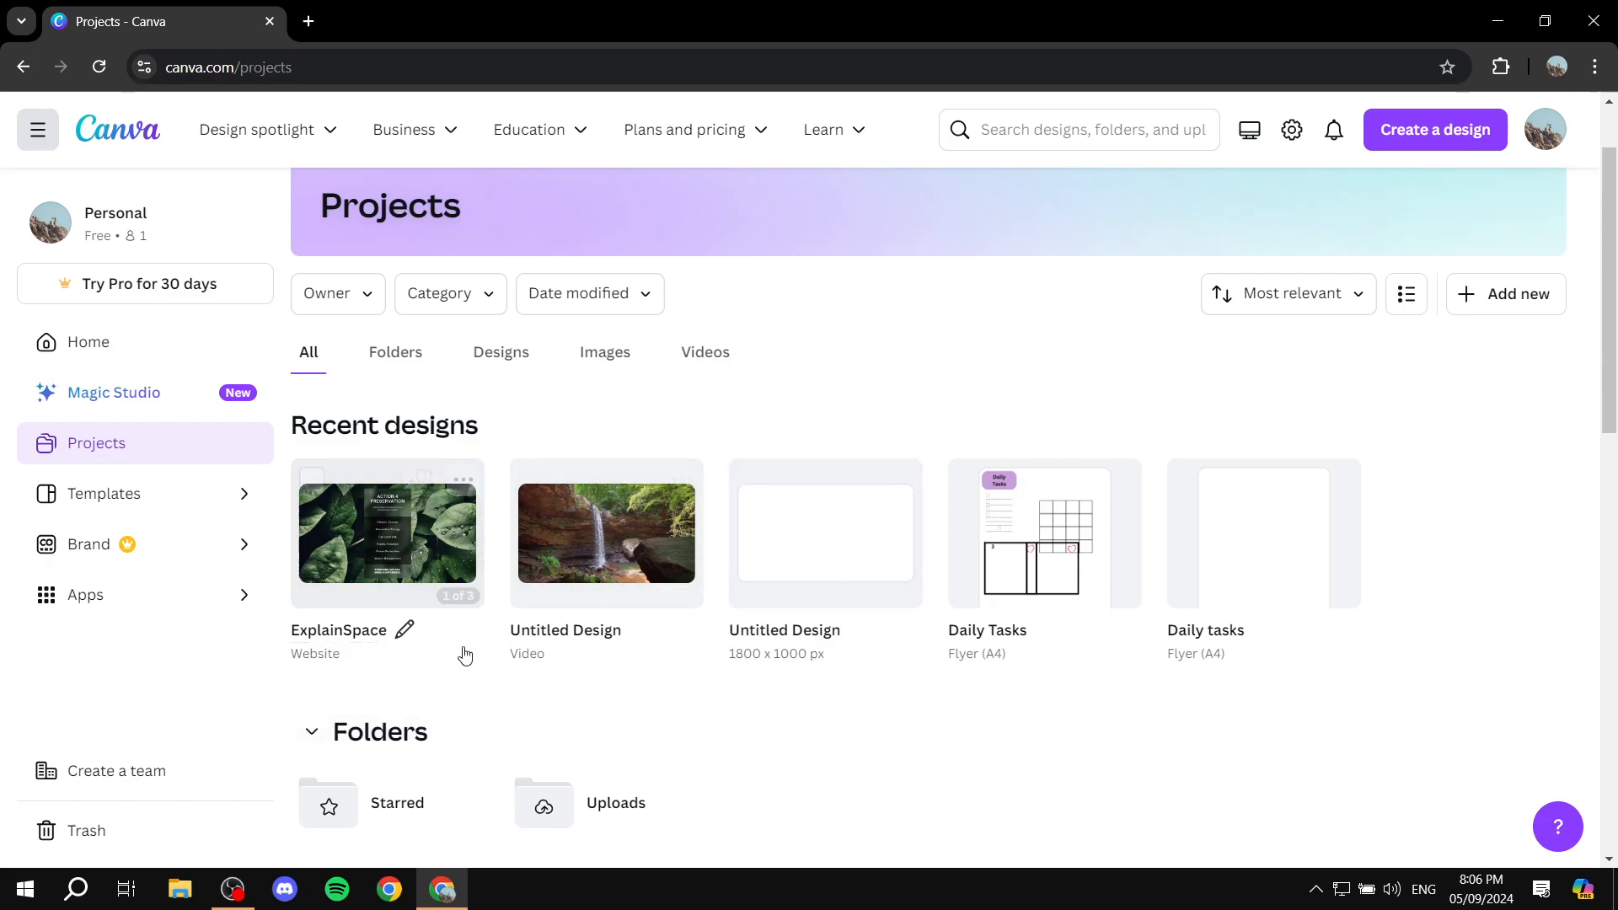
mouse_move(534, 712)
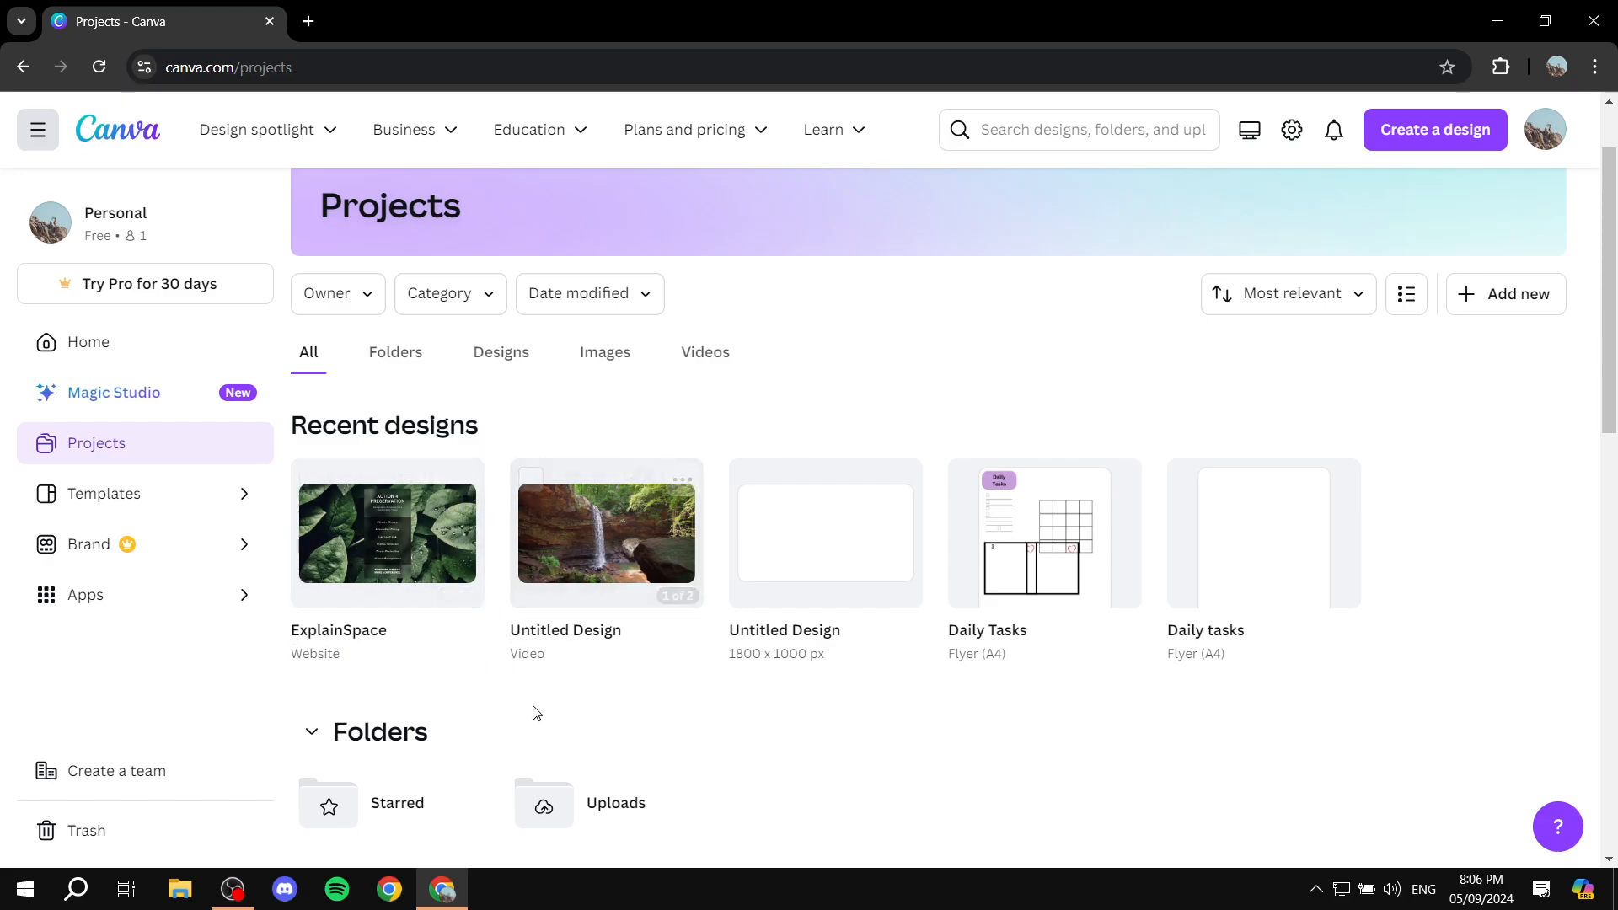
mouse_move(415, 653)
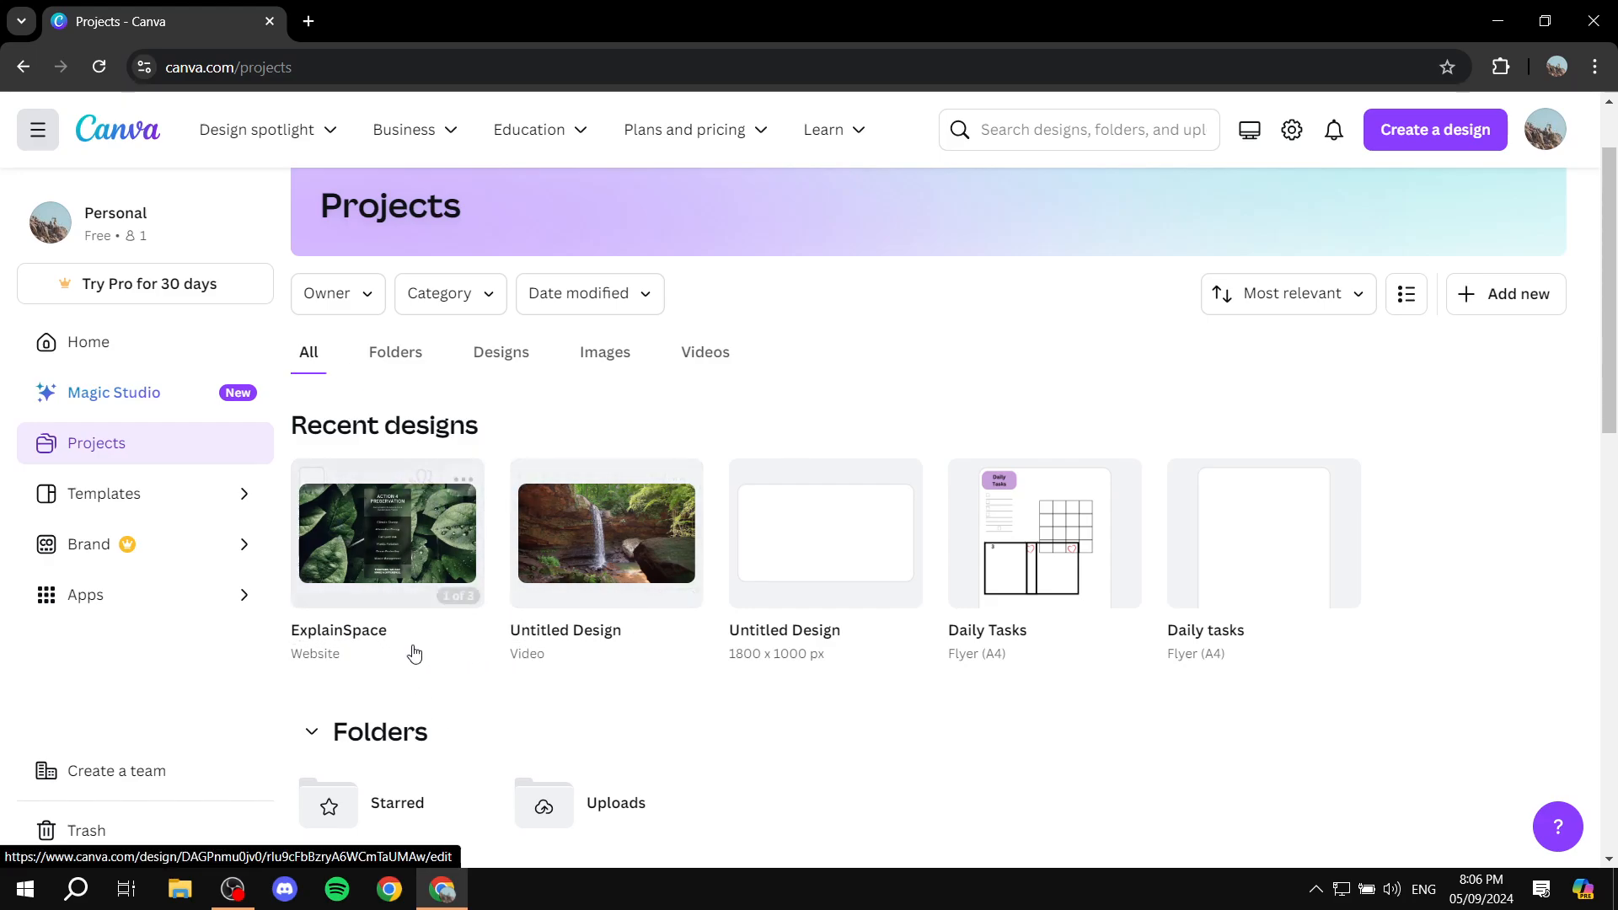
left_click(386, 532)
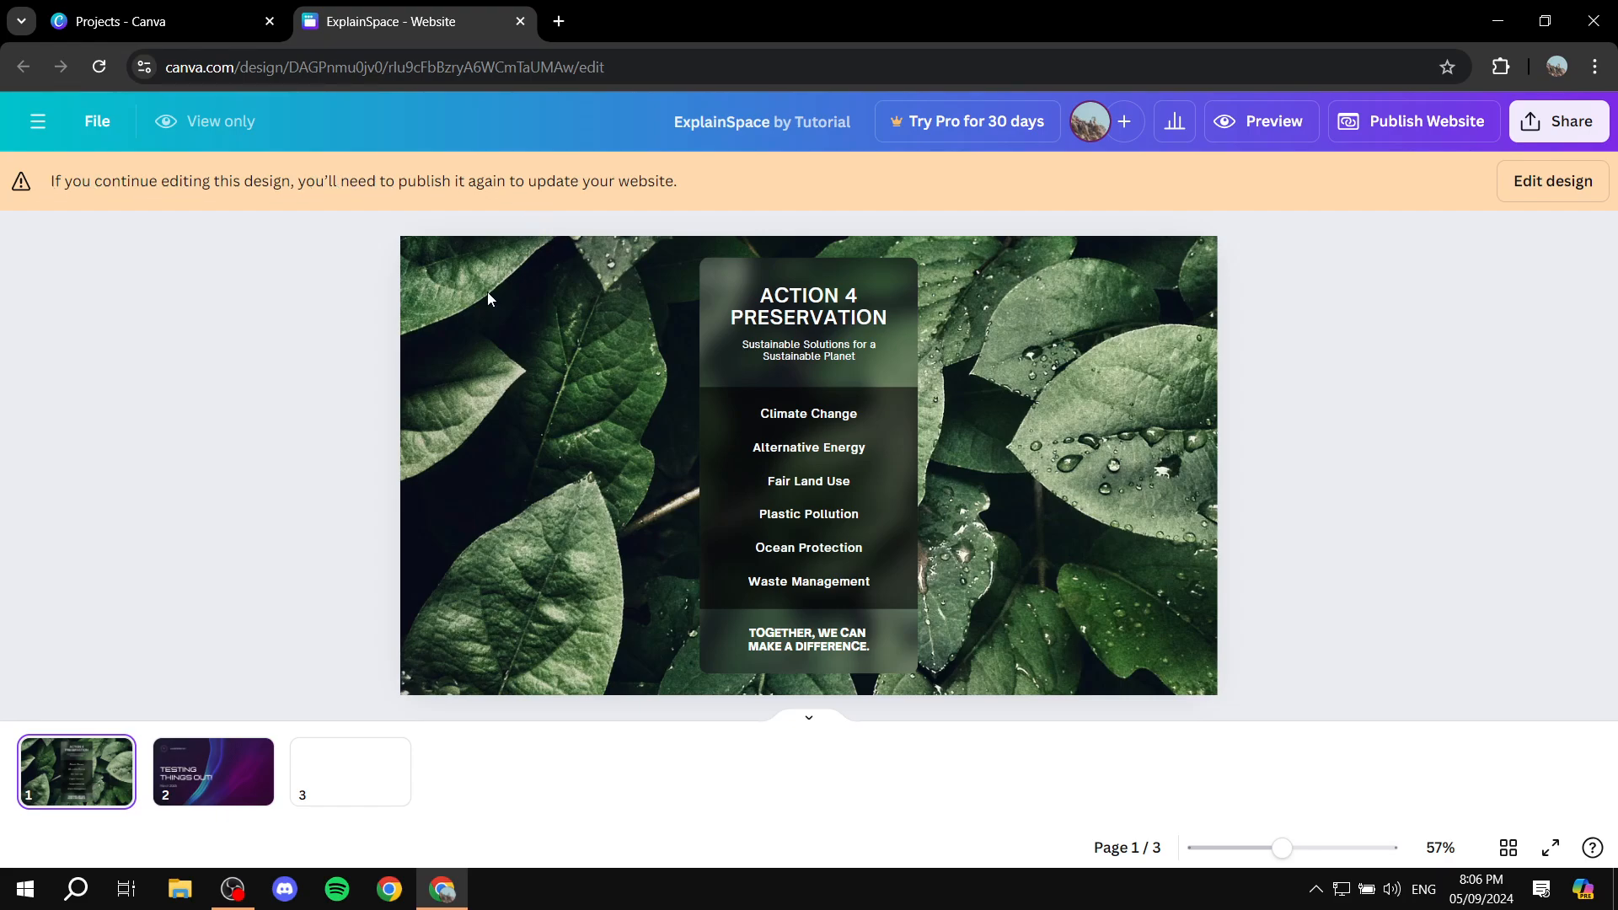
mouse_move(886, 511)
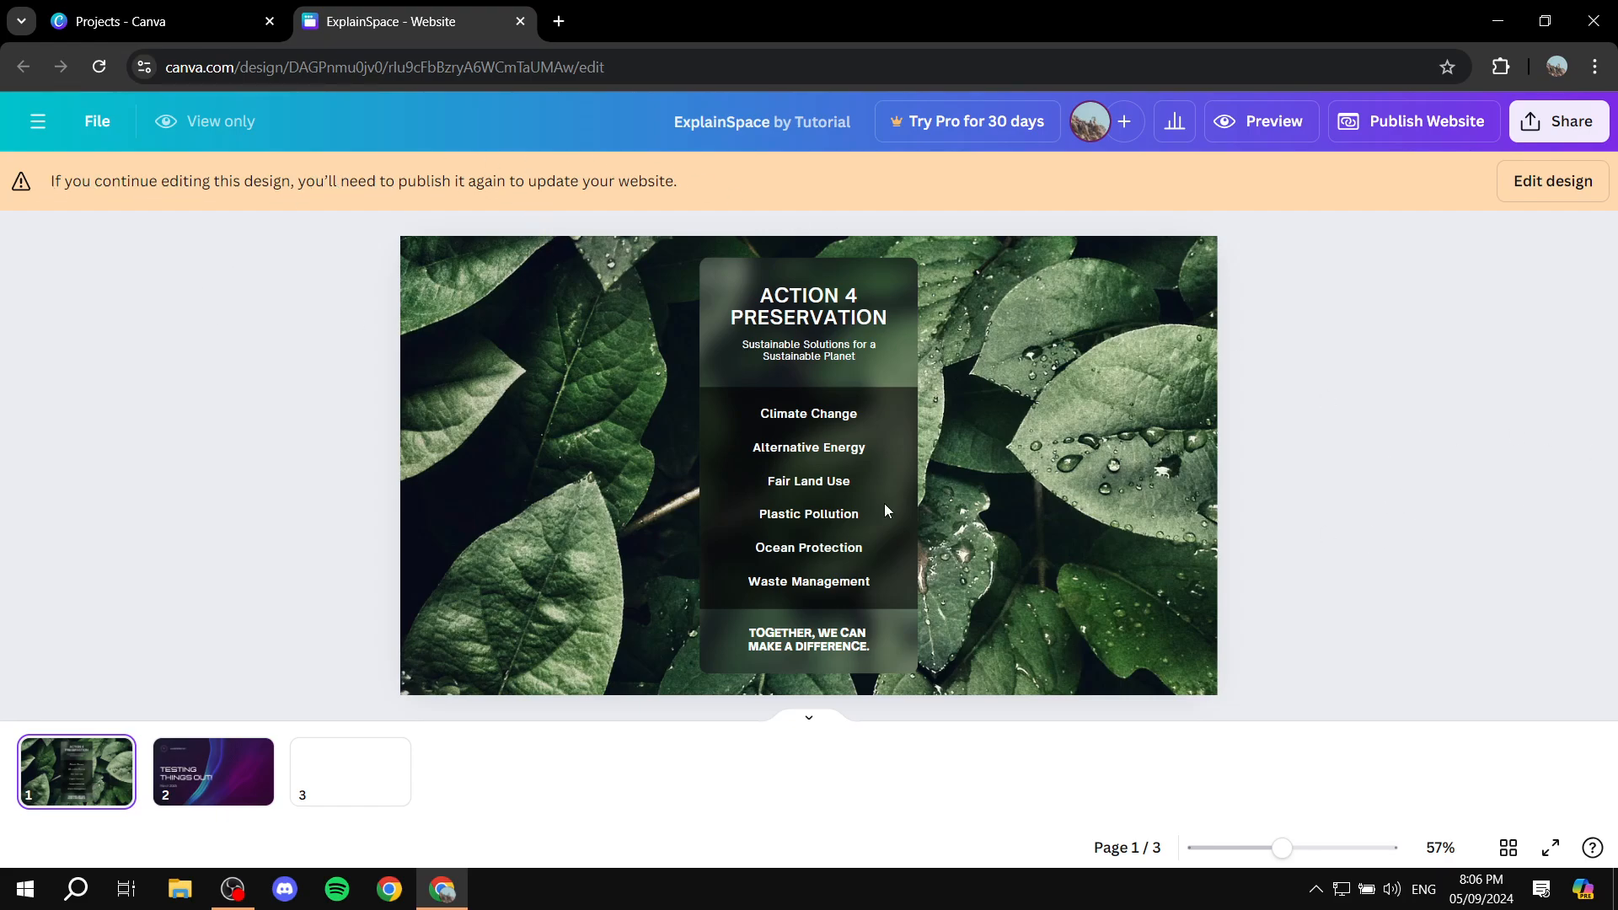
mouse_move(1564, 182)
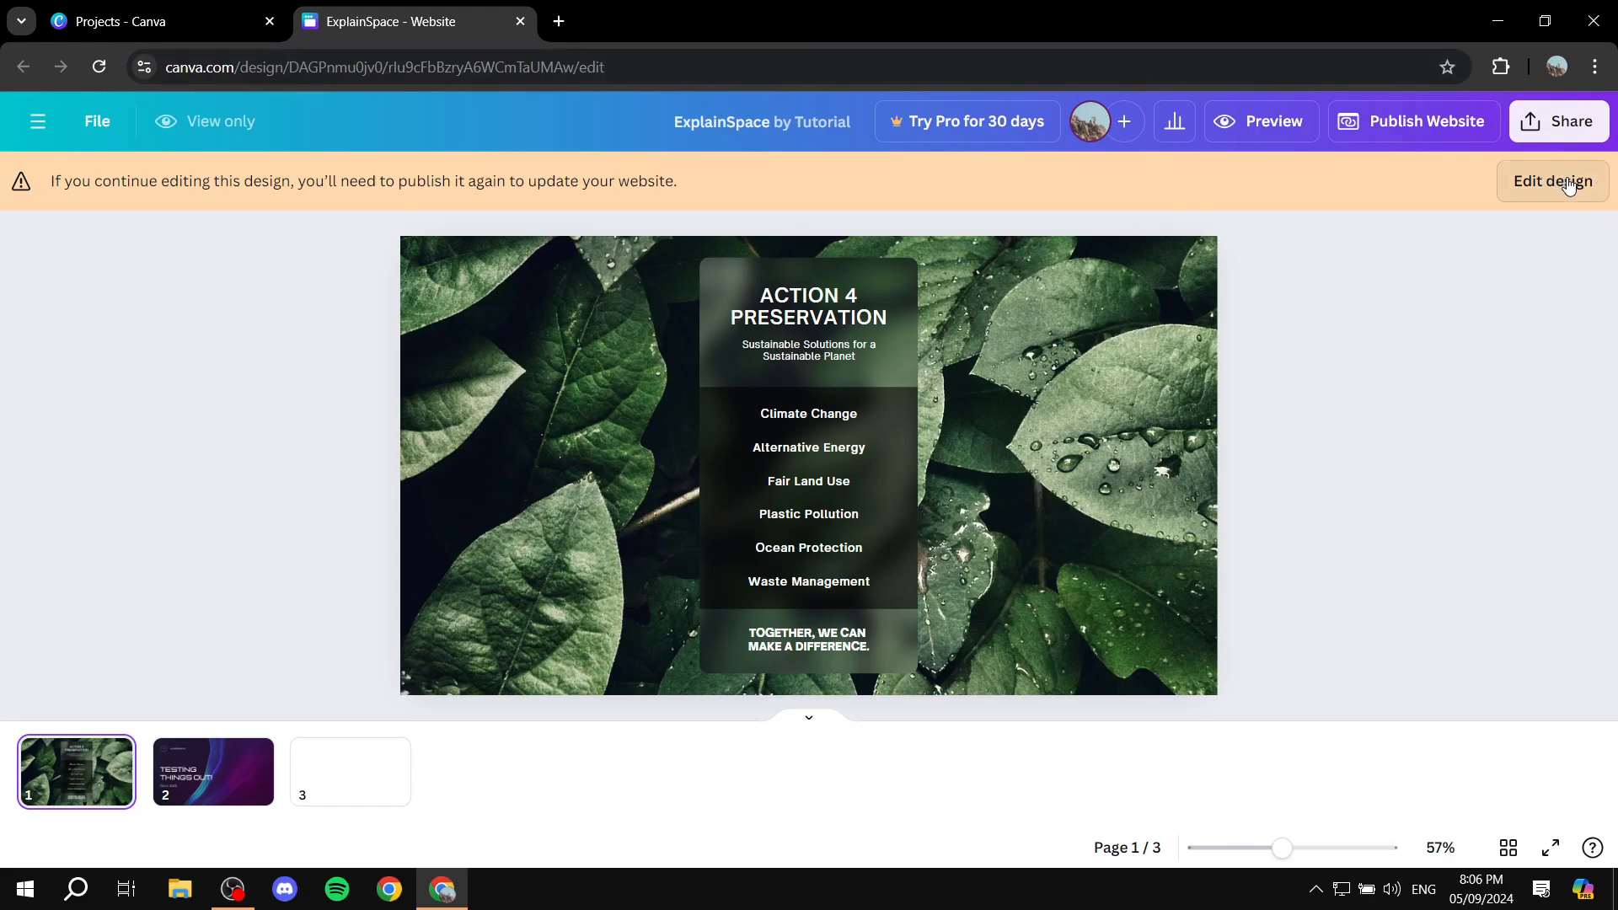
mouse_move(1555, 183)
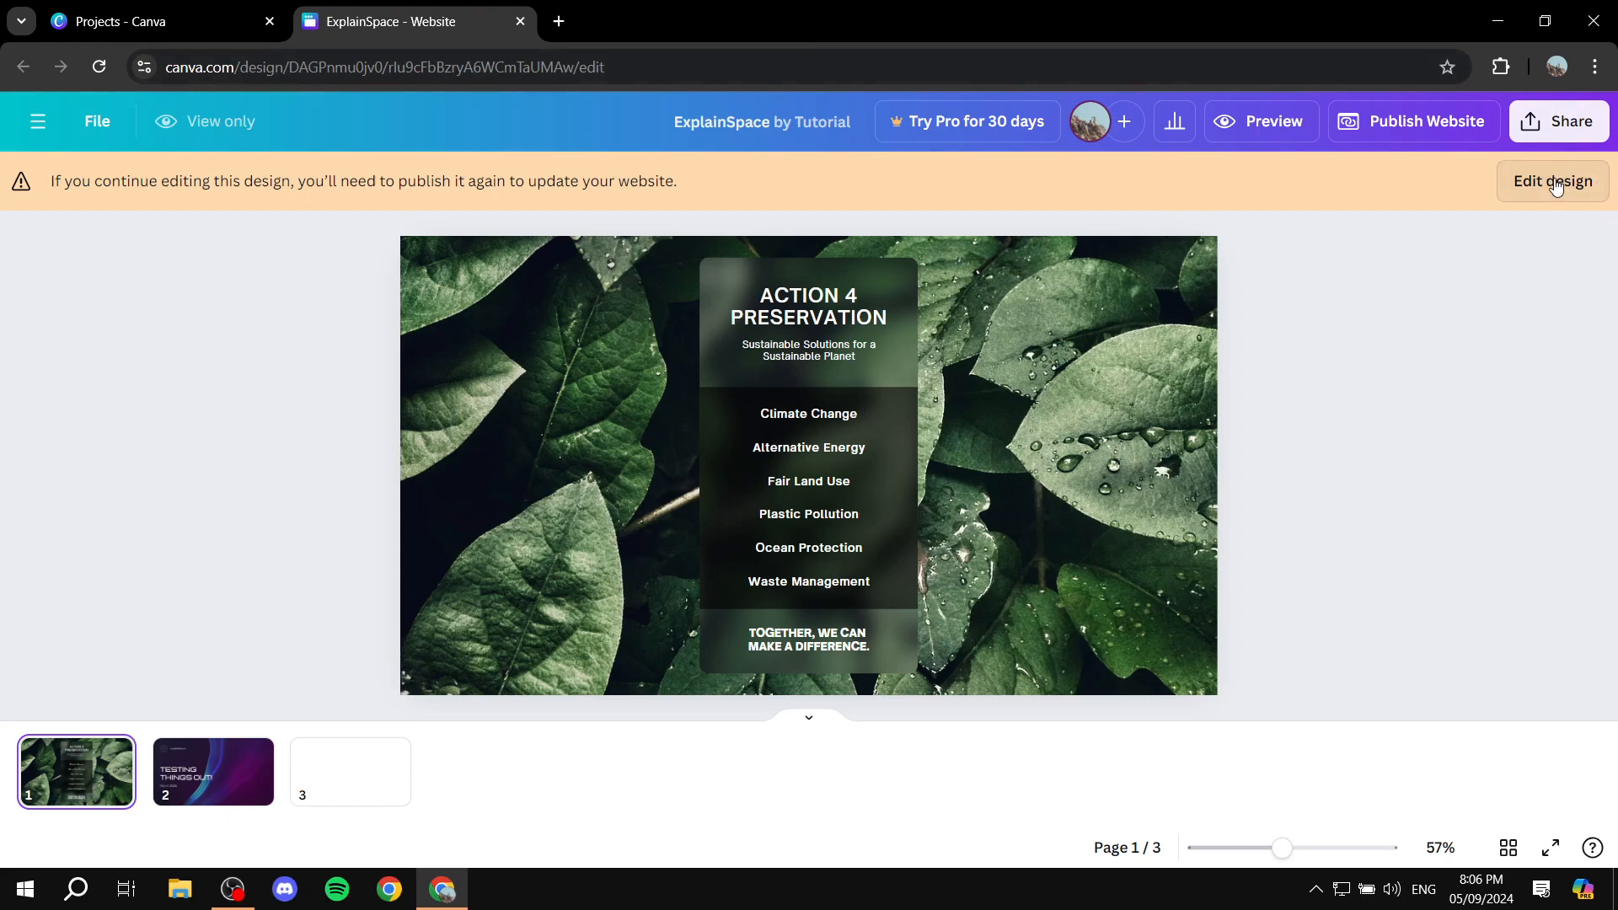
Step: Enter edit mode, delete the empty third page and add a fresh blank page with a gradient graphic
left_click(1553, 182)
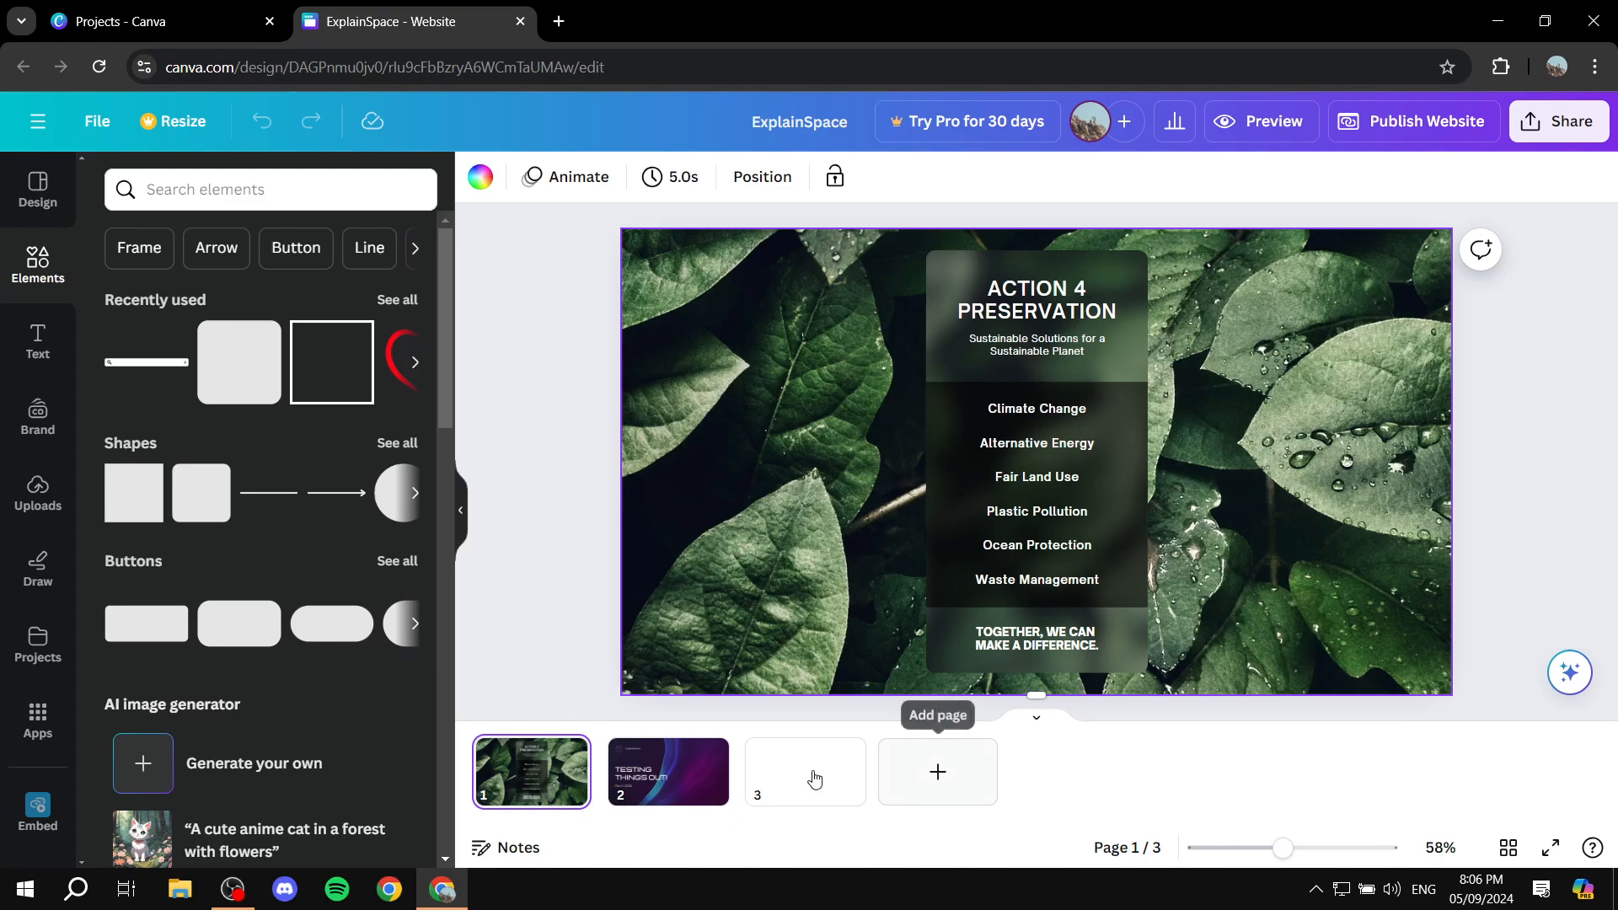
left_click(805, 772)
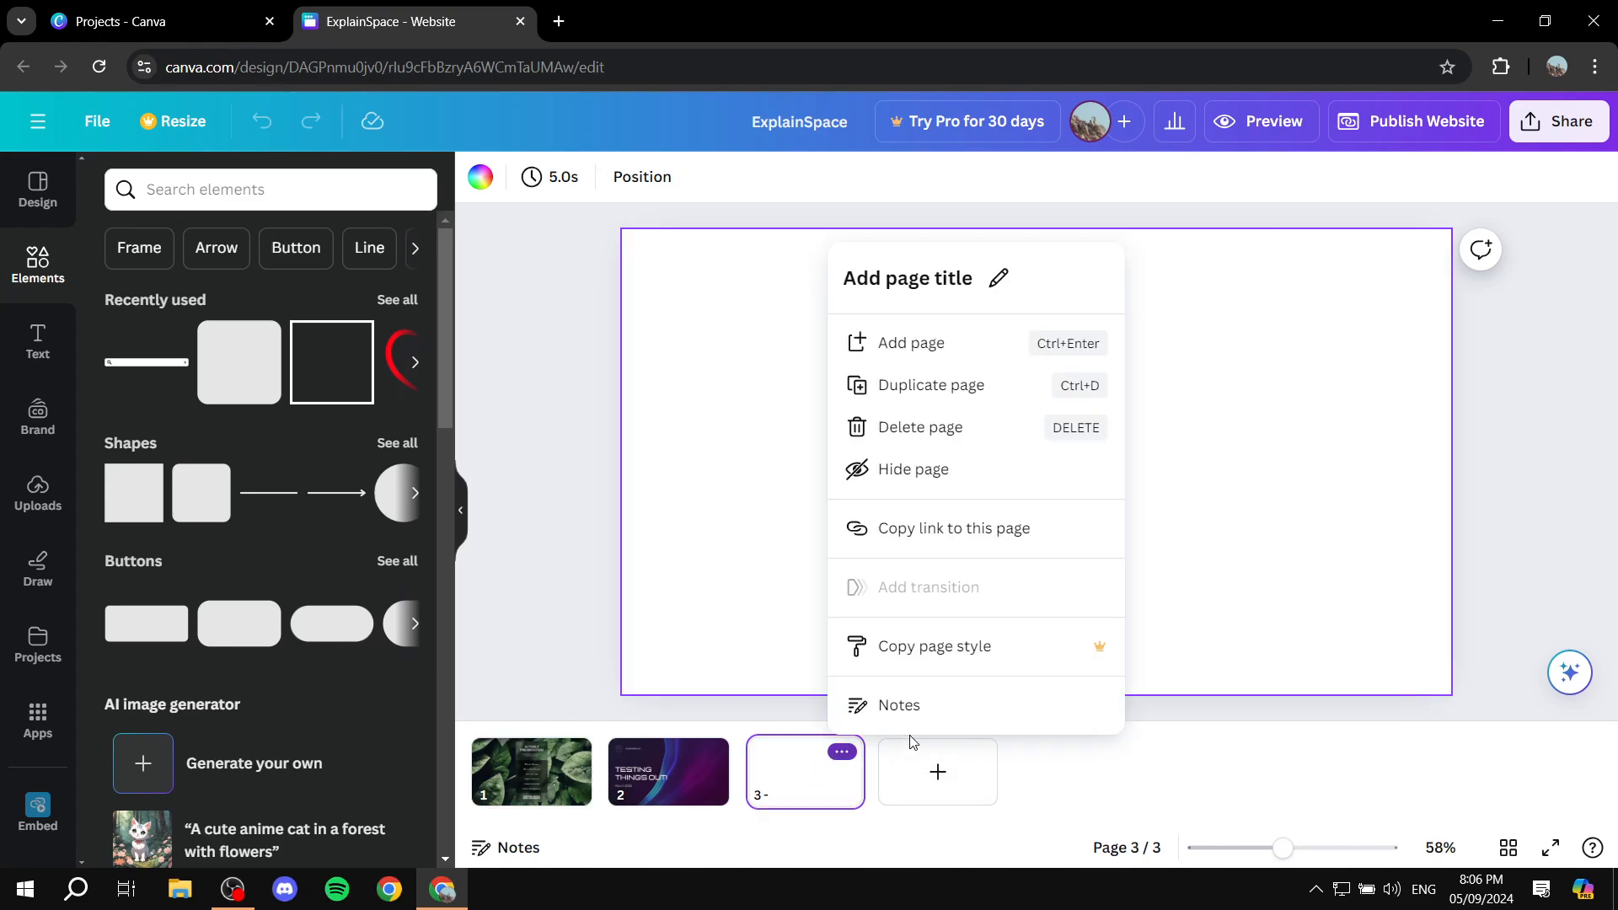
left_click(920, 428)
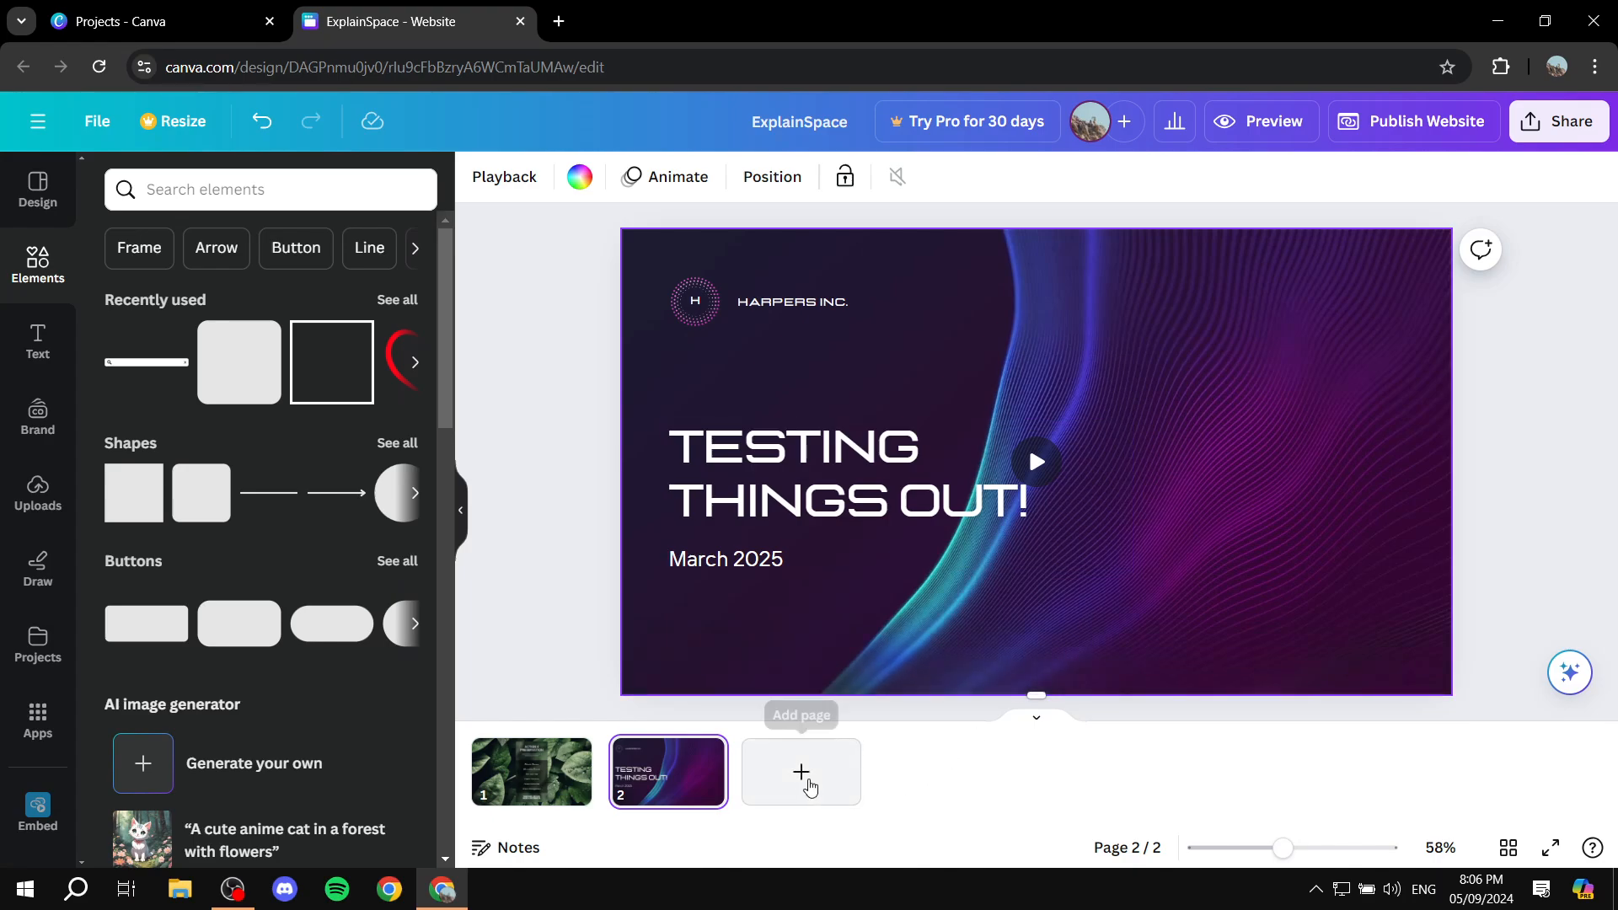
left_click(803, 772)
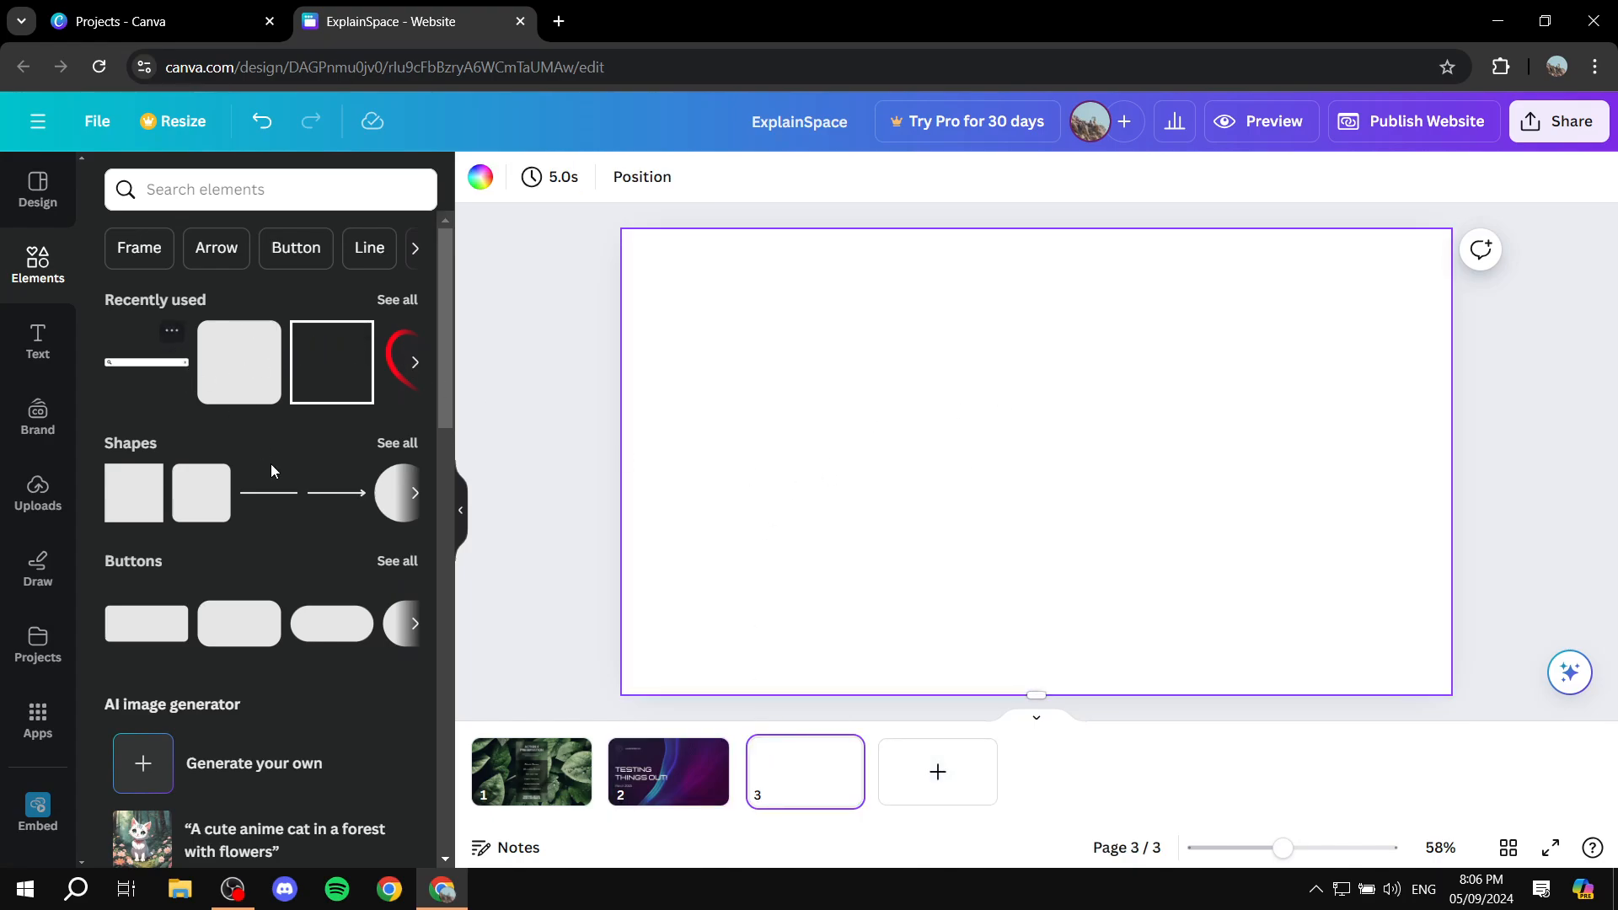
scroll("down", 3)
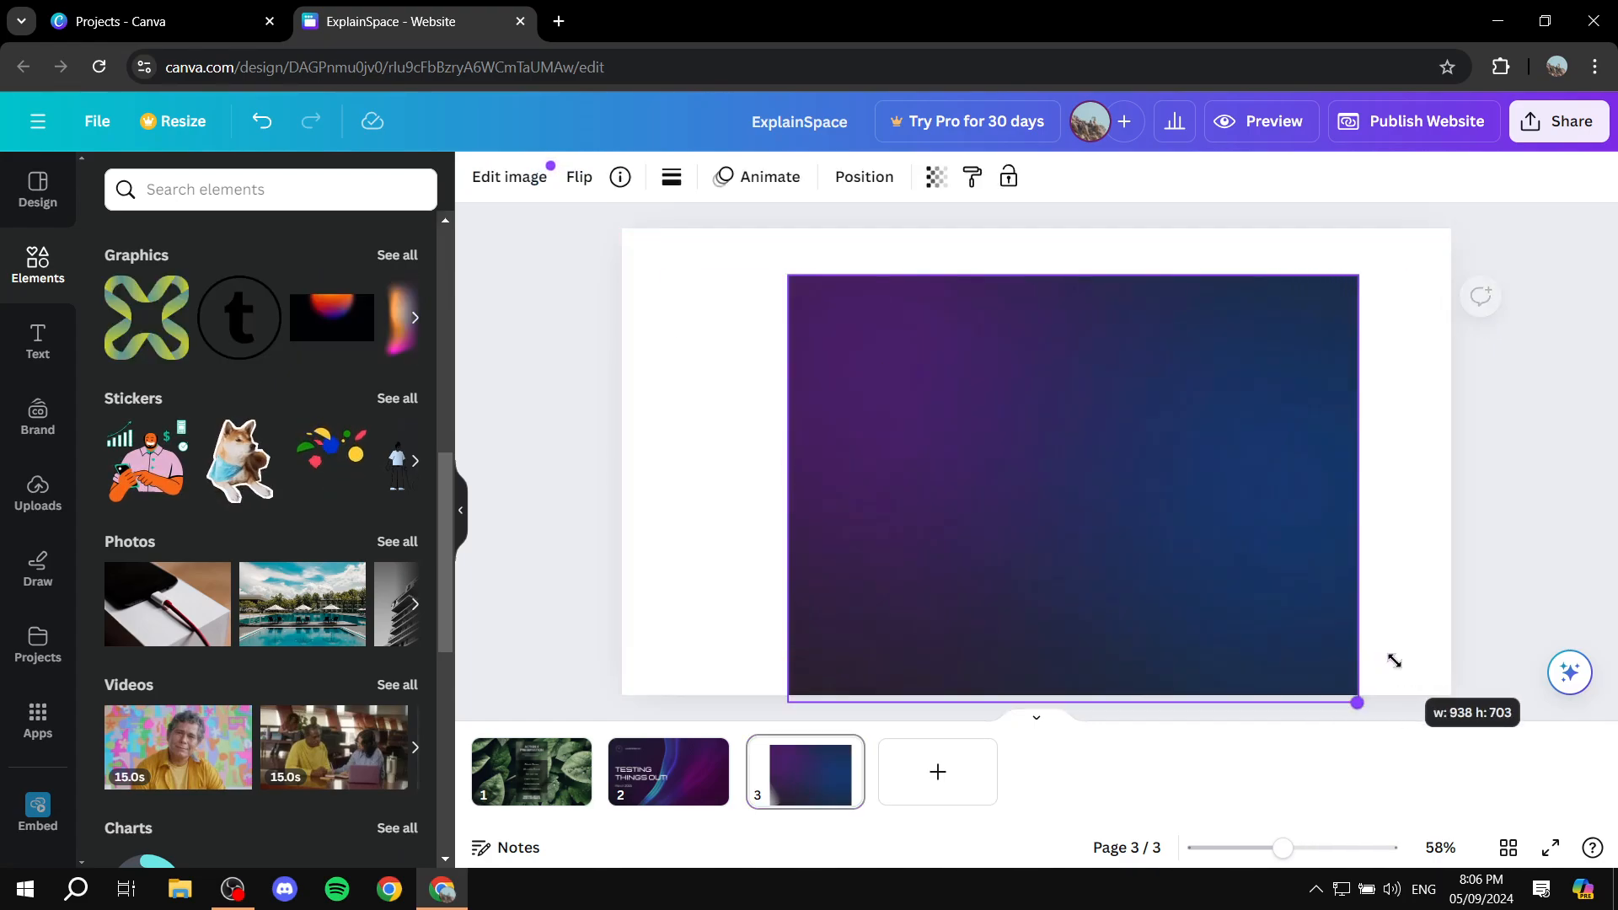
Step: Enlarge the purple-blue gradient and set it as the third page's background
left_click_drag(1073, 485, 856, 433)
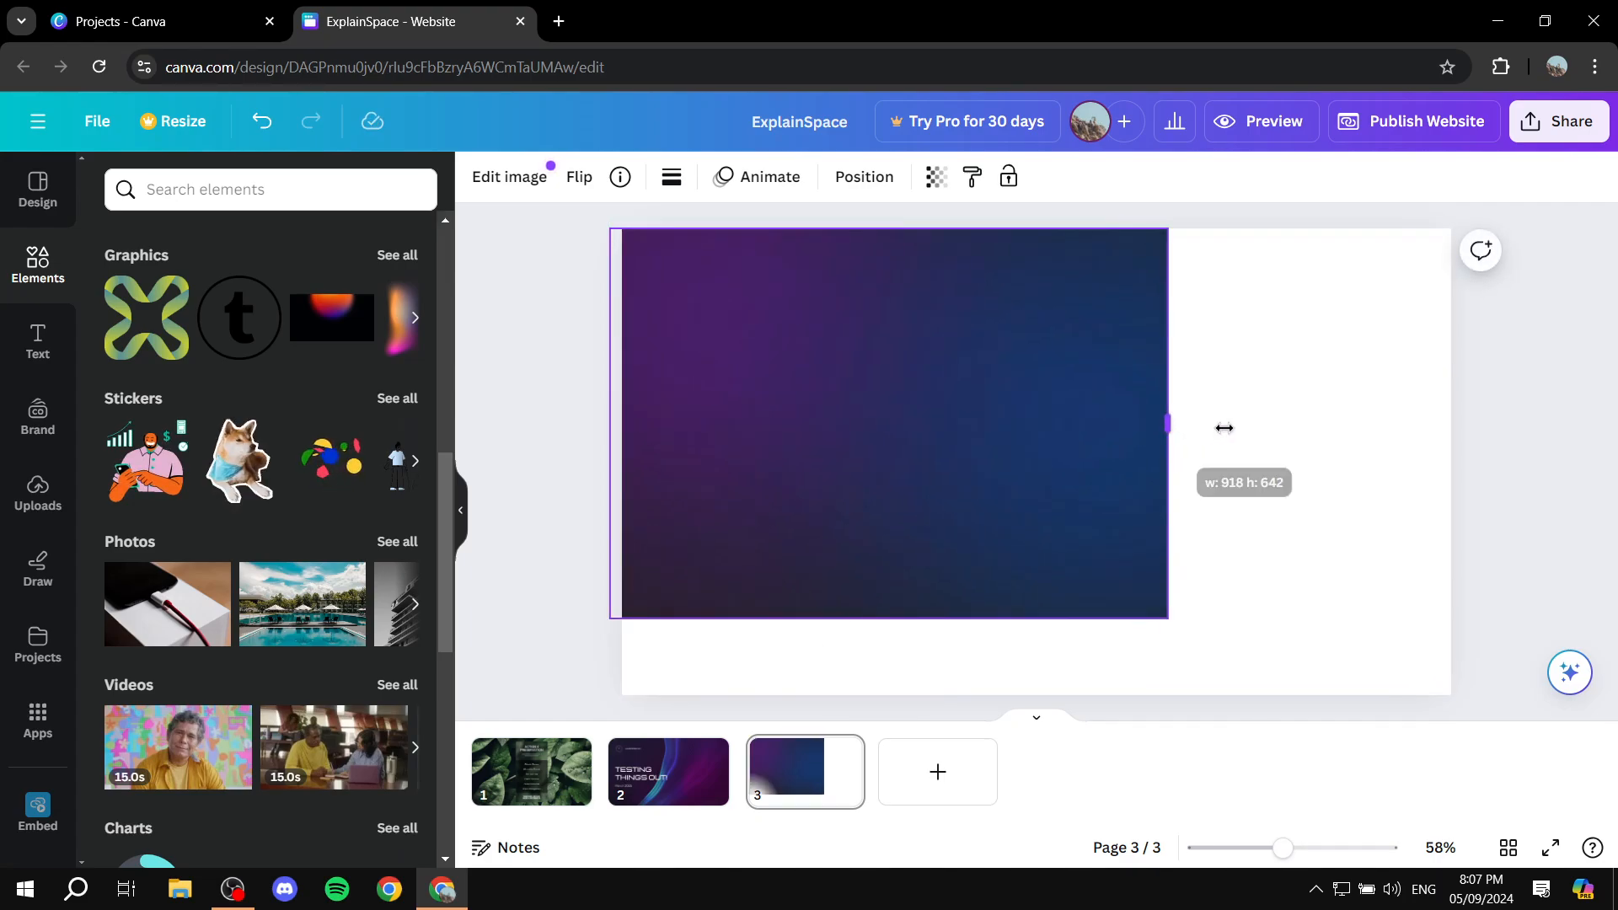
right_click(930, 423)
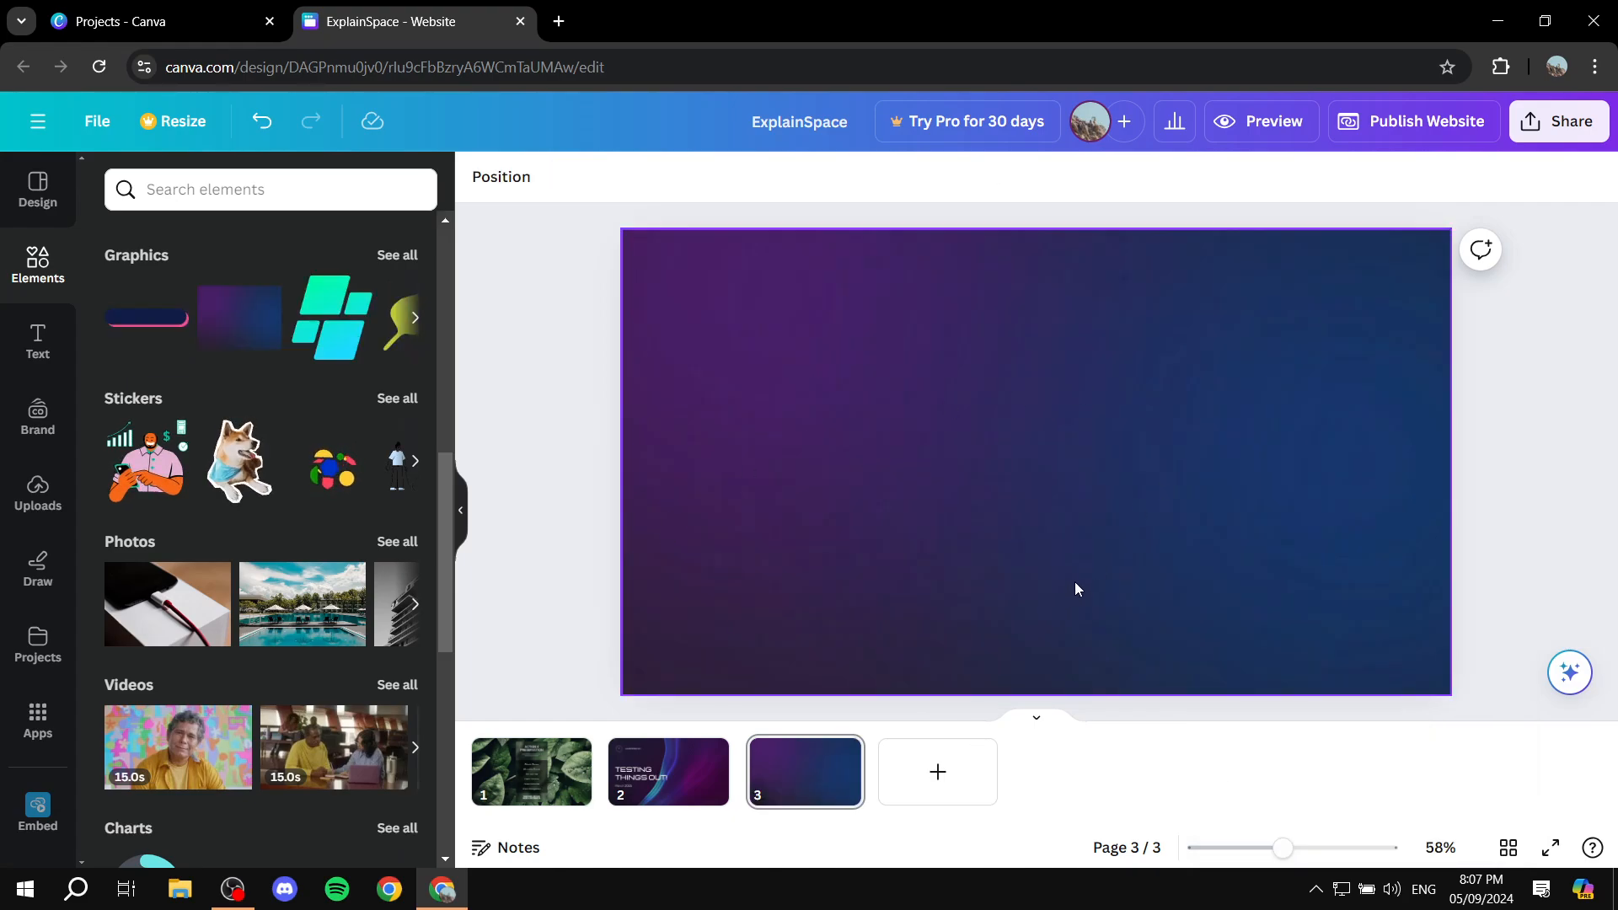
mouse_move(1404, 284)
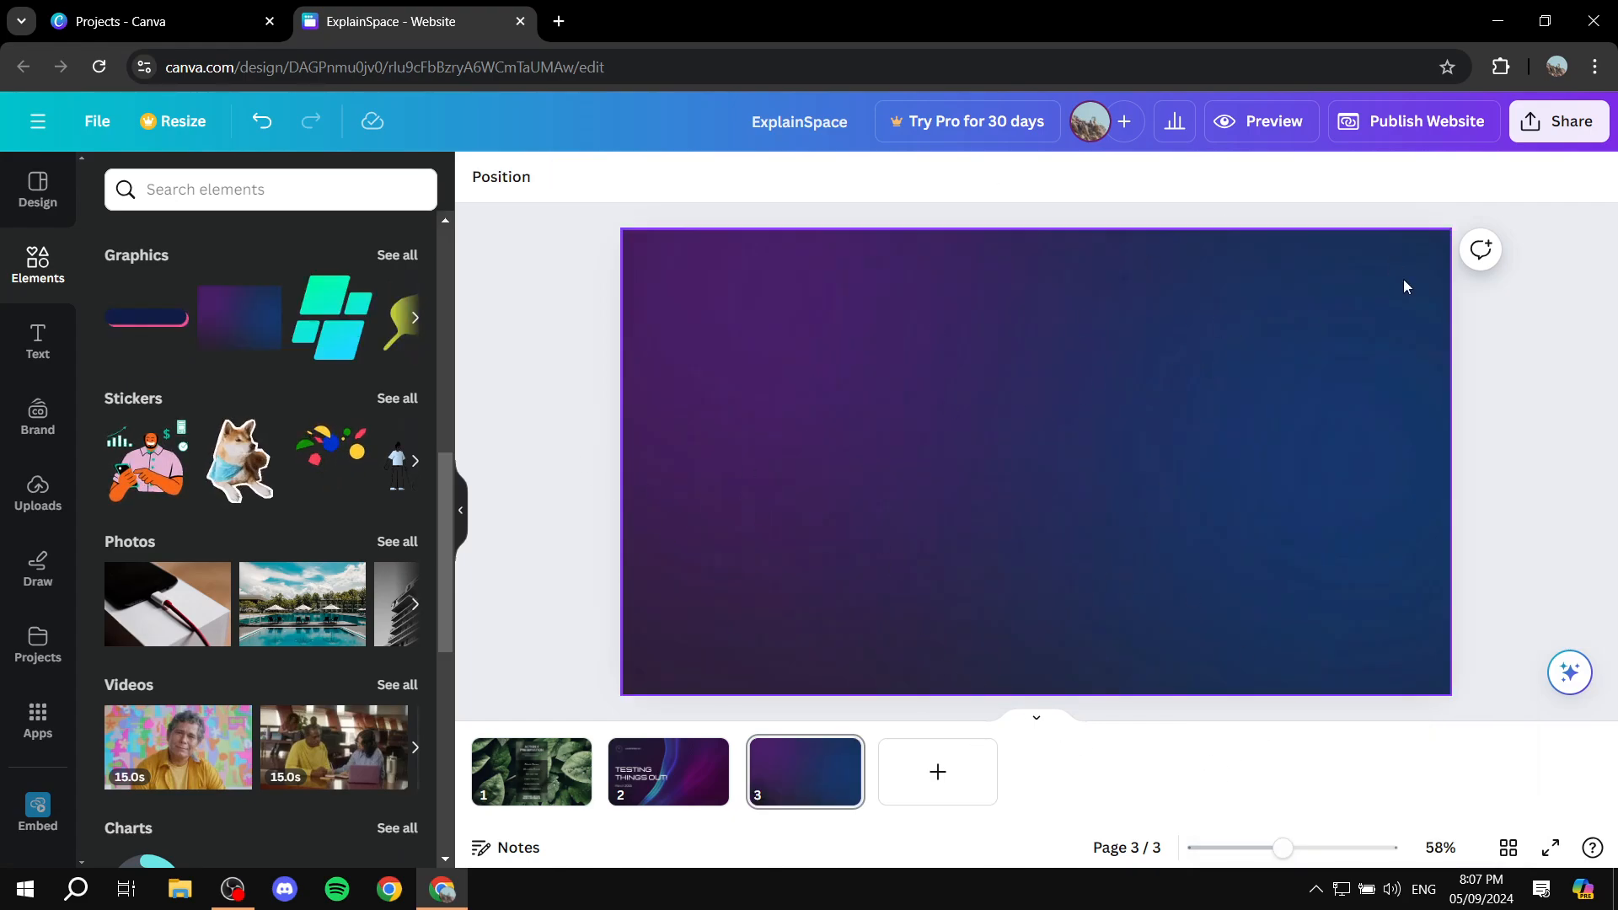
mouse_move(1221, 431)
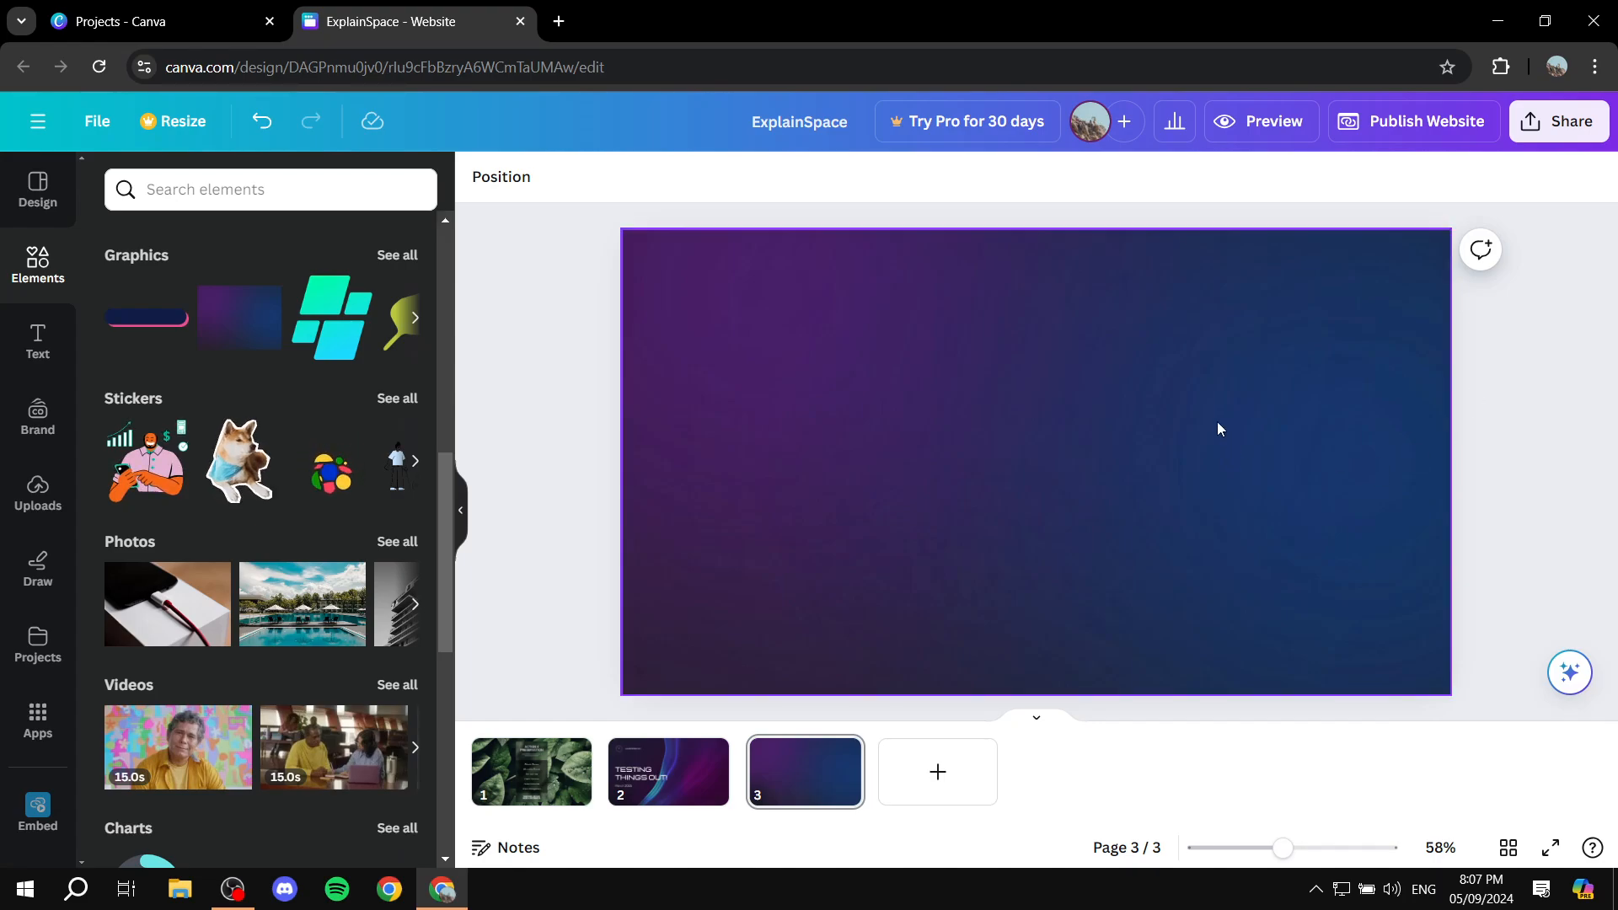
mouse_move(1220, 411)
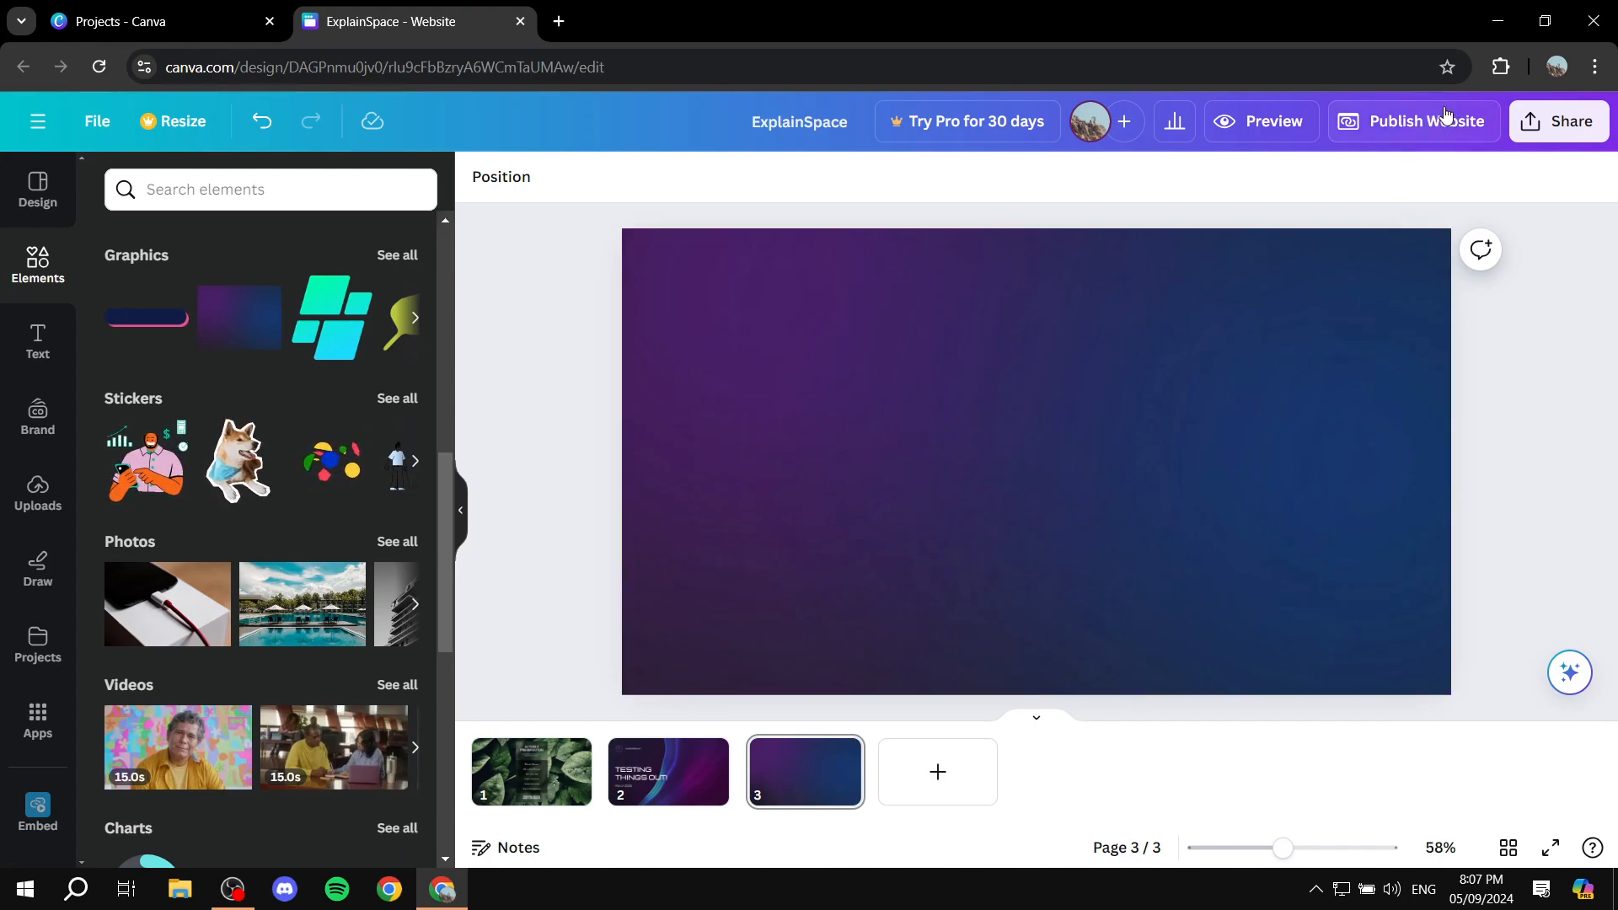
mouse_move(462, 515)
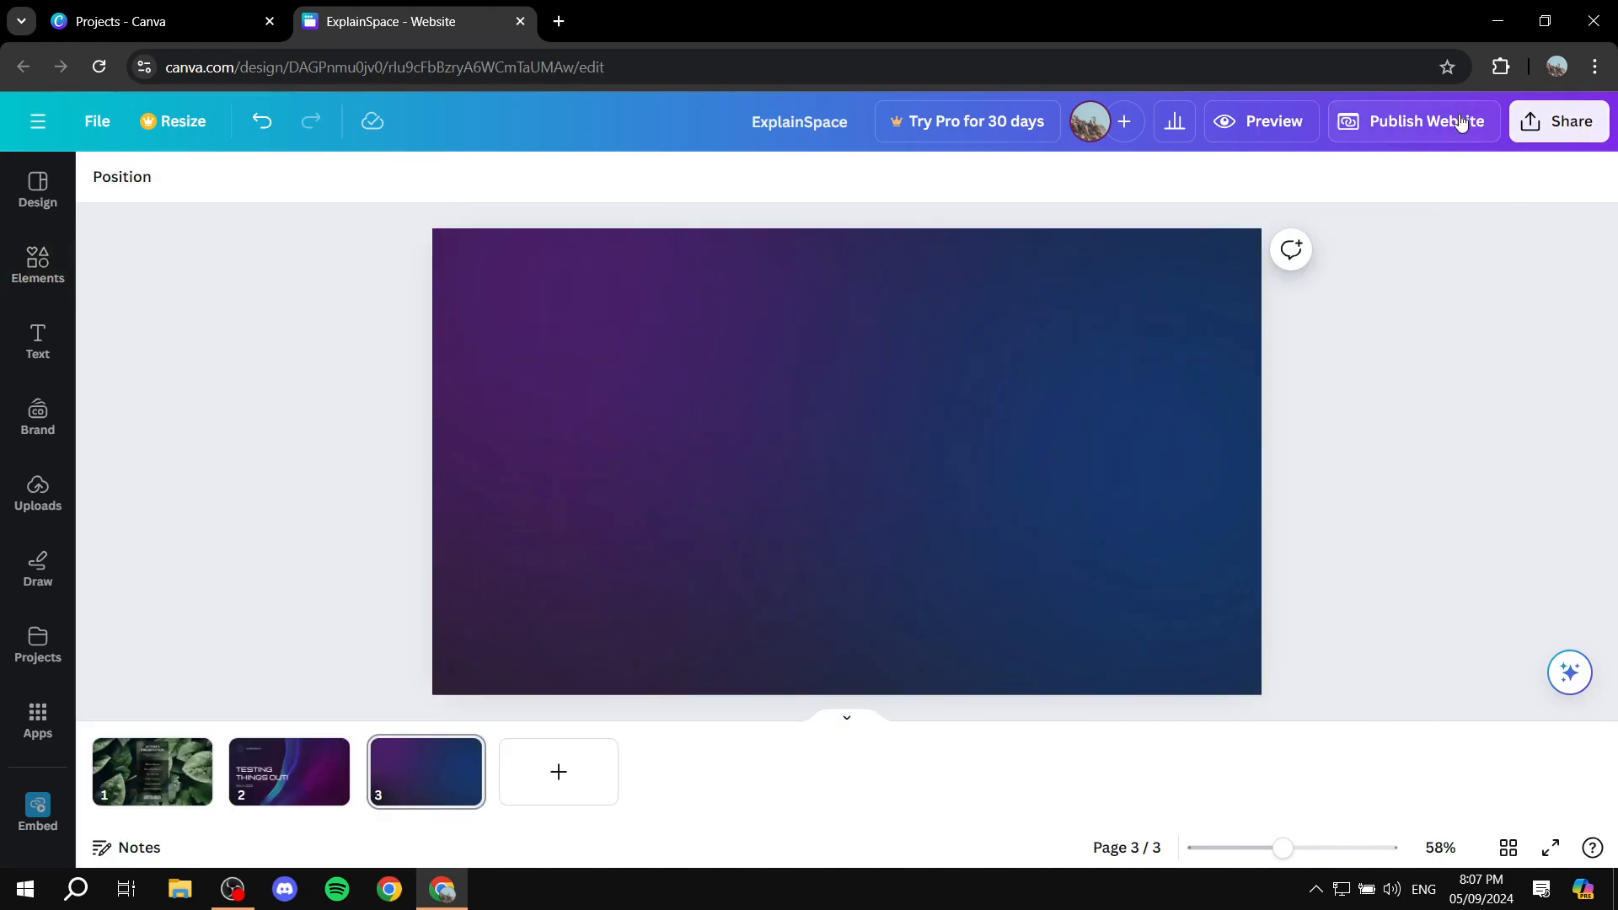
Step: Republish the website via Publish settings so the gradient page goes live
left_click(1426, 121)
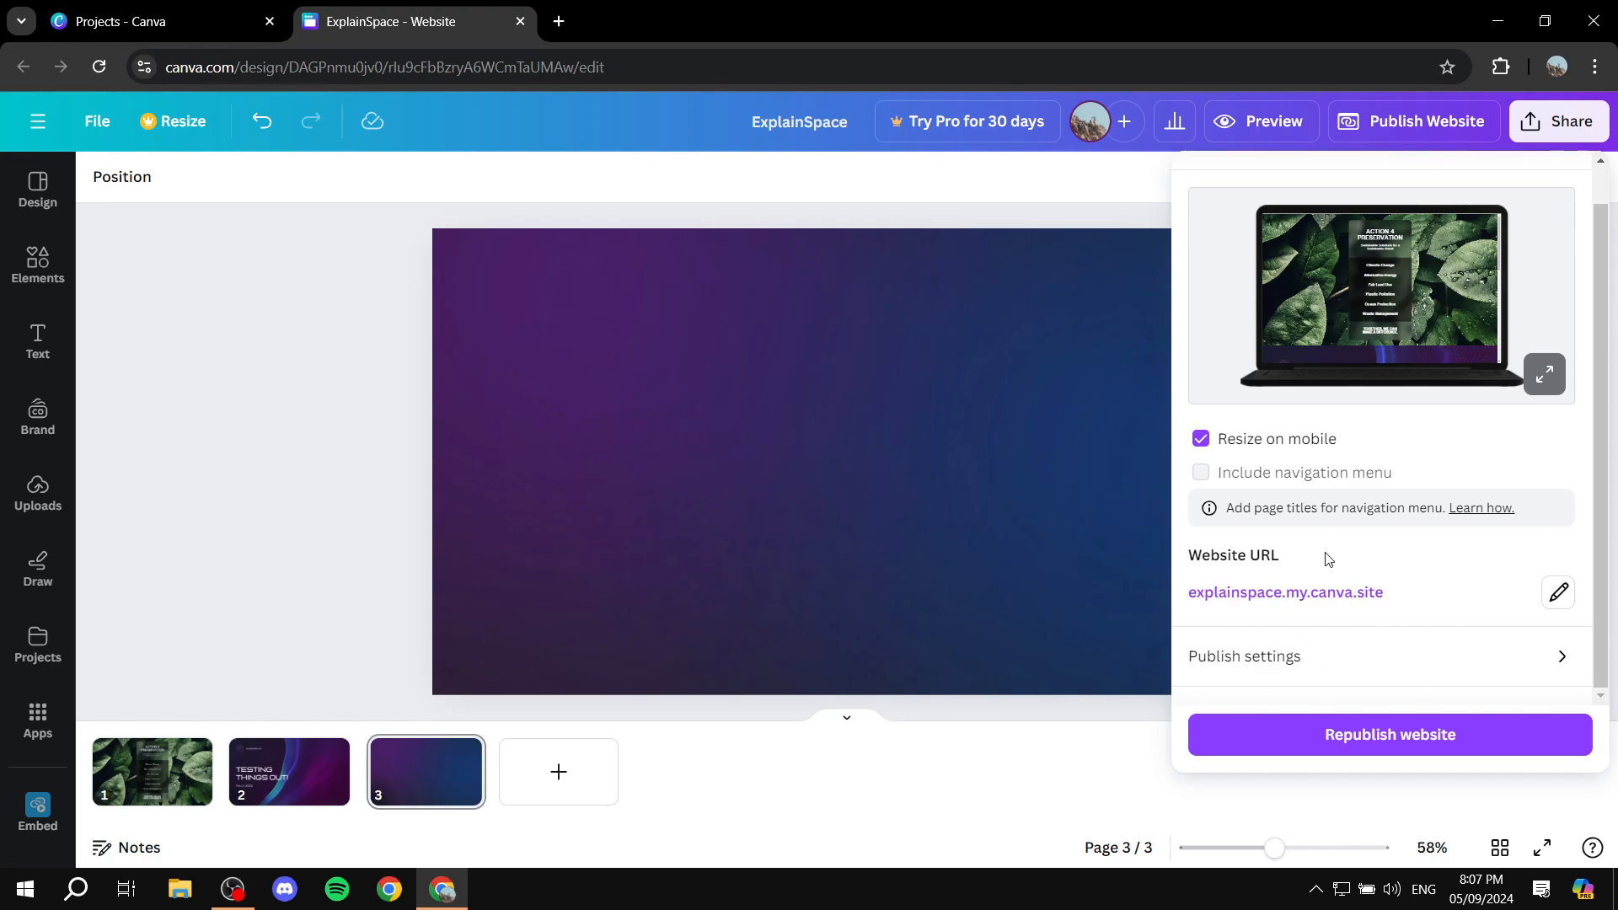
left_click(1243, 655)
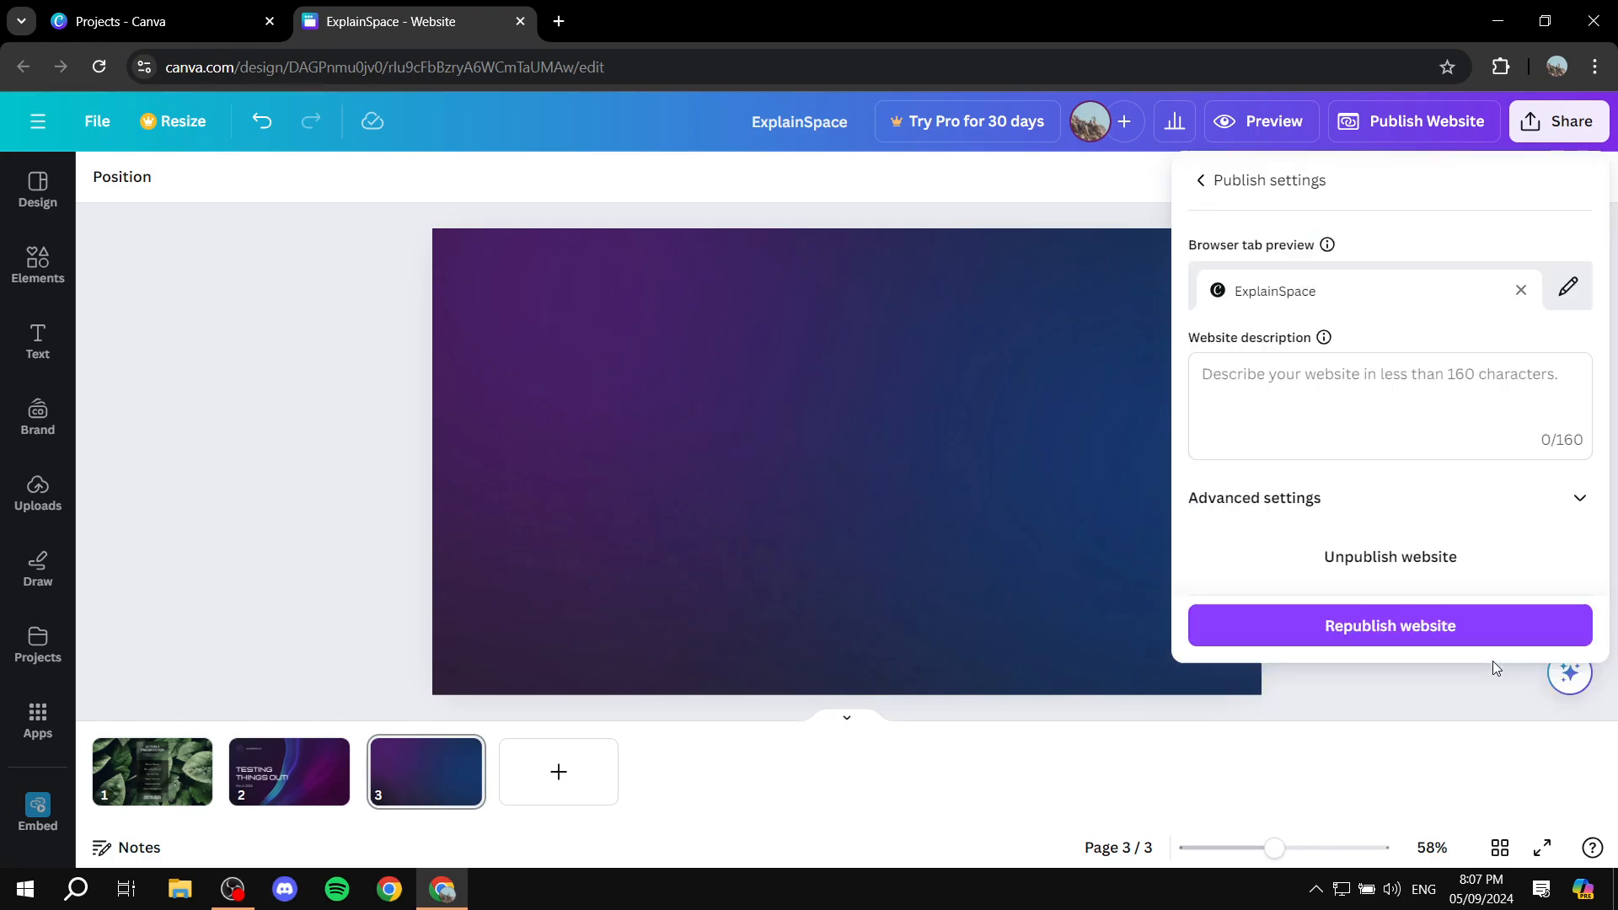
mouse_move(1470, 316)
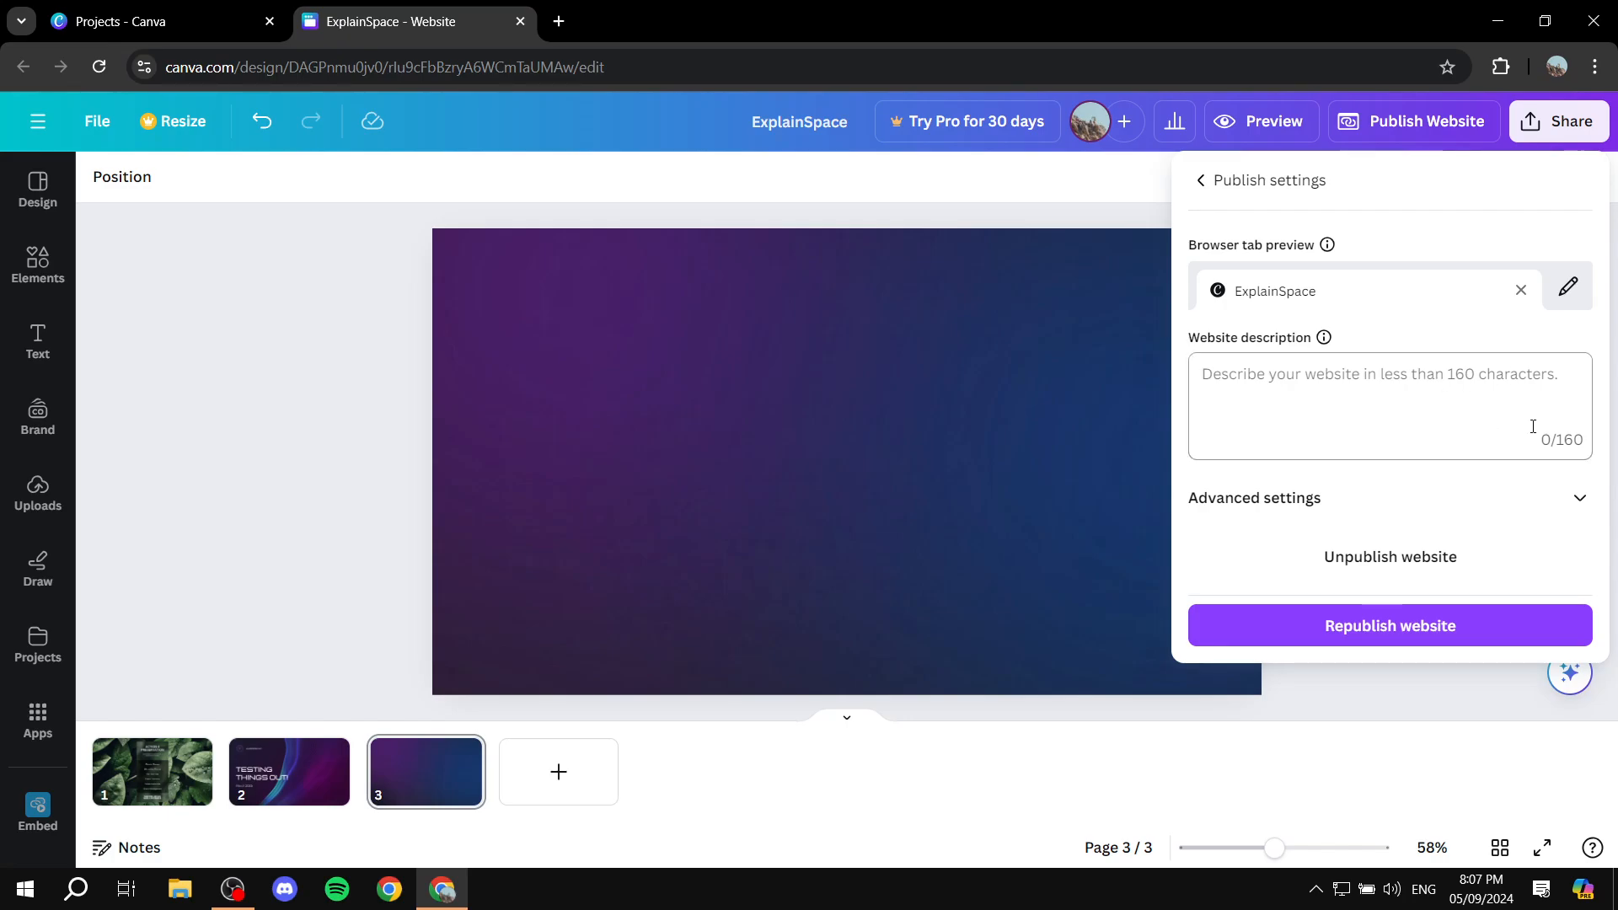
mouse_move(1343, 647)
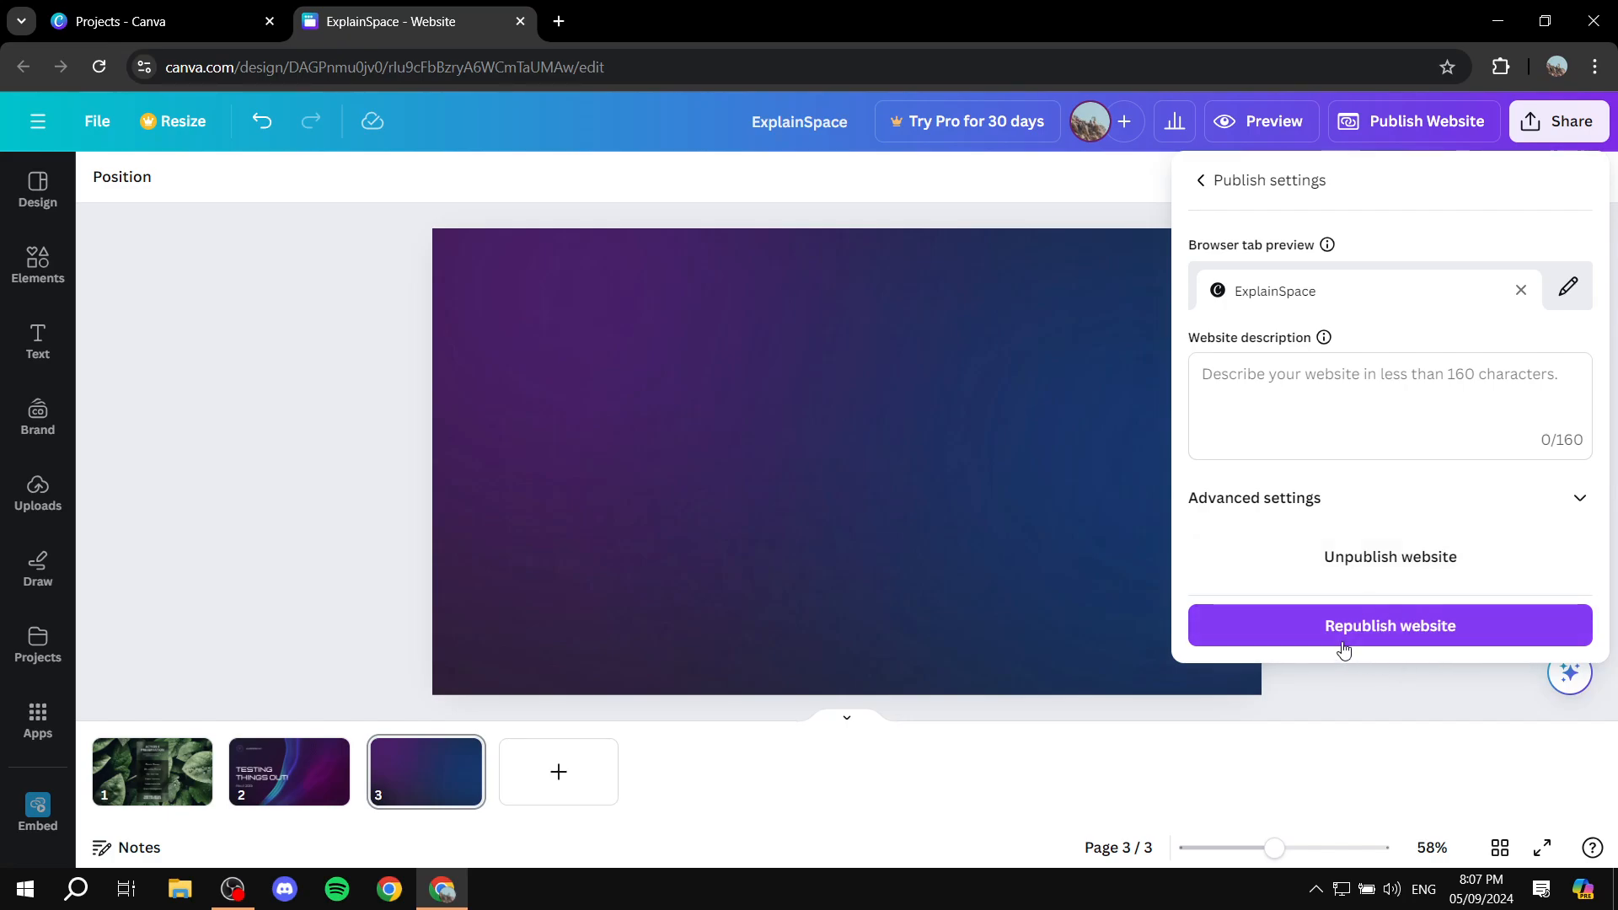
left_click(1388, 625)
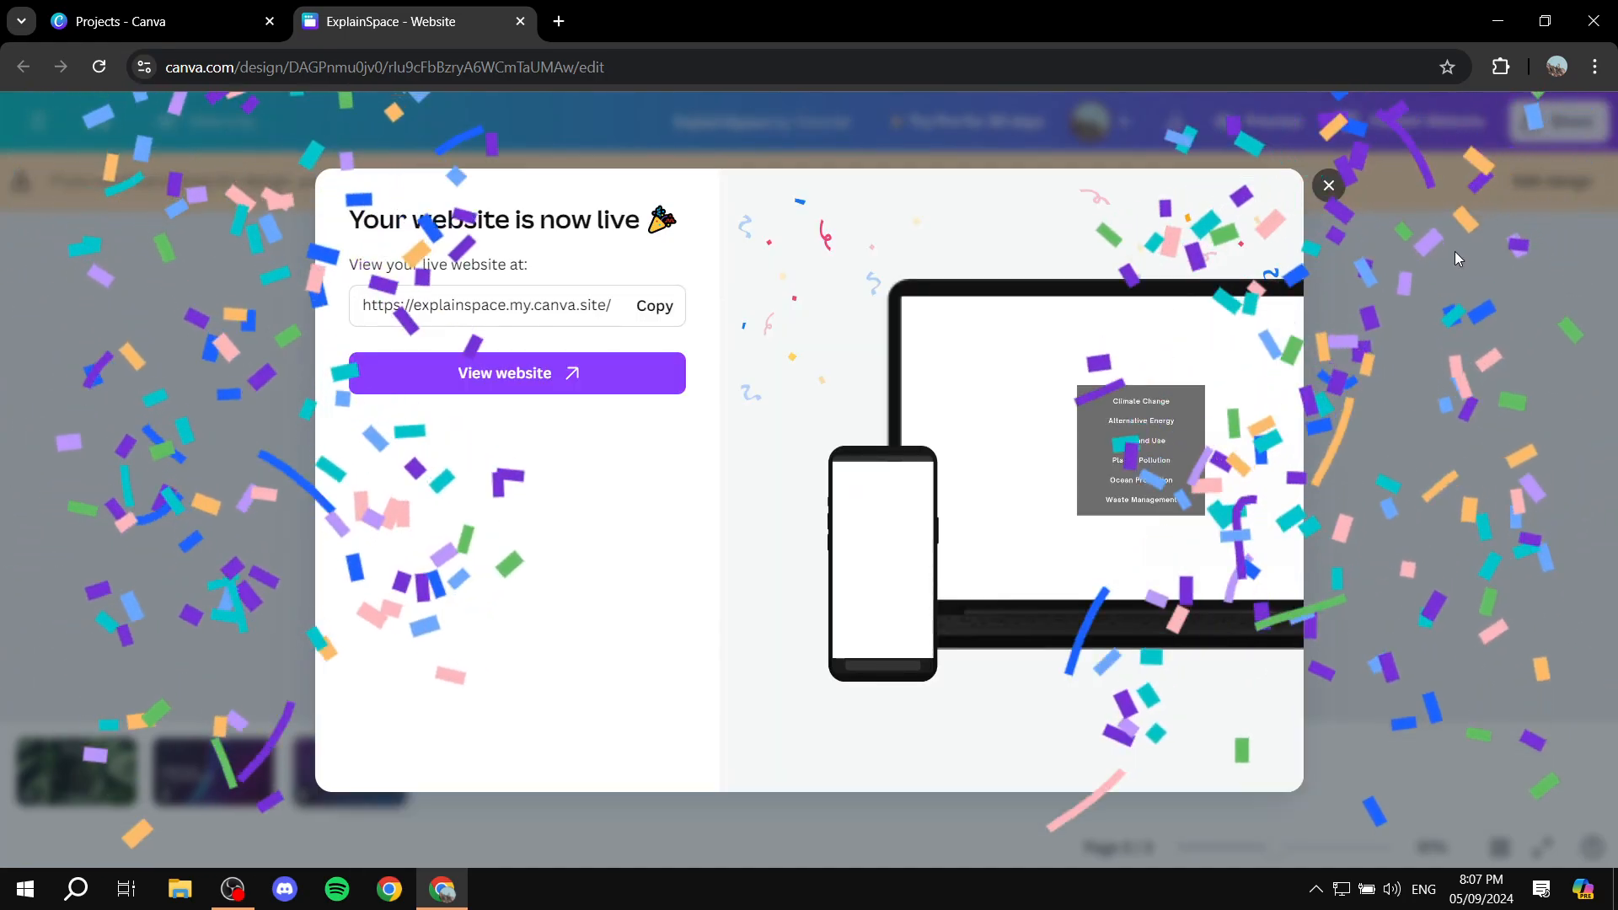
Step: Dismiss the website-is-live notice and switch to the Projects browser tab
left_click(1328, 185)
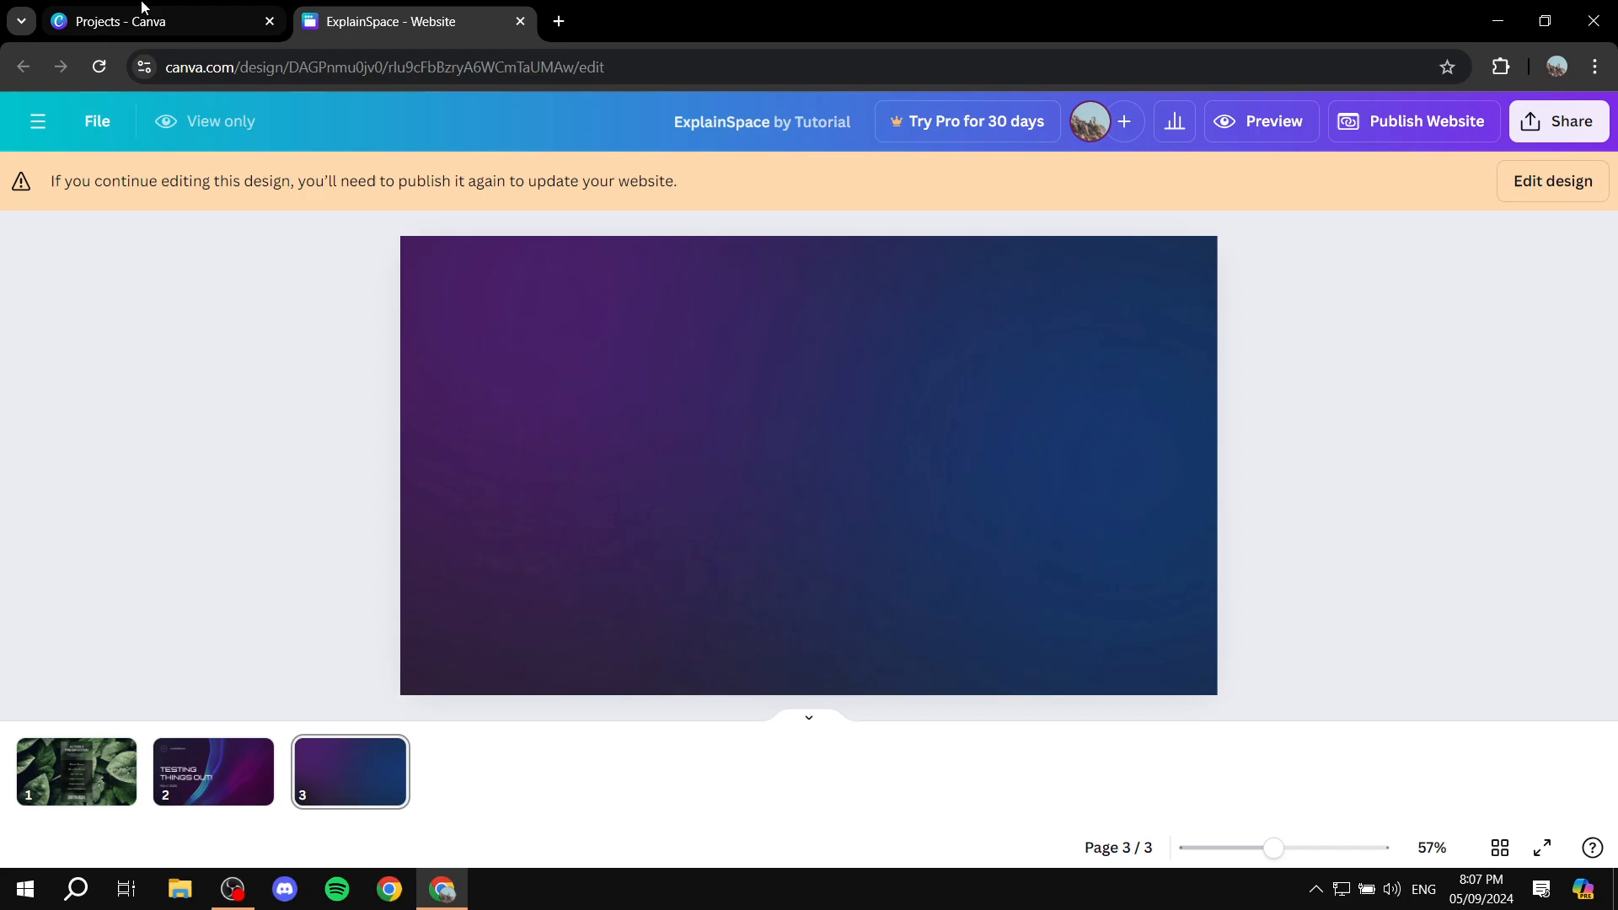
left_click(126, 22)
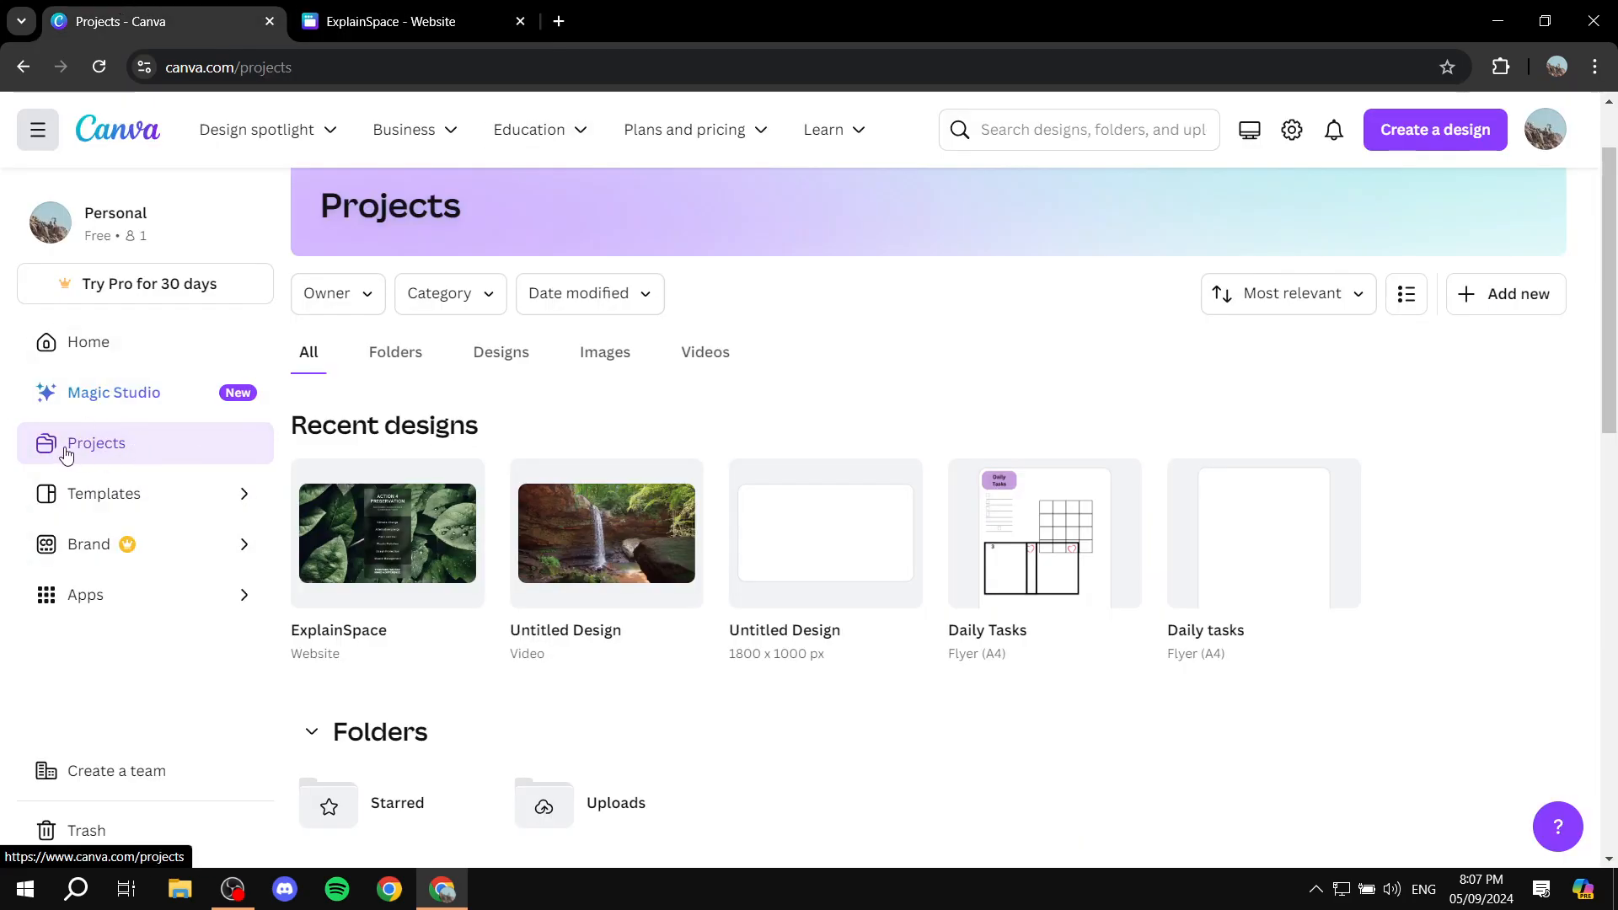
mouse_move(430, 519)
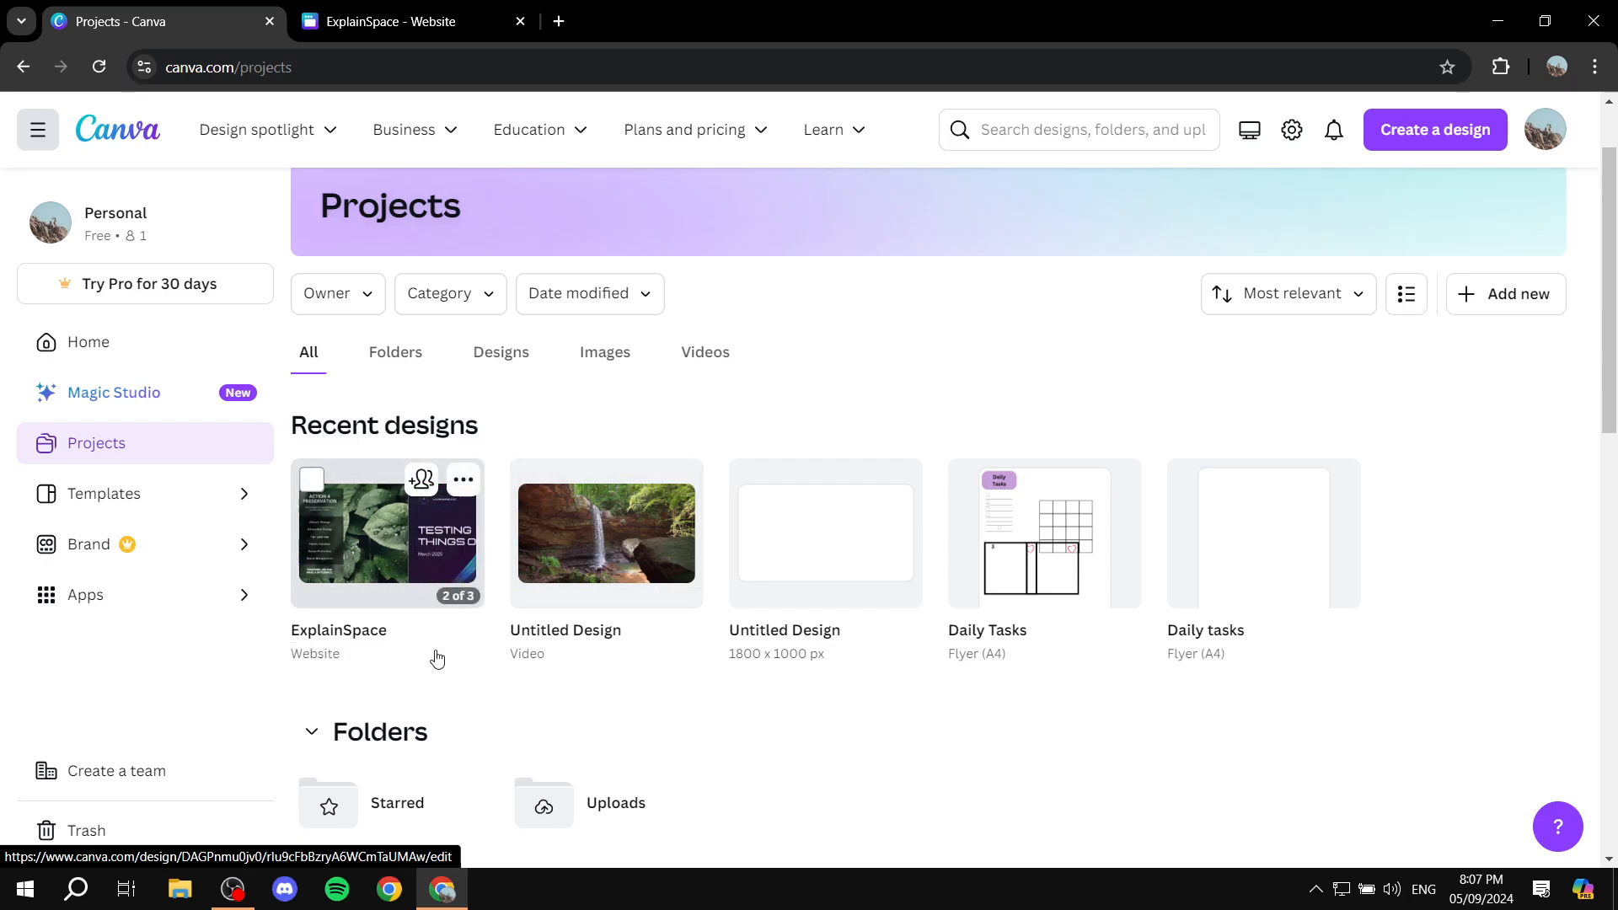
mouse_move(1231, 321)
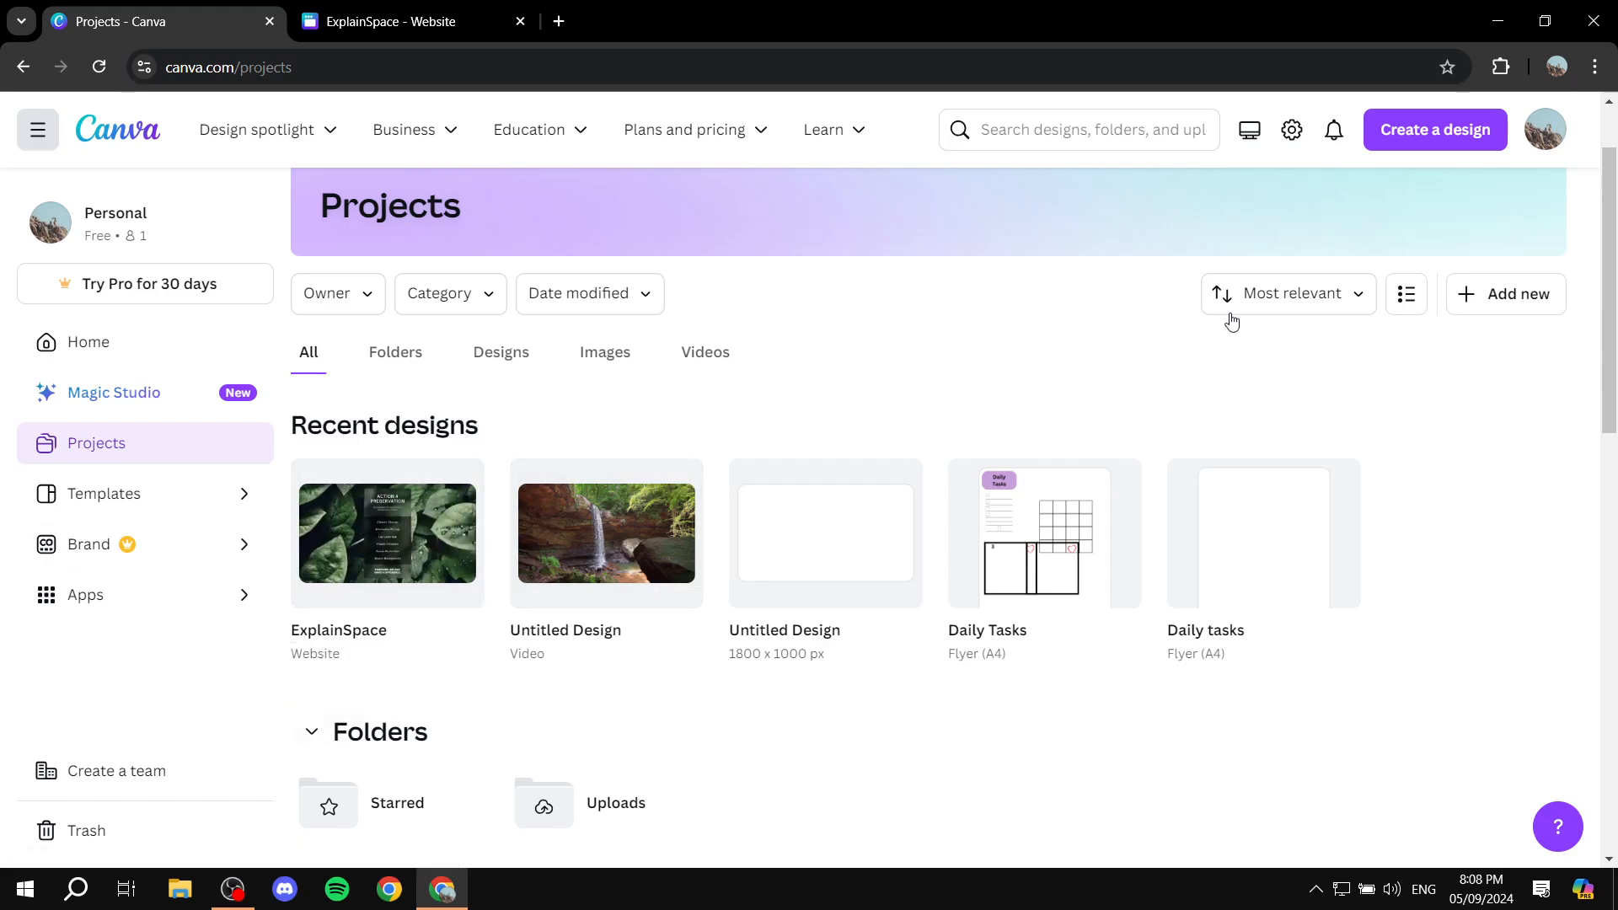
mouse_move(822, 405)
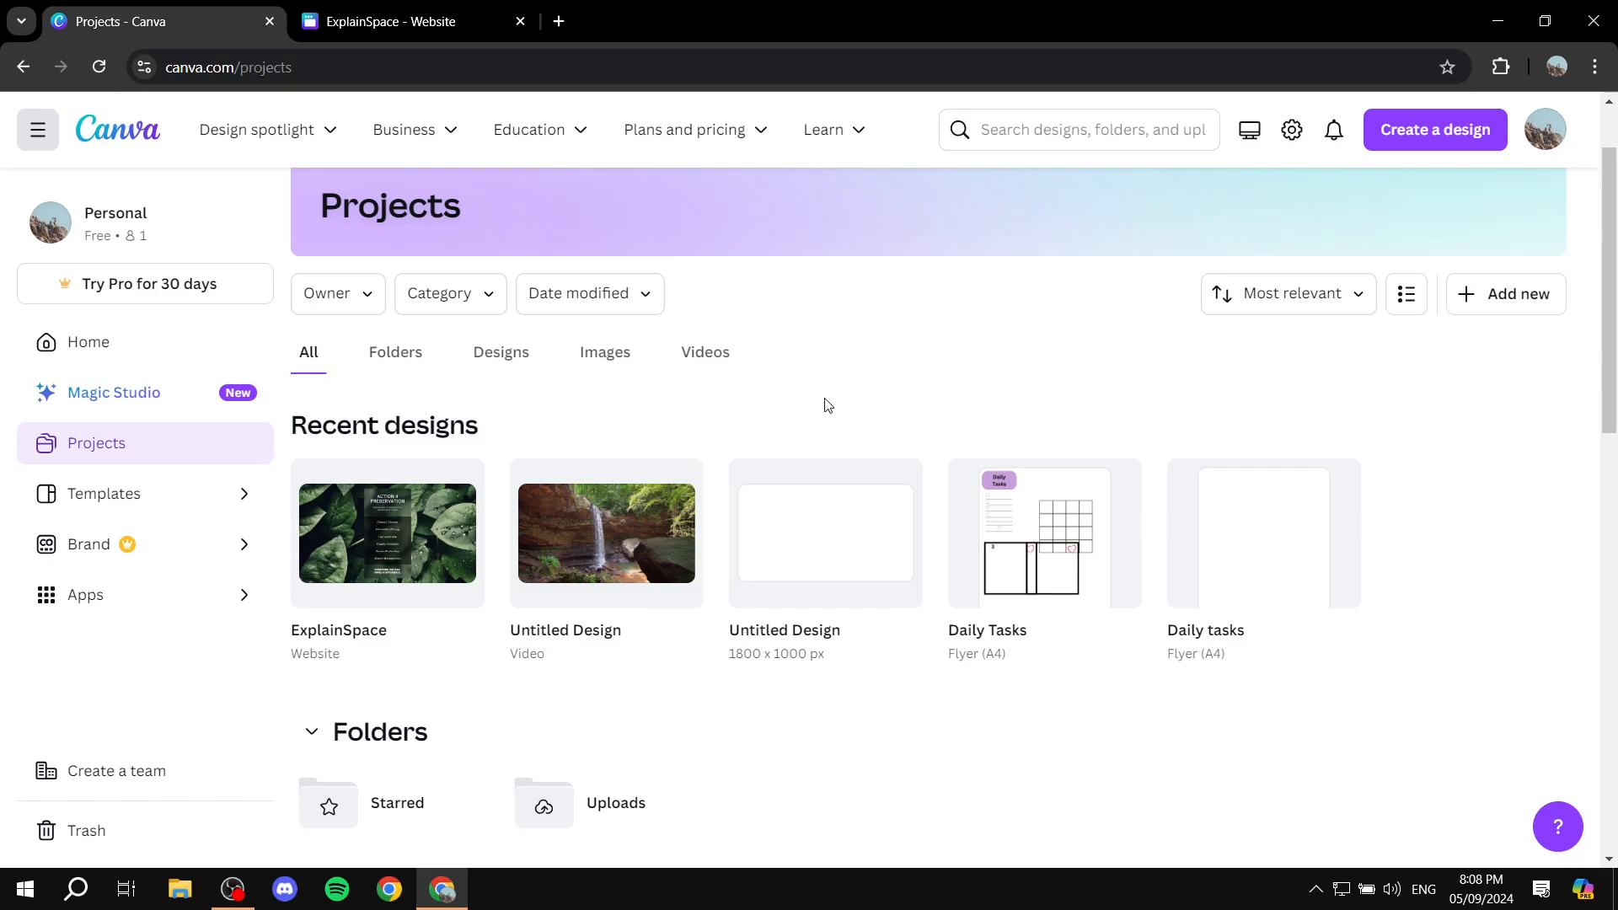